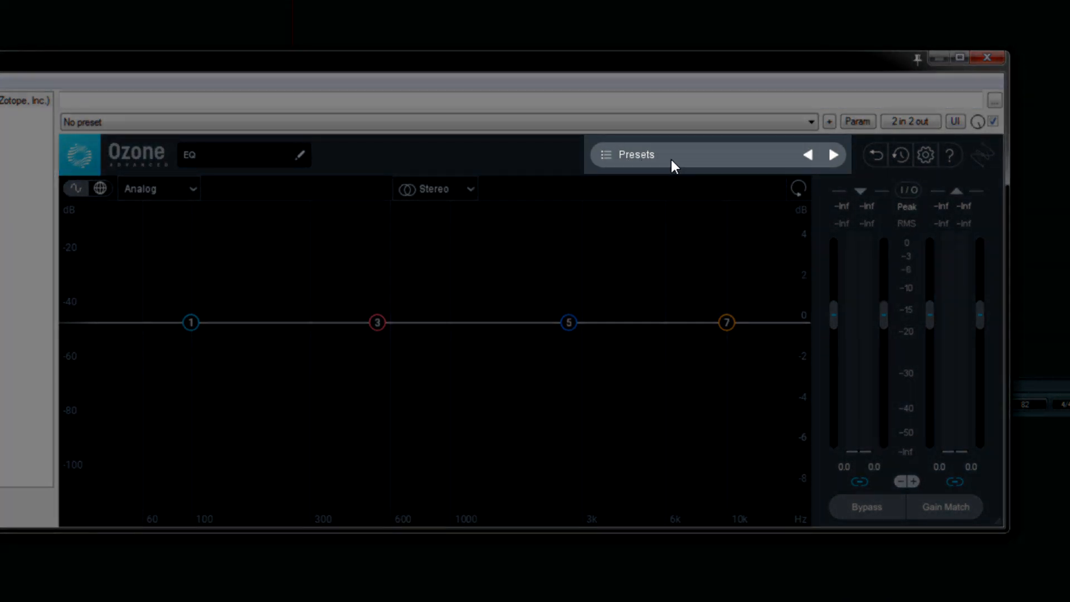
# - Audition Analog Warmth, Clear Bass and another factory preset, then revert to Bass Boost in history
pyautogui.click(626, 155)
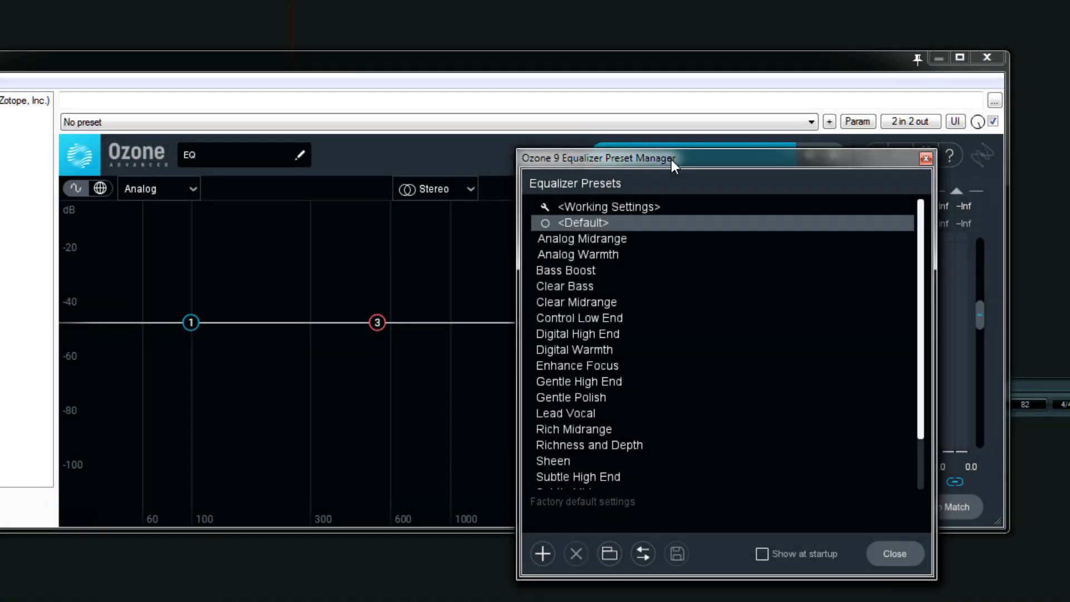
pyautogui.click(577, 254)
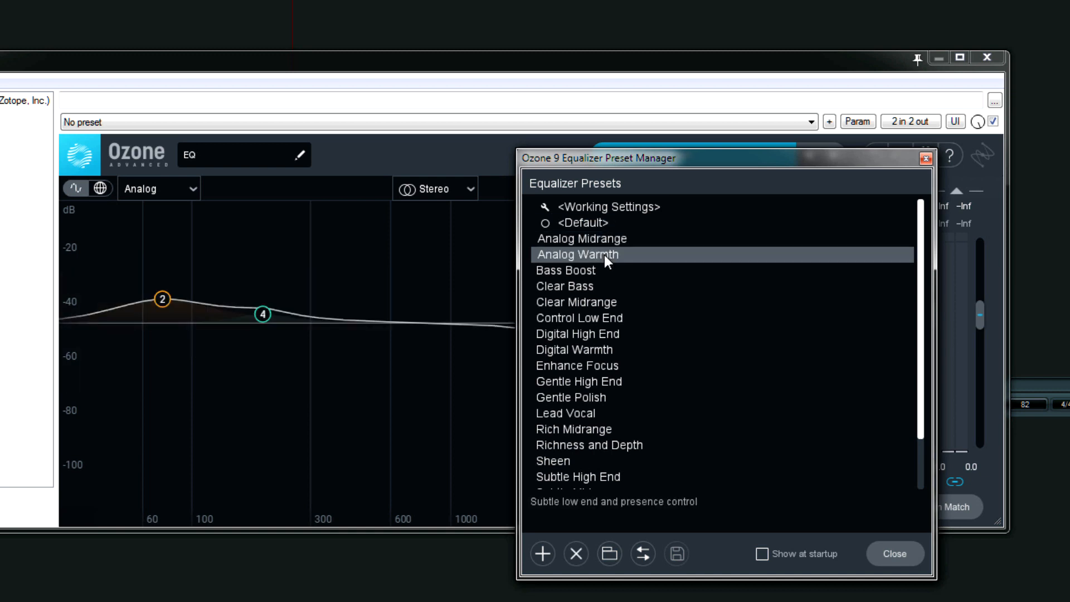
pyautogui.click(564, 285)
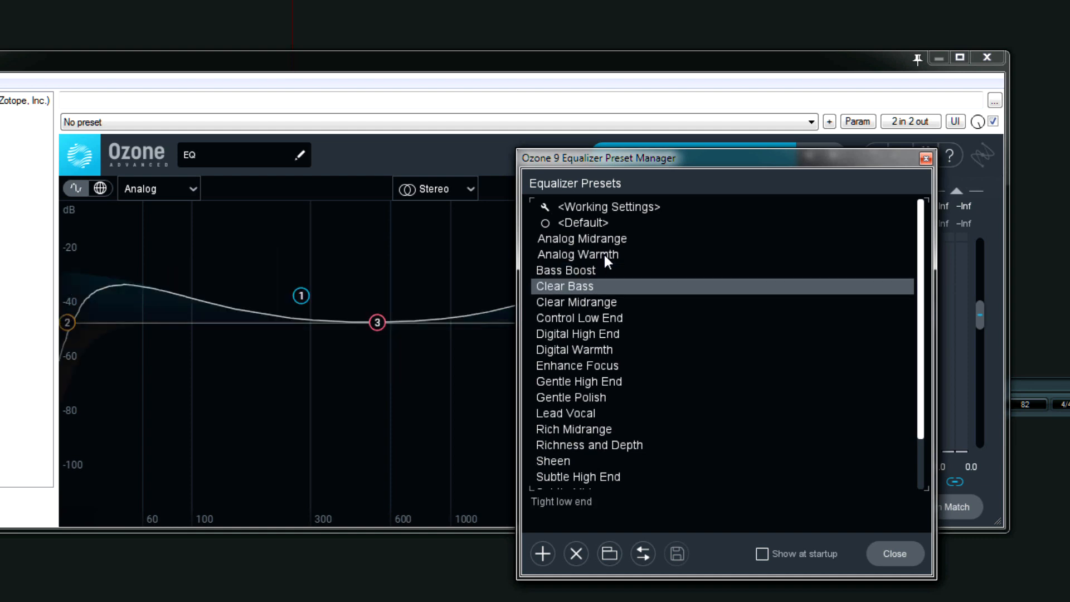
pyautogui.click(581, 238)
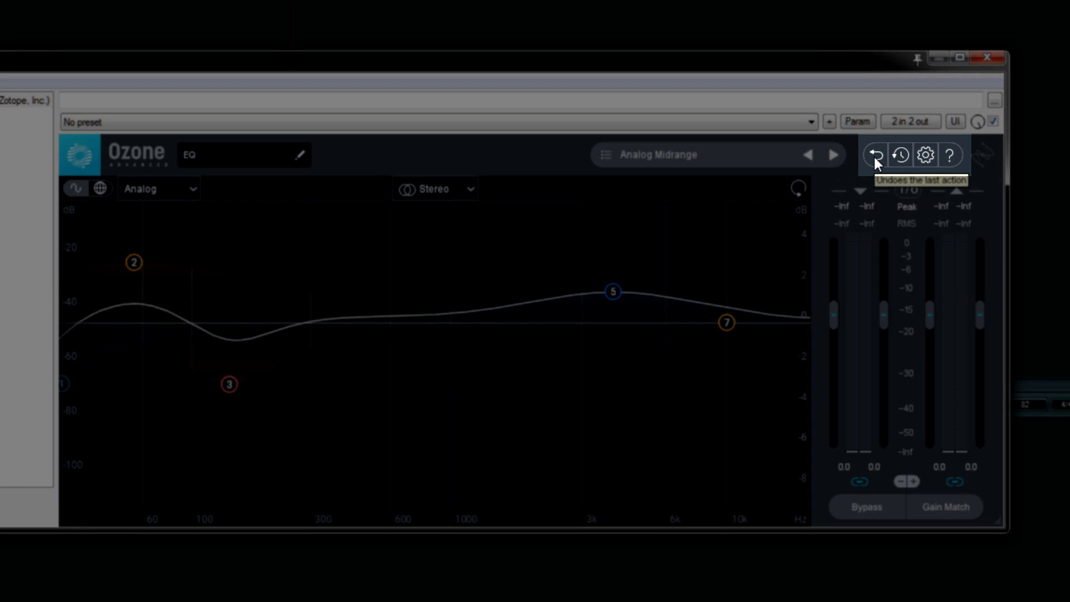
pyautogui.moveTo(899, 154)
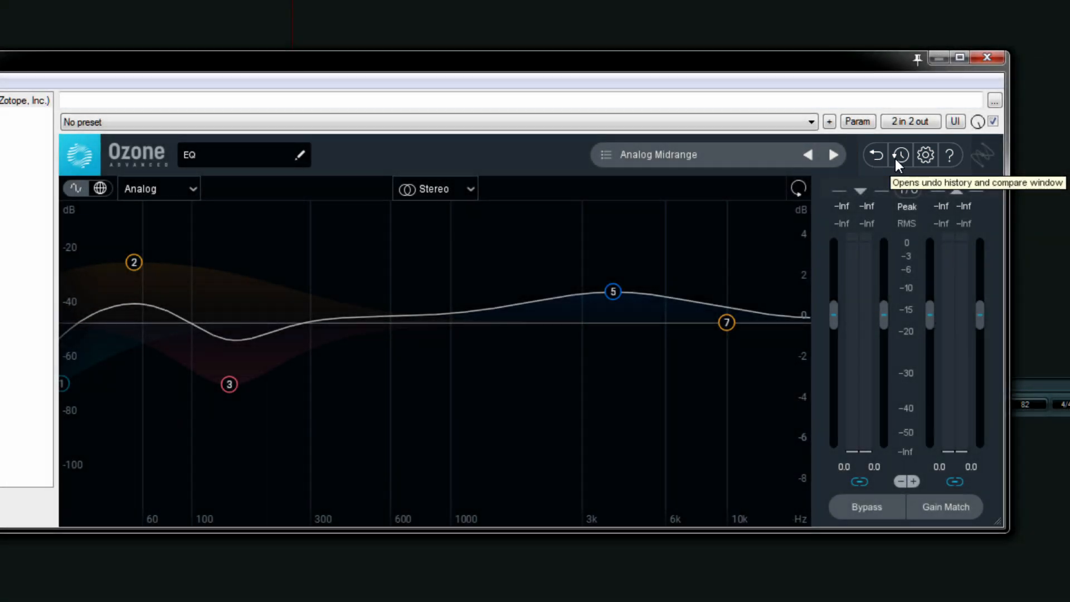
pyautogui.click(899, 155)
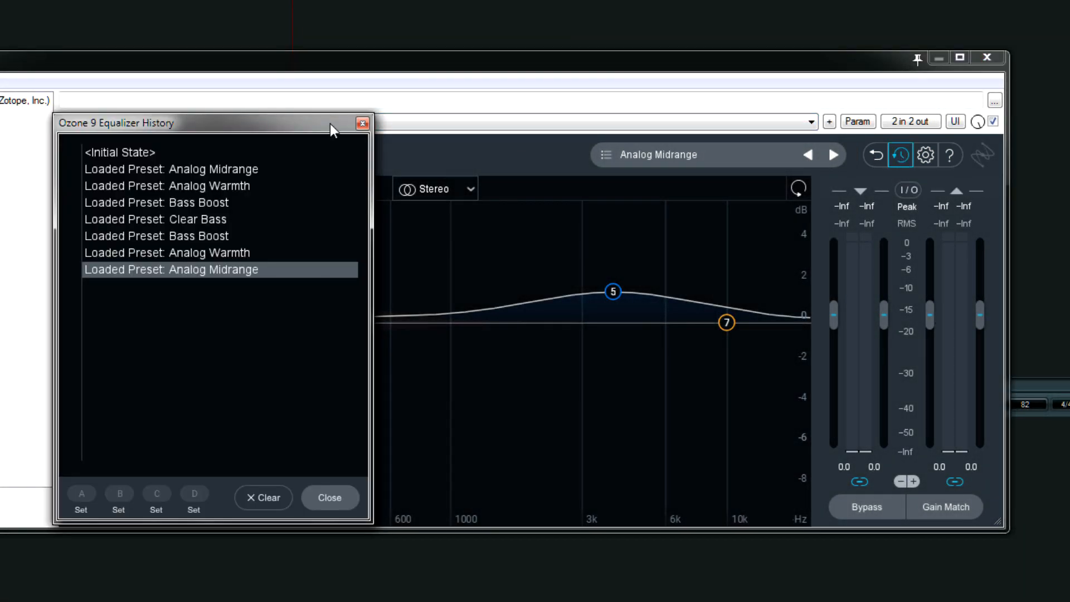
pyautogui.click(329, 496)
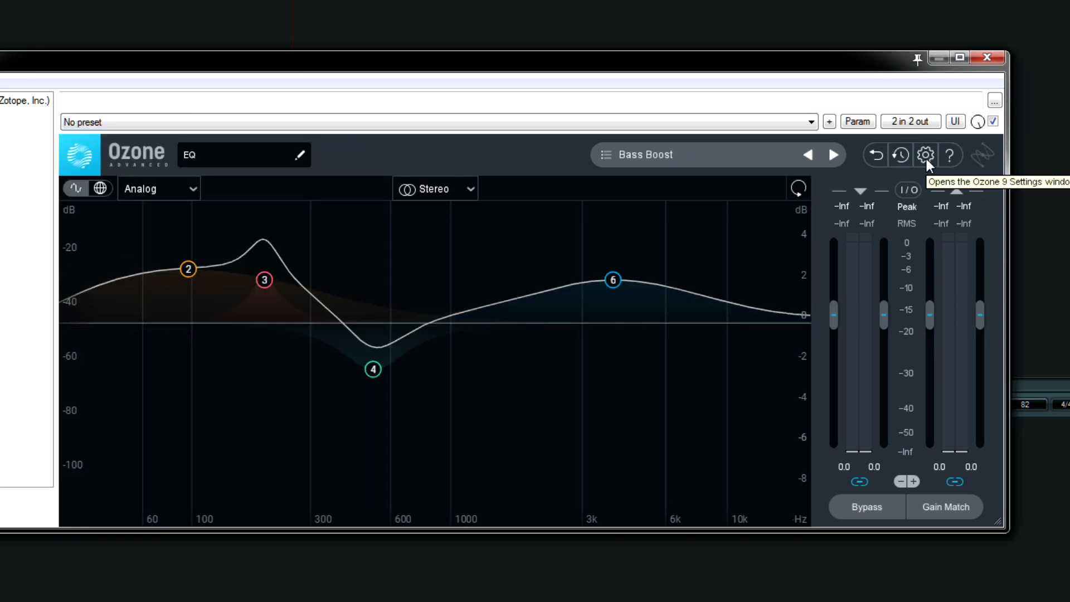
pyautogui.moveTo(949, 155)
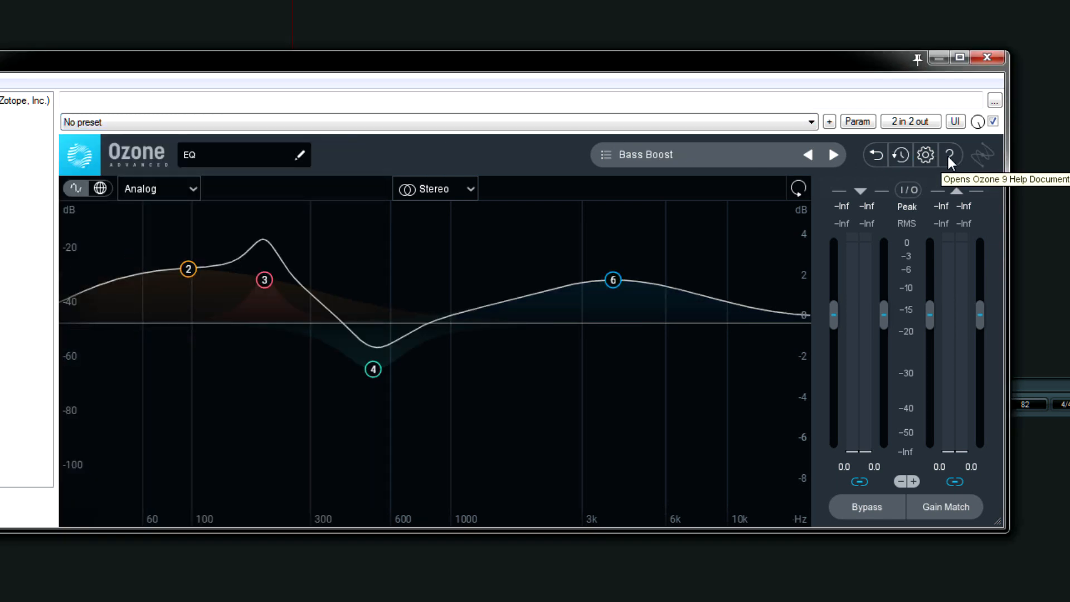
# - Load the flat Default preset and close the preset manager
pyautogui.click(603, 155)
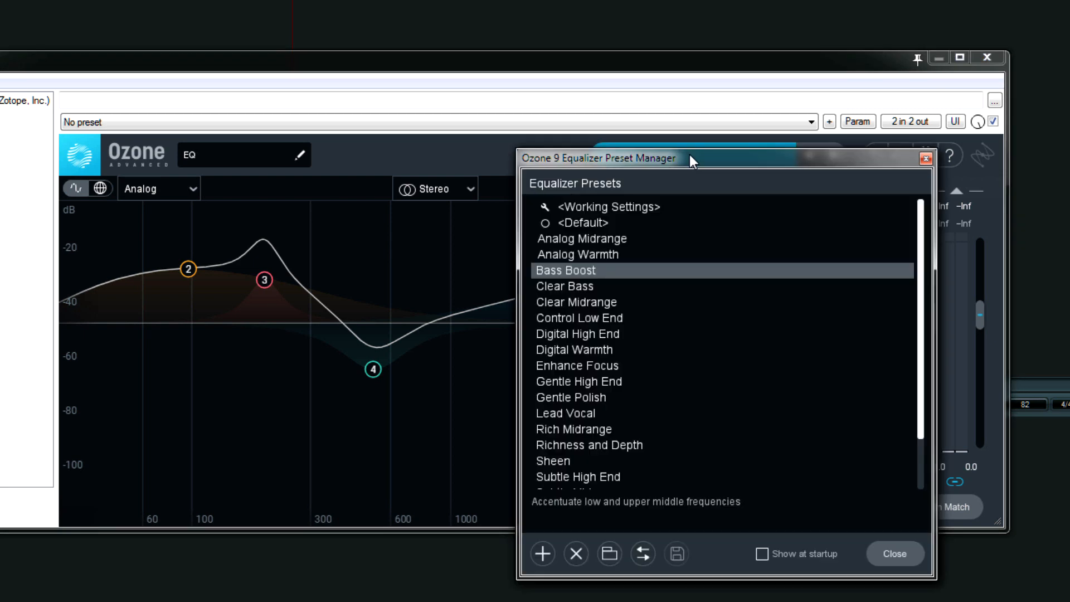
pyautogui.click(583, 222)
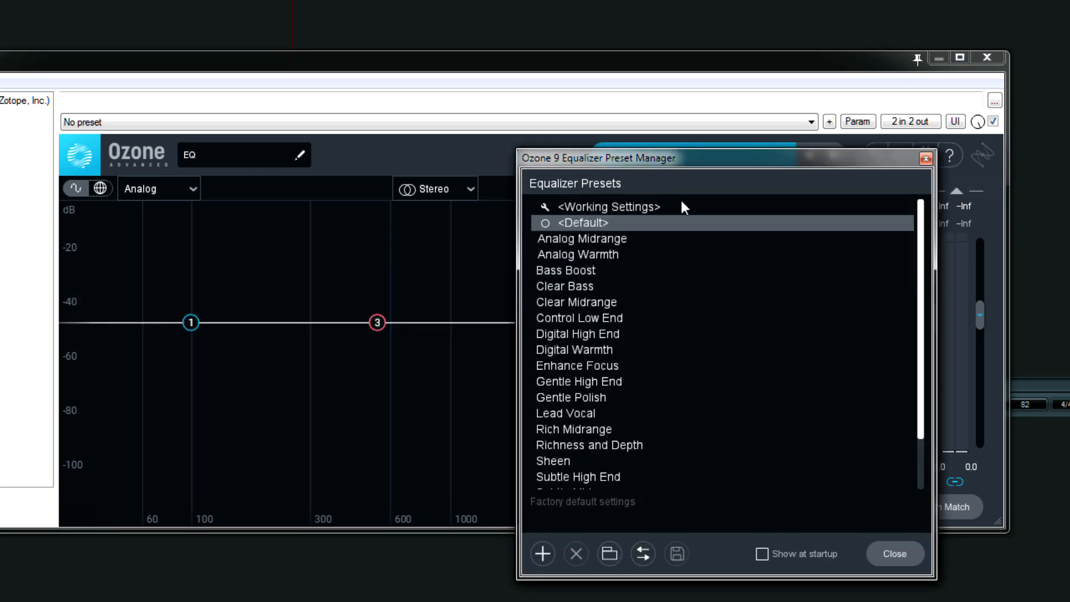
pyautogui.click(894, 553)
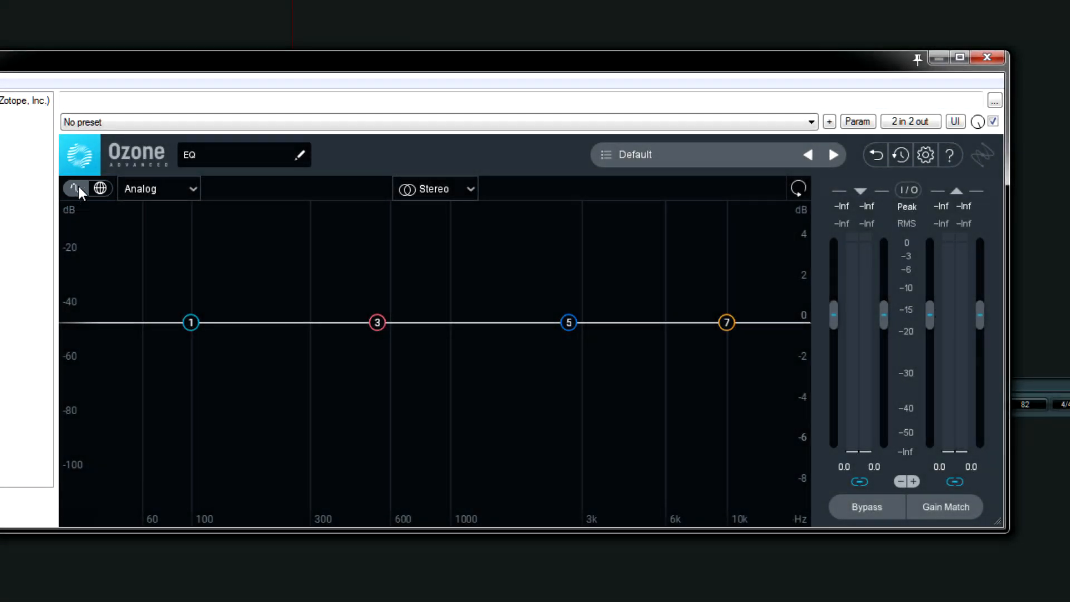
pyautogui.click(100, 188)
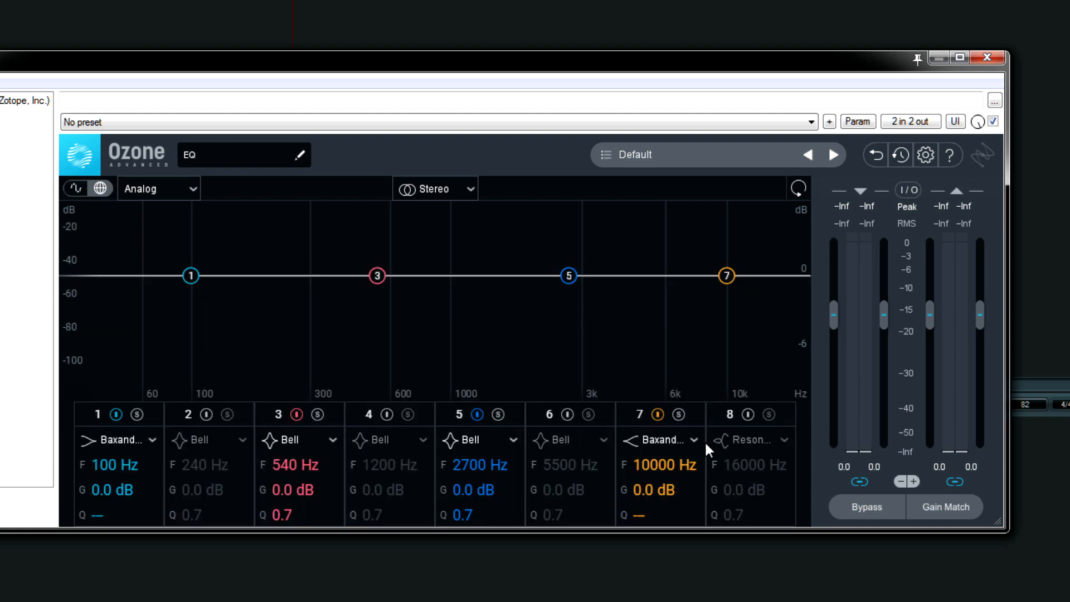
pyautogui.click(76, 189)
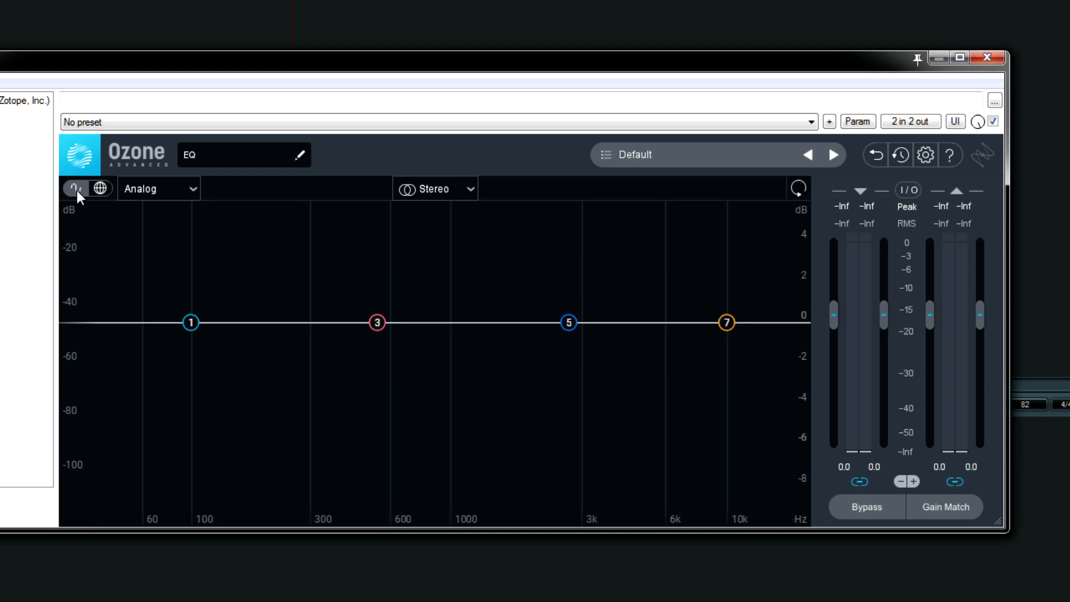
pyautogui.click(72, 188)
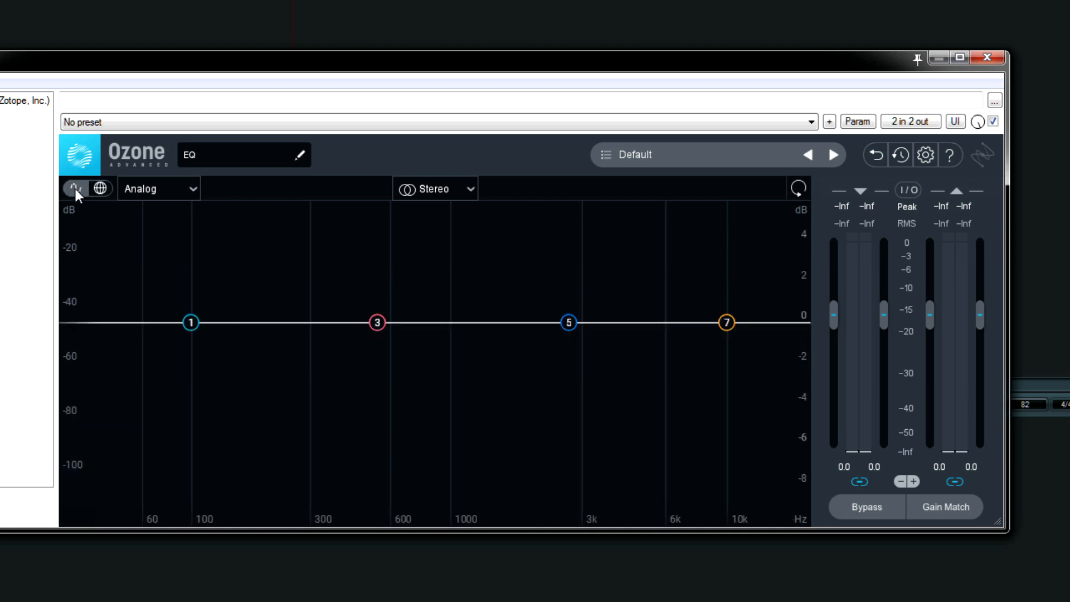
pyautogui.moveTo(170, 260)
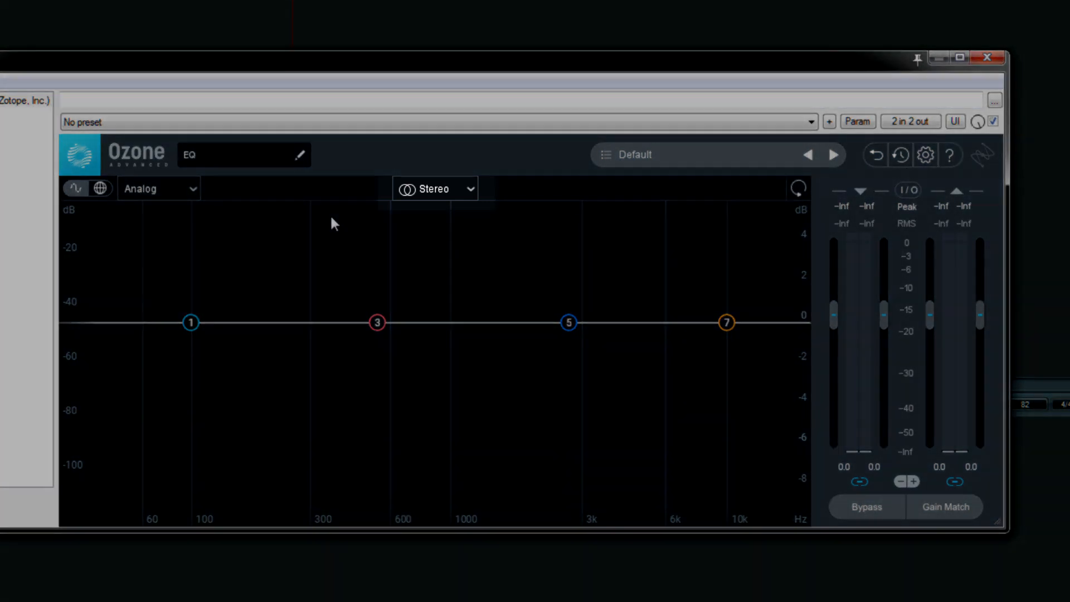
pyautogui.moveTo(410, 198)
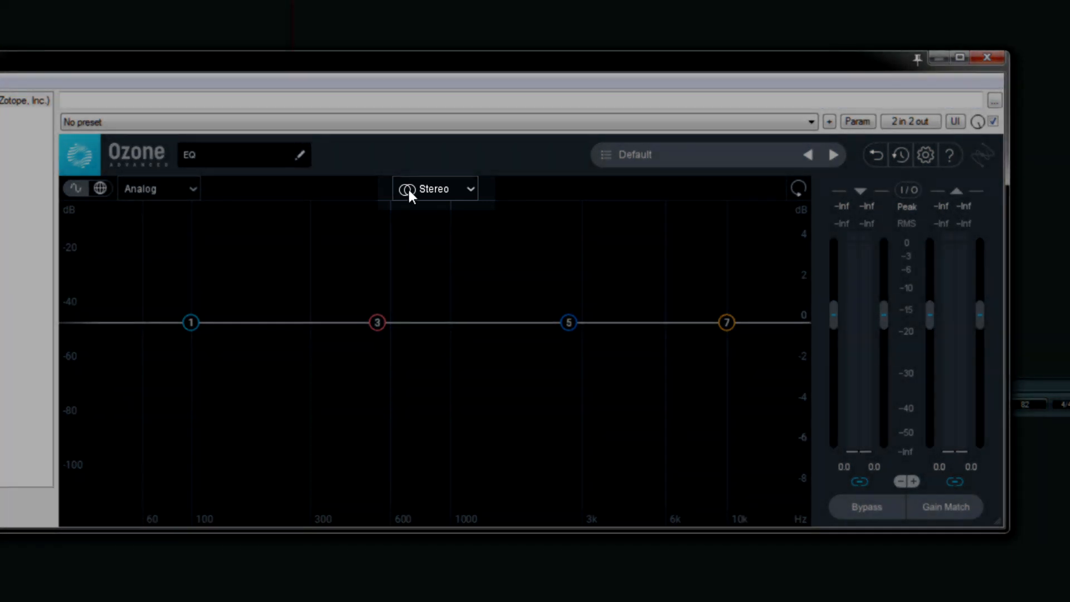
pyautogui.click(435, 188)
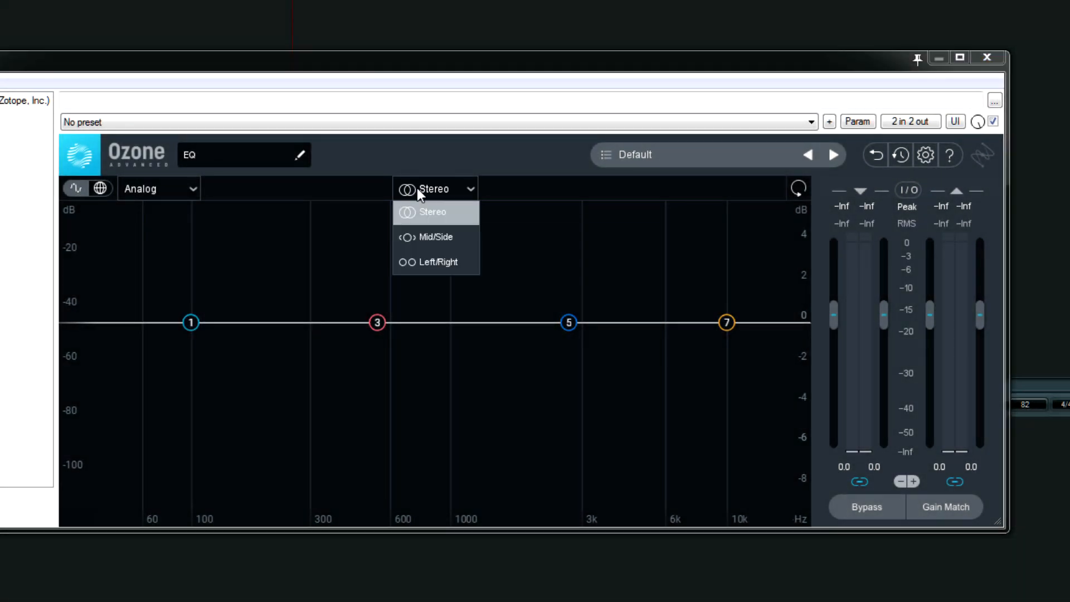
pyautogui.moveTo(444, 261)
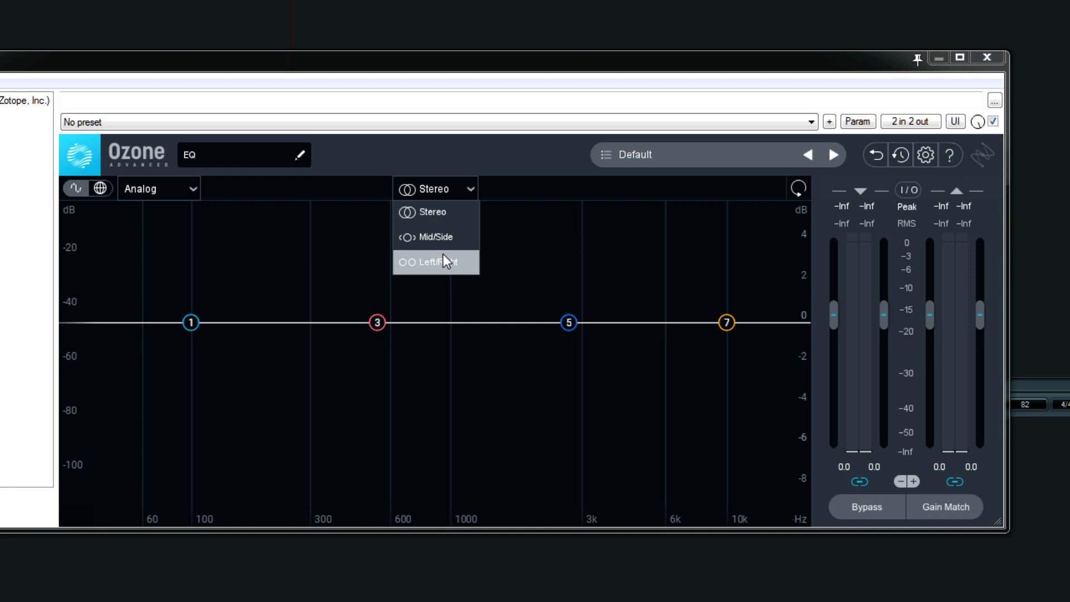
pyautogui.moveTo(442, 217)
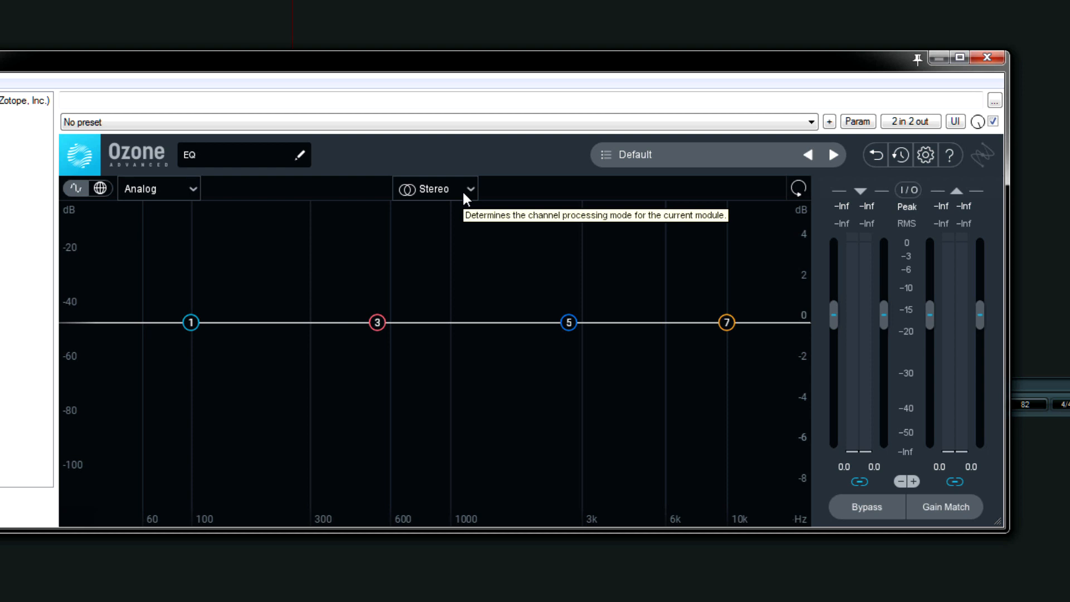
pyautogui.moveTo(640, 195)
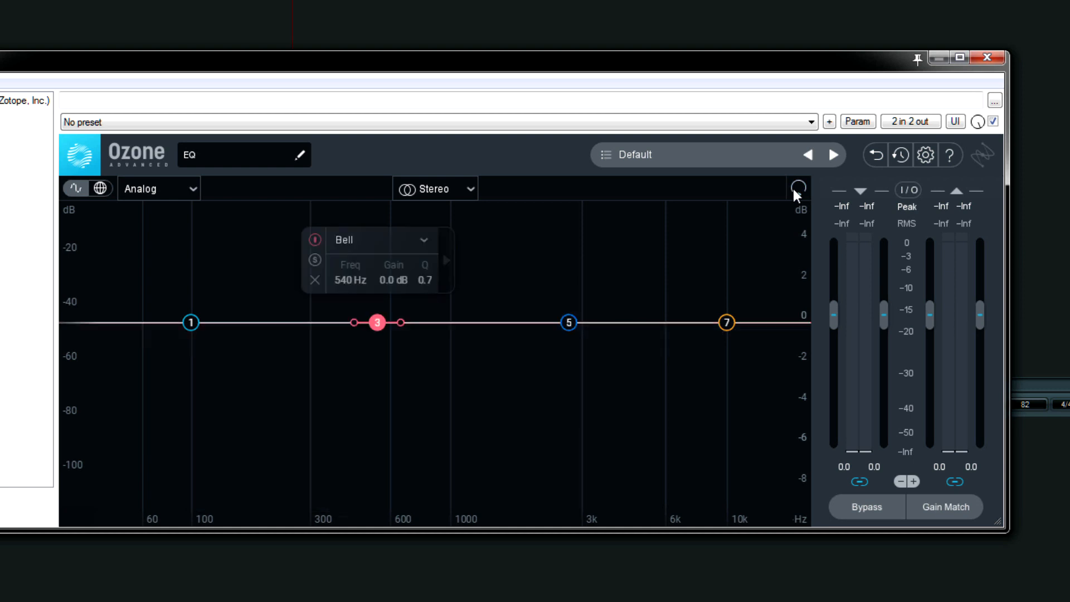
pyautogui.moveTo(796, 189)
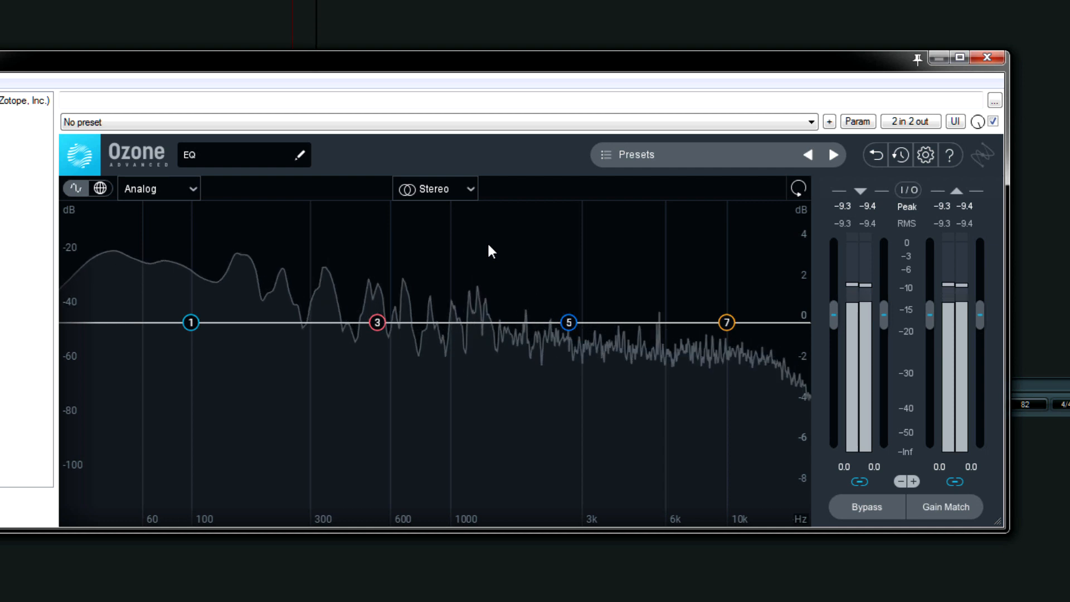
pyautogui.click(376, 321)
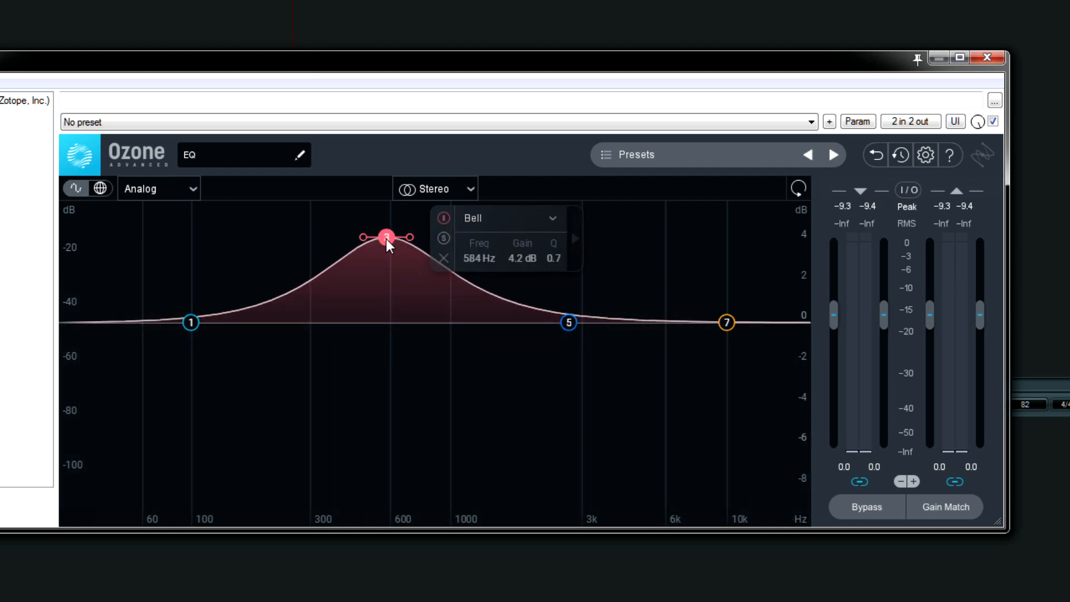
pyautogui.moveTo(780, 239)
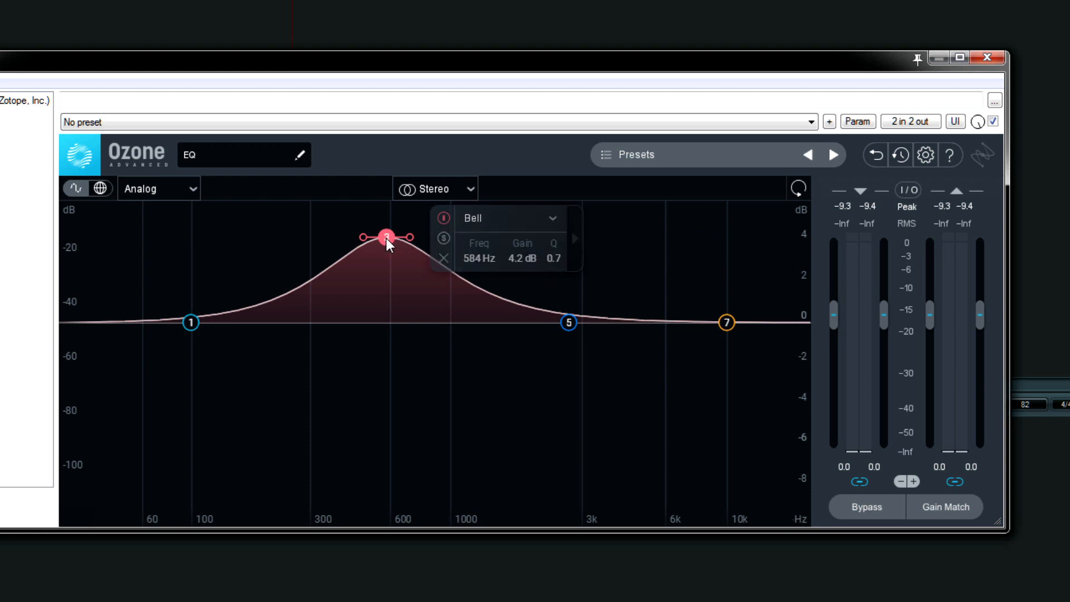
pyautogui.moveTo(387, 241)
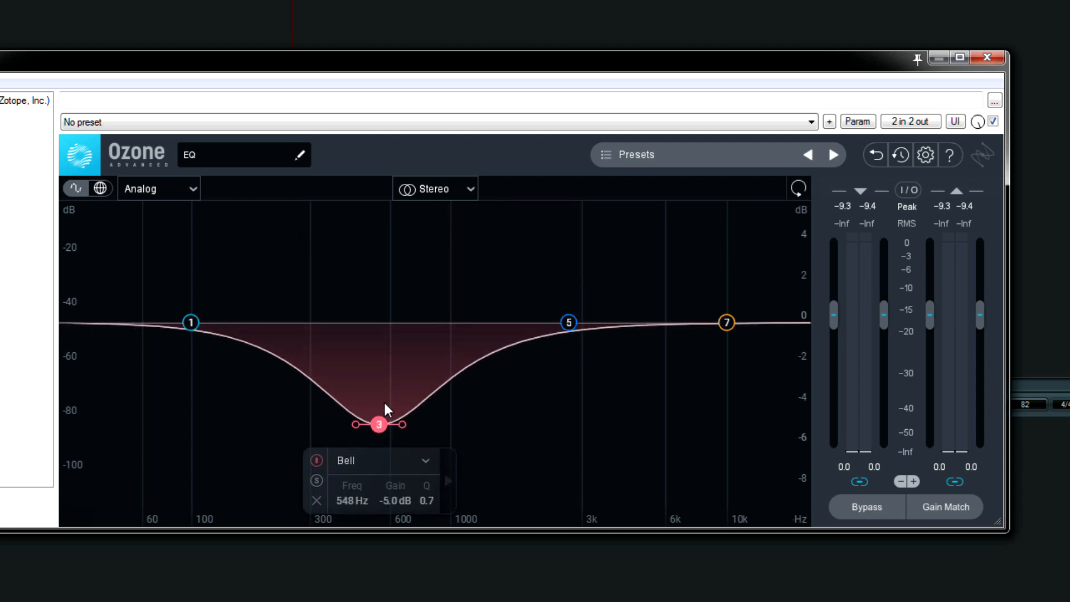
pyautogui.moveTo(303, 344)
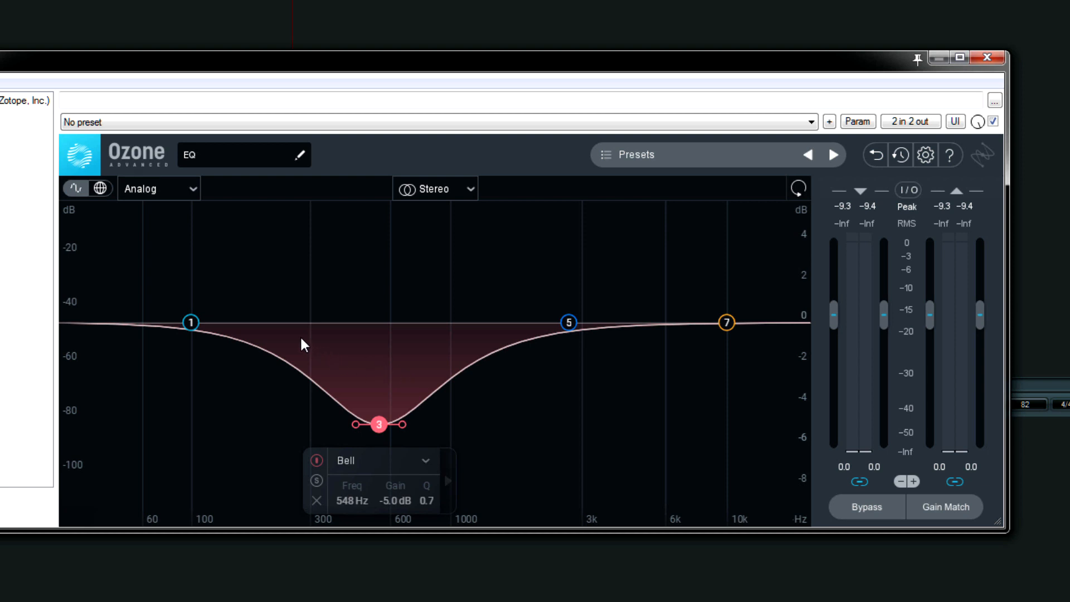
pyautogui.moveTo(354, 369)
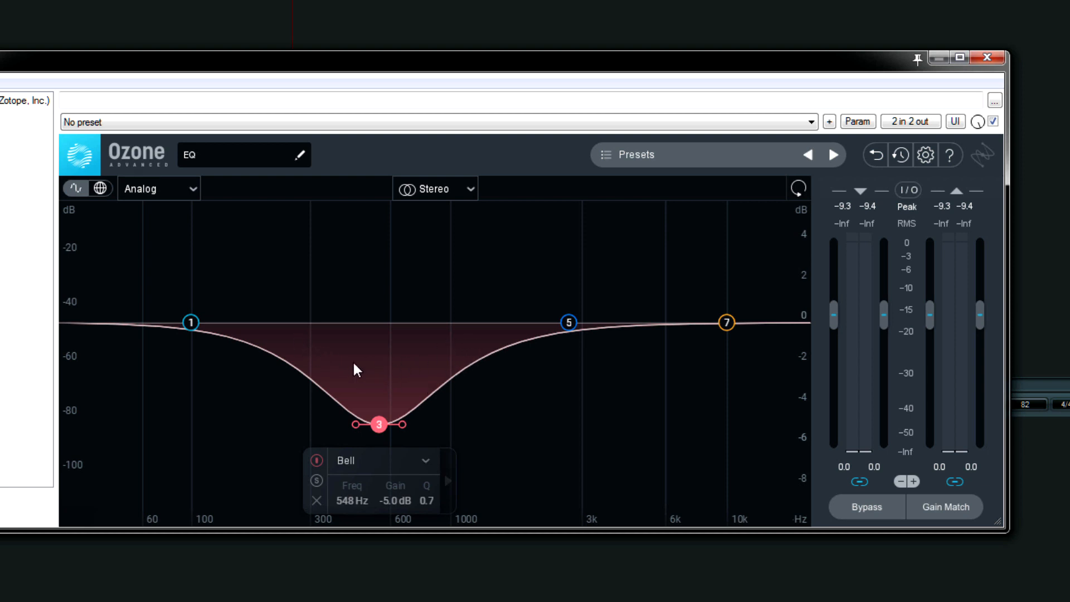
pyautogui.moveTo(417, 367)
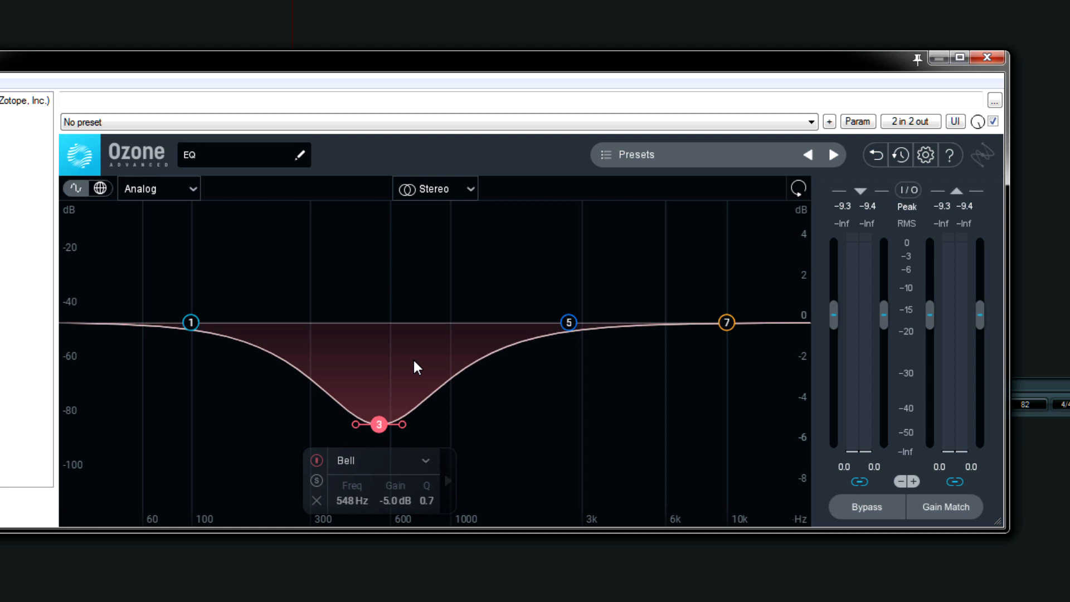
pyautogui.moveTo(569, 322)
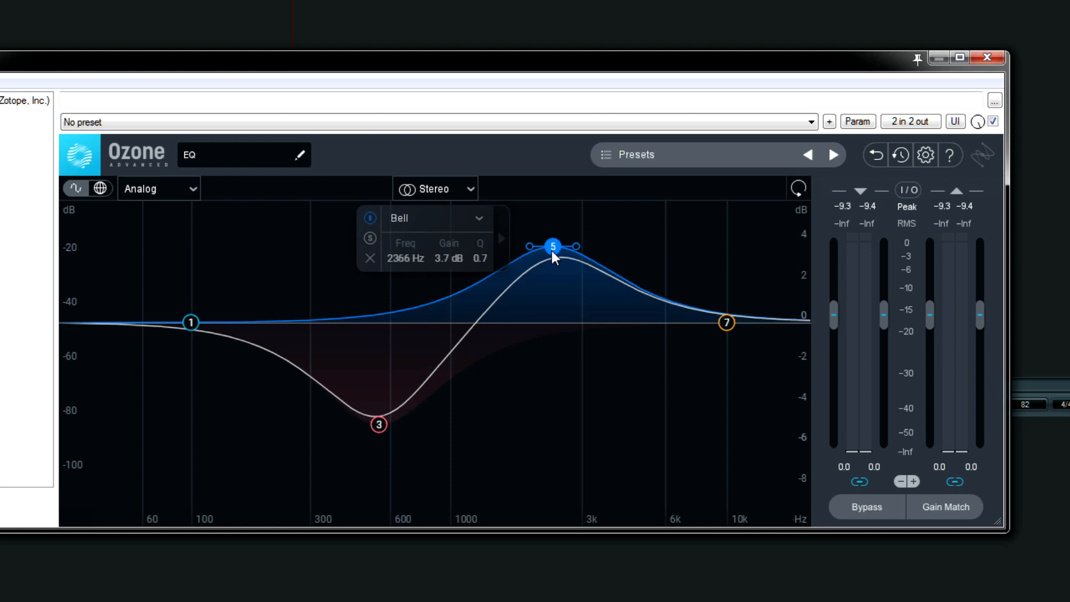
pyautogui.moveTo(303, 326)
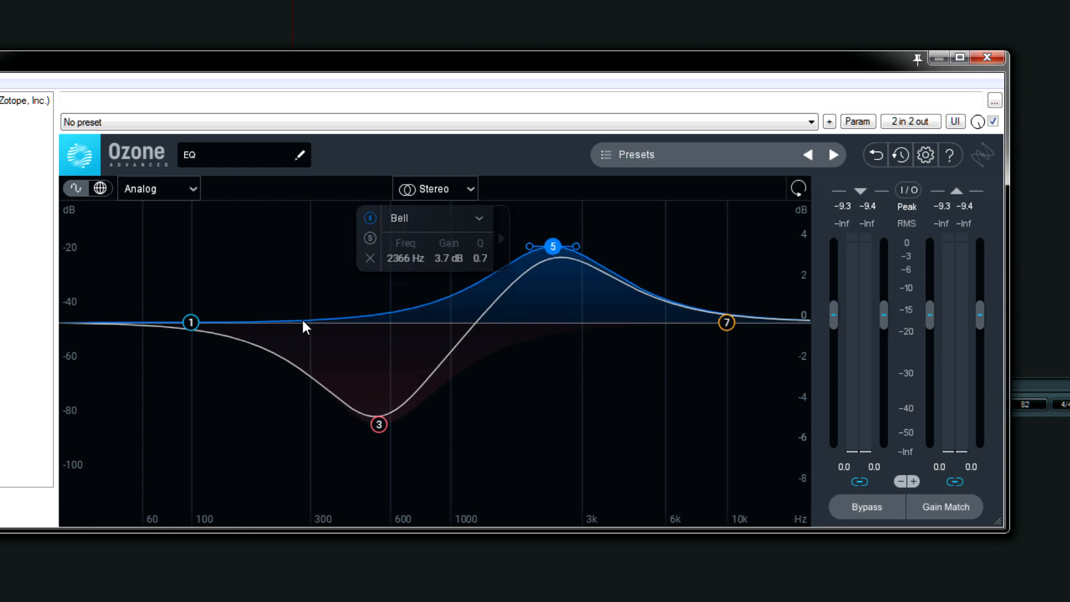
pyautogui.moveTo(574, 269)
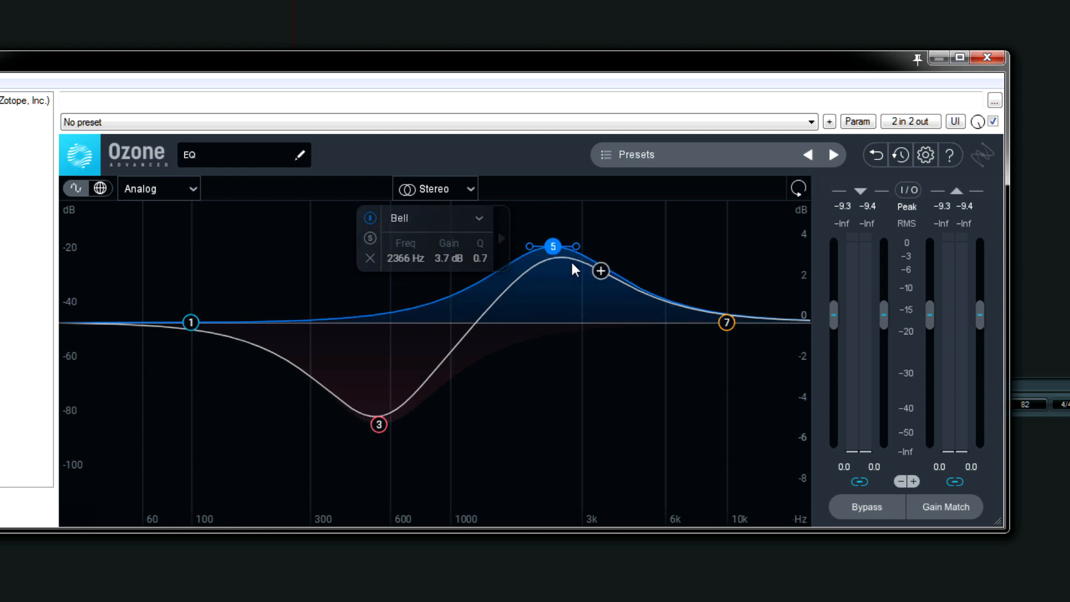
pyautogui.moveTo(573, 253)
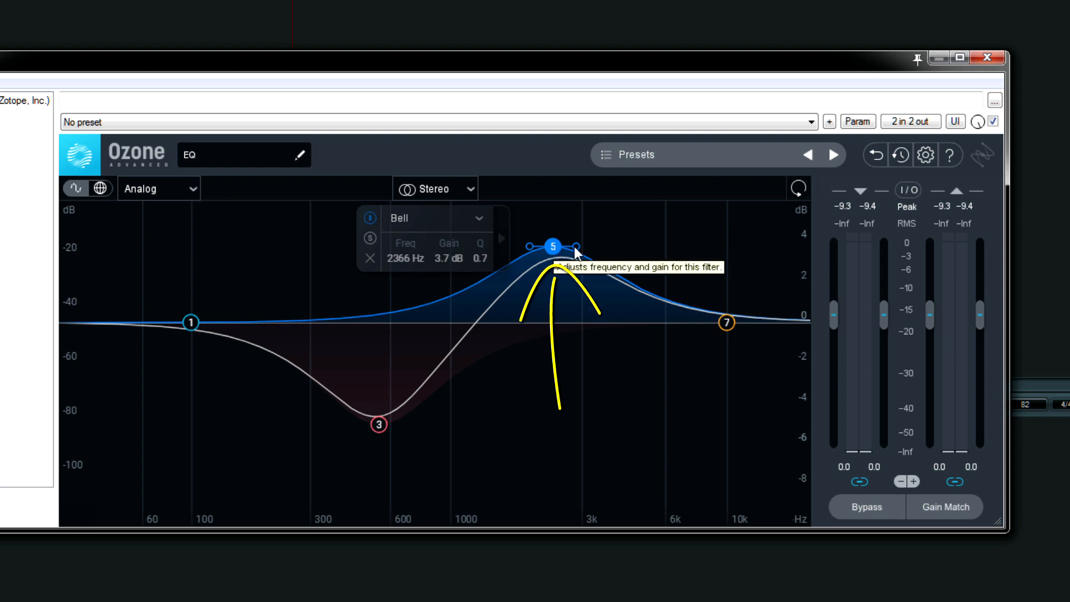
pyautogui.moveTo(379, 330)
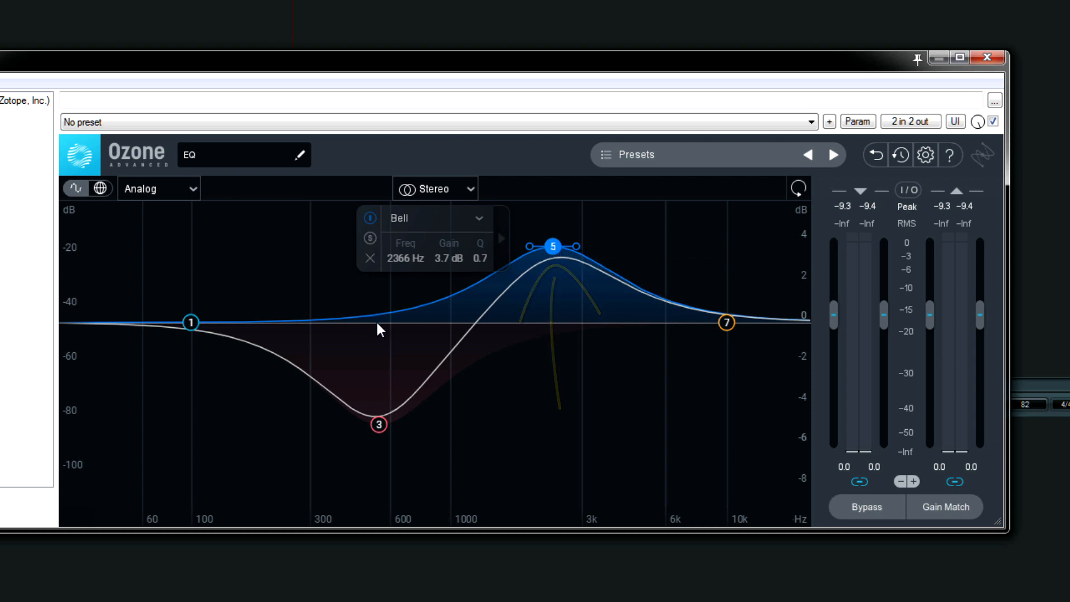
pyautogui.moveTo(516, 271)
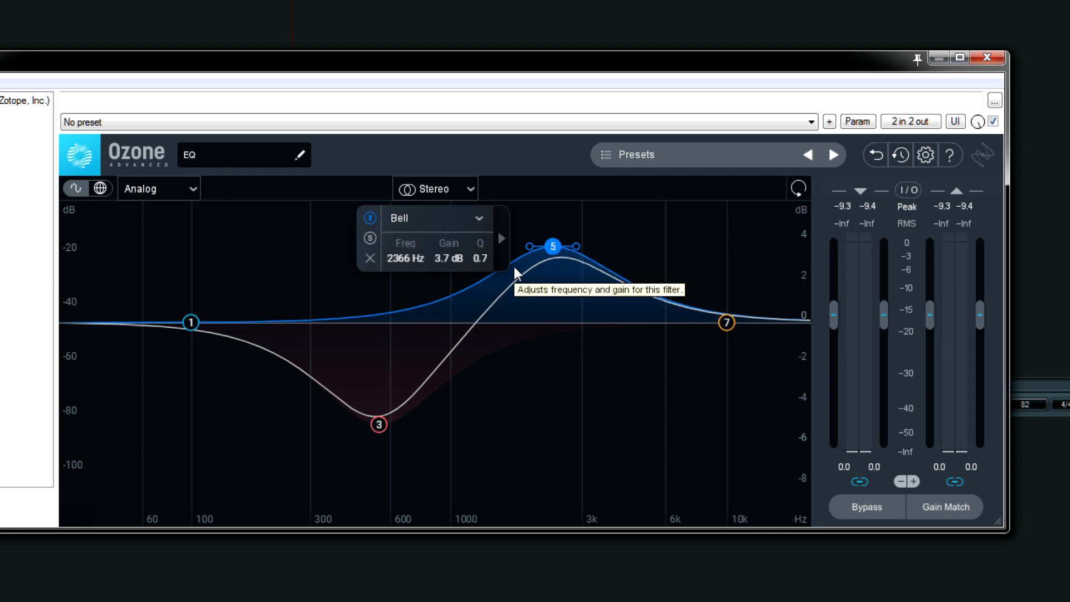
pyautogui.moveTo(686, 323)
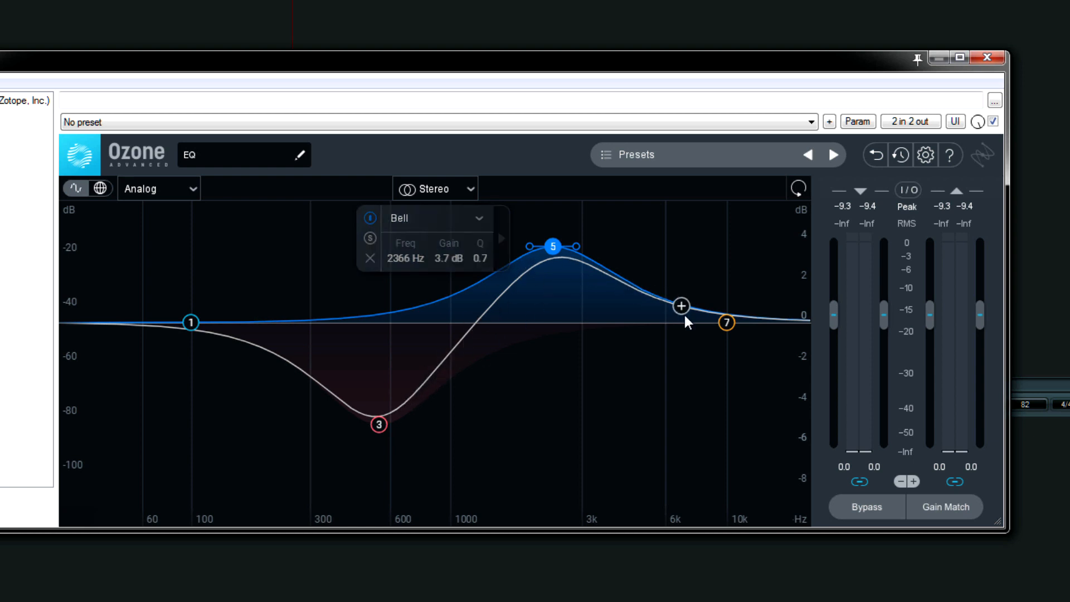
pyautogui.moveTo(580, 335)
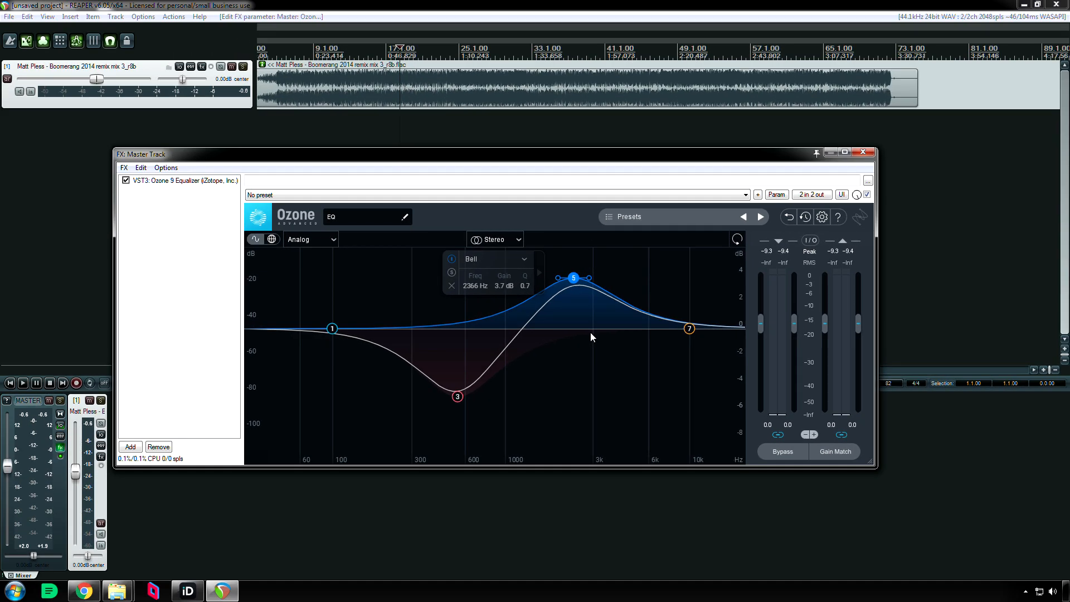
# - Enable Show Extra Curves in Equalizer options and toggle curves until only group delay shows
pyautogui.click(821, 216)
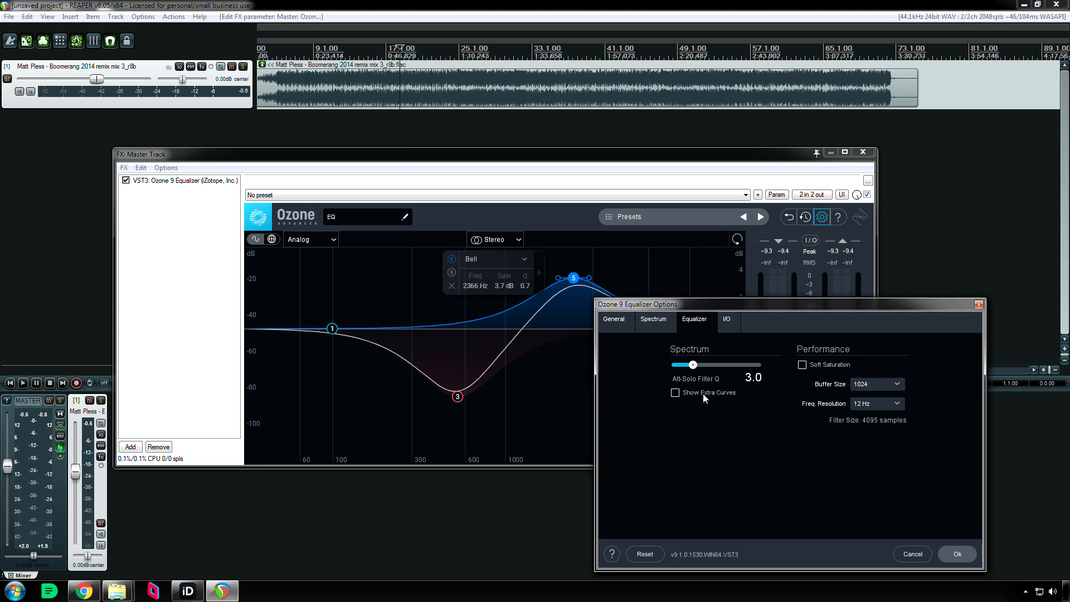
pyautogui.click(675, 392)
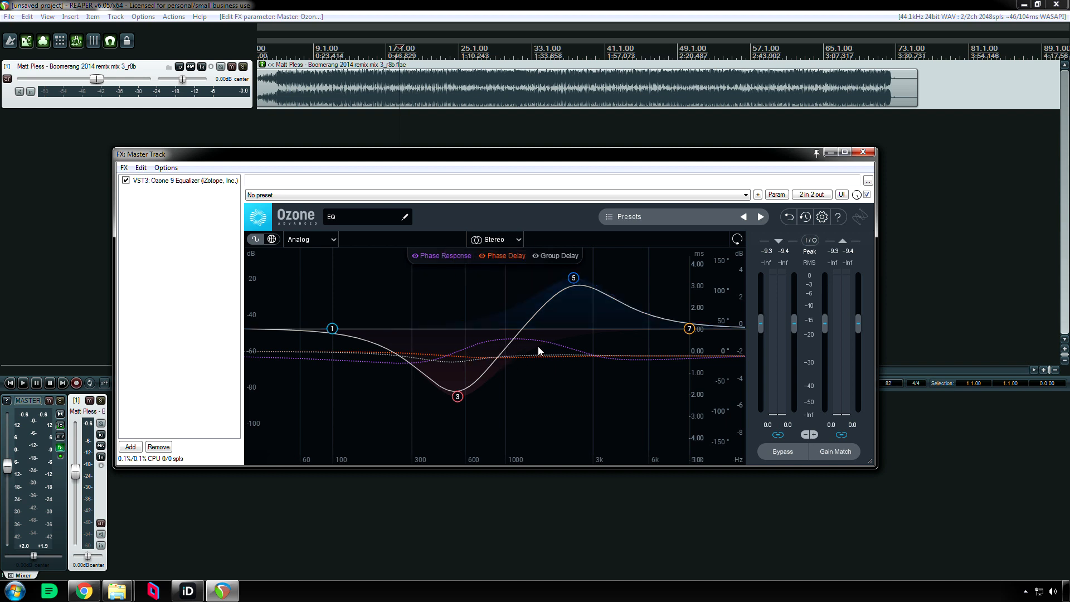
pyautogui.moveTo(535, 353)
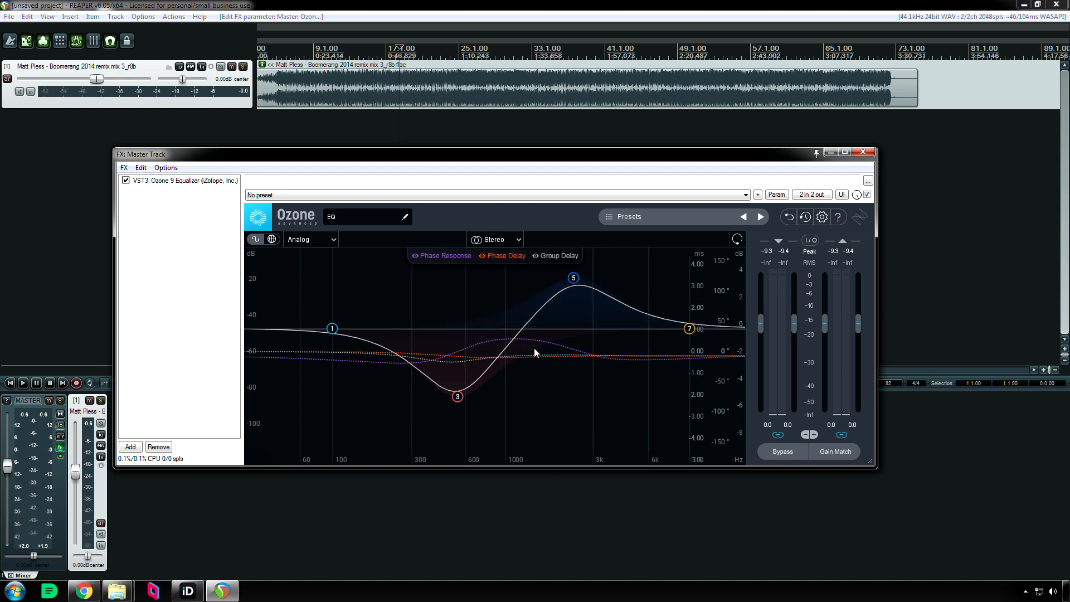
pyautogui.click(415, 255)
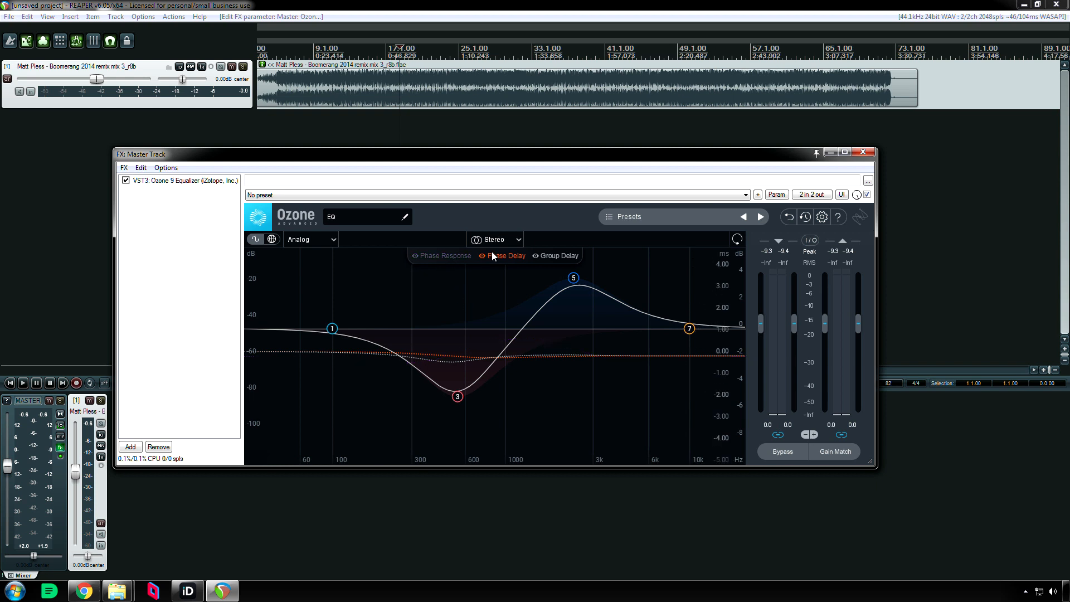
pyautogui.click(505, 255)
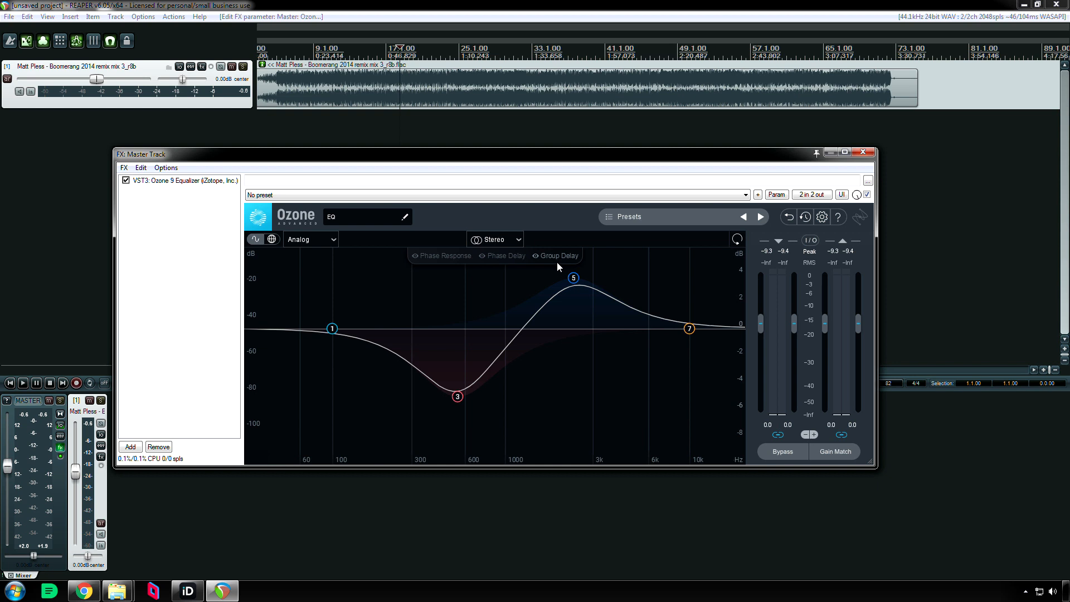
pyautogui.click(445, 255)
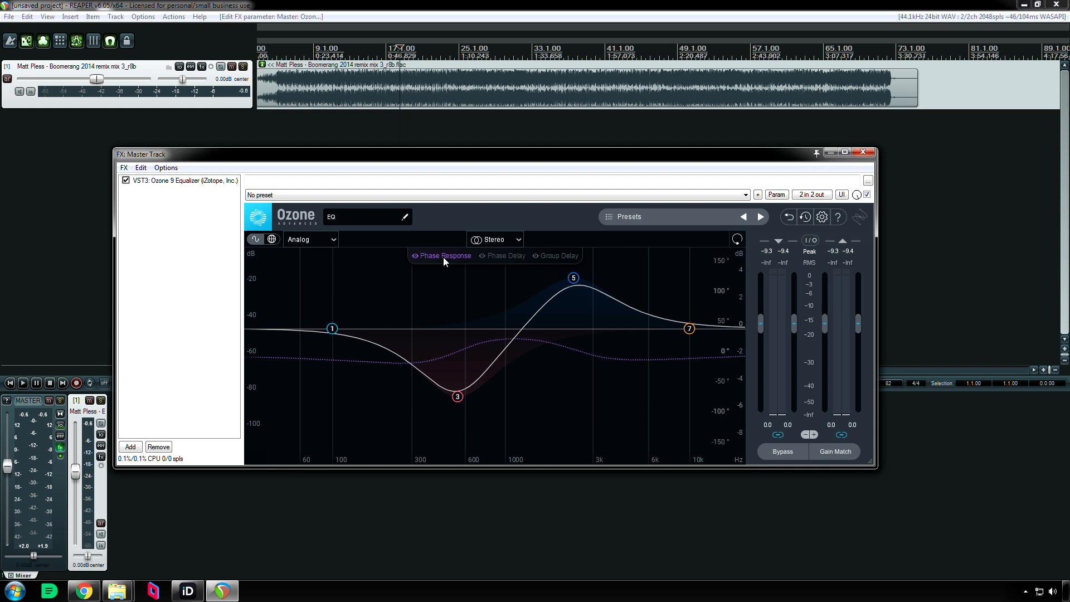
pyautogui.click(506, 255)
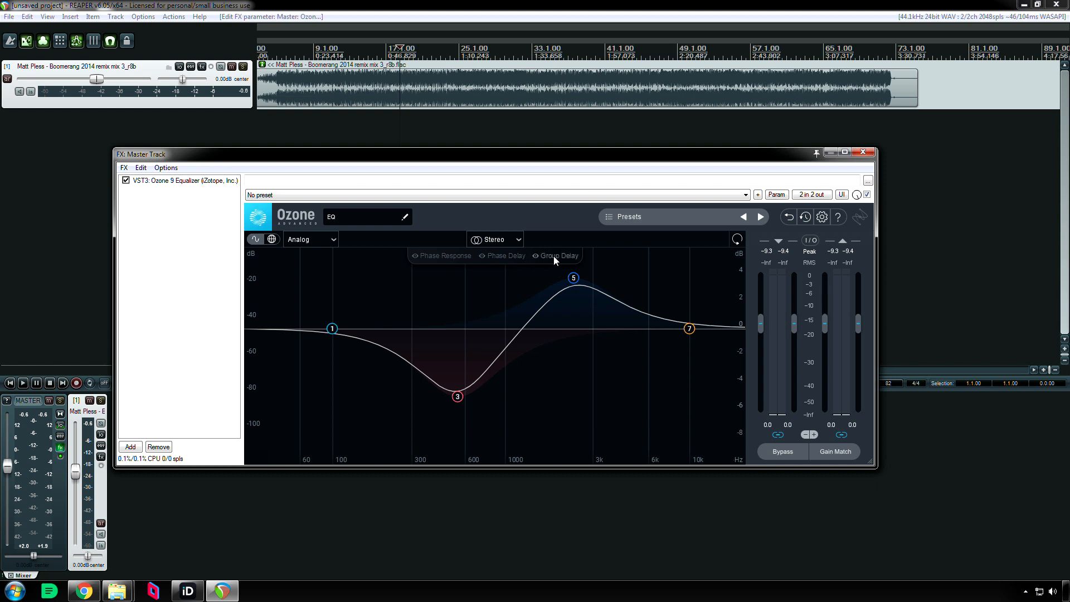
pyautogui.click(558, 255)
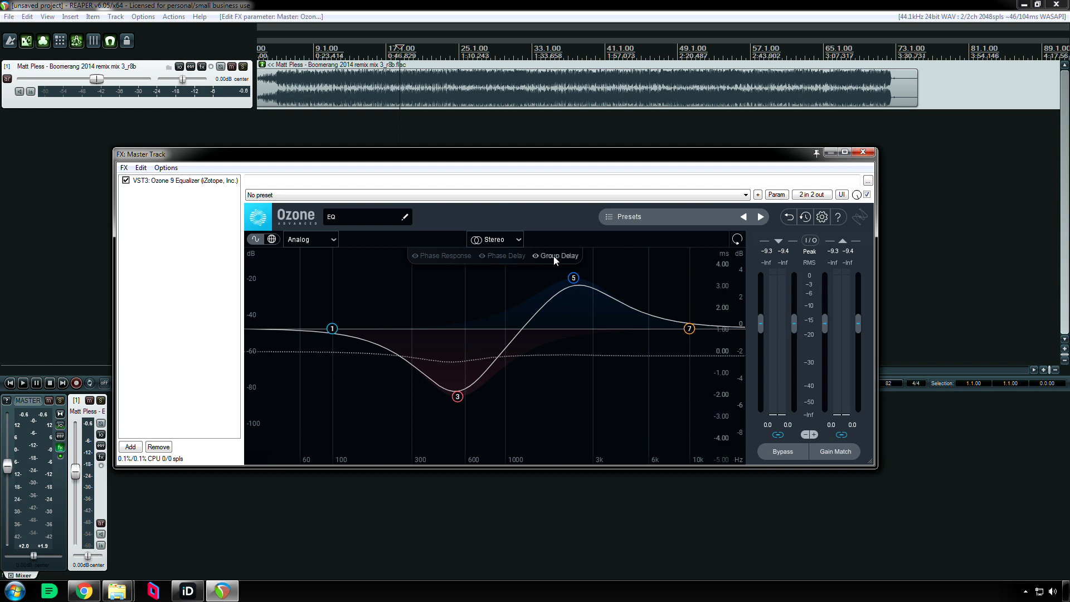
pyautogui.moveTo(555, 271)
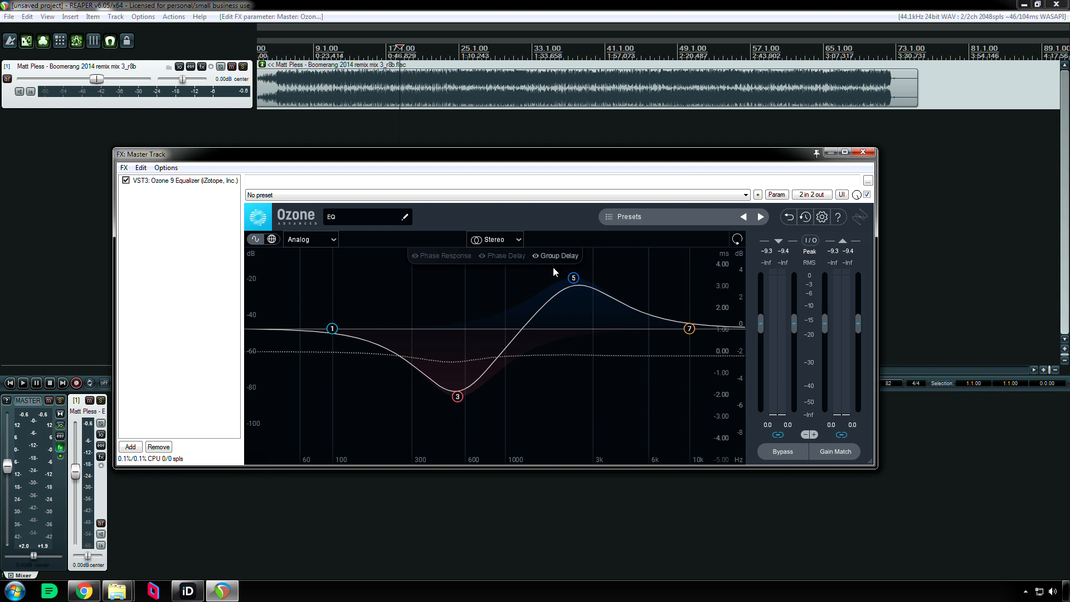
pyautogui.moveTo(490, 261)
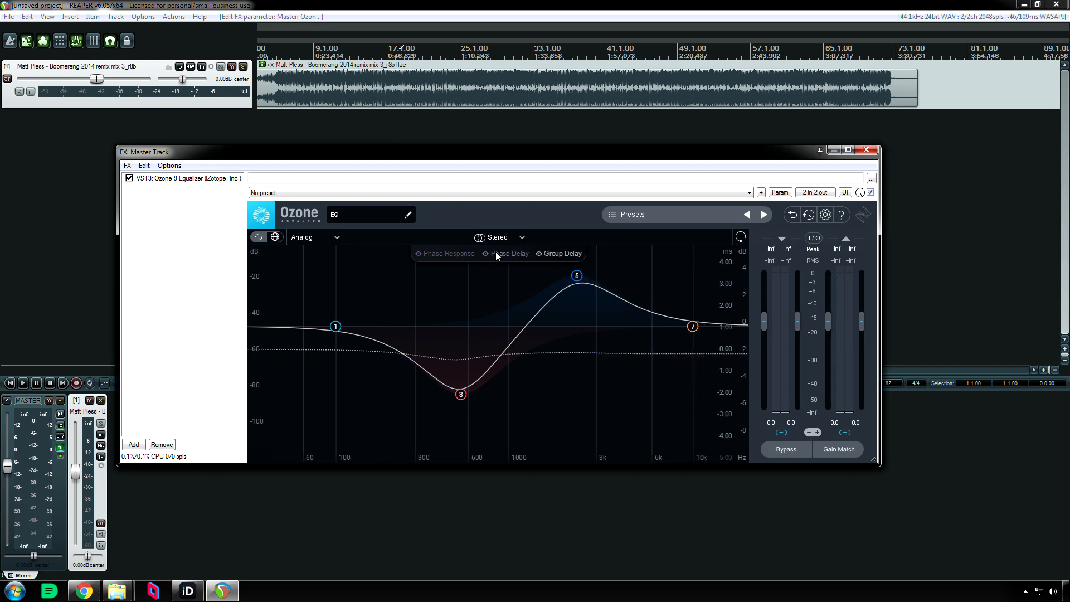
# - Turn on the Phase Response curve over the EQ display
pyautogui.click(448, 253)
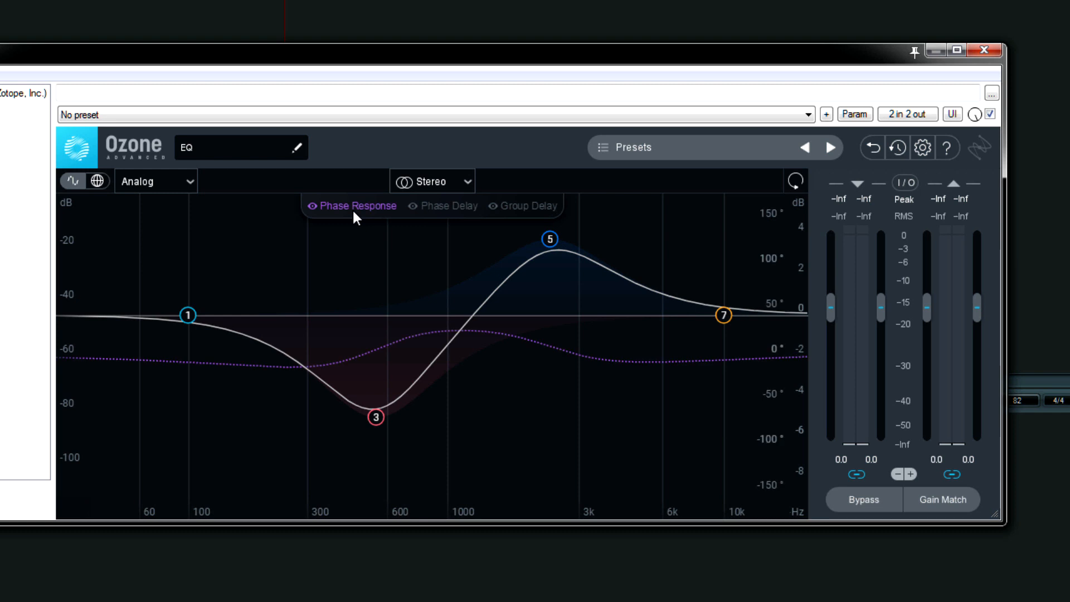
pyautogui.moveTo(764, 276)
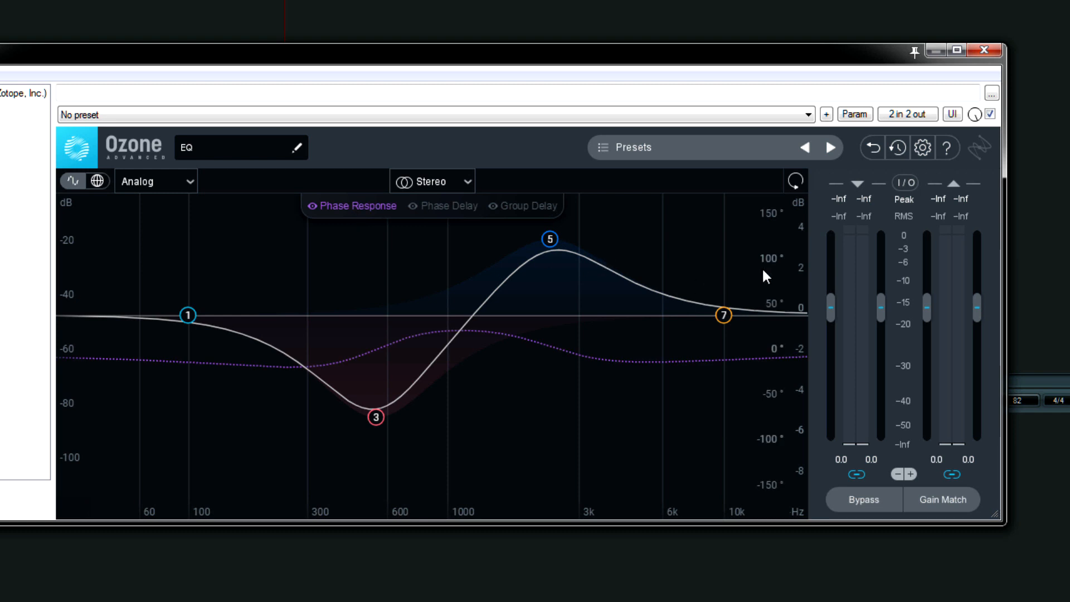
pyautogui.moveTo(344, 232)
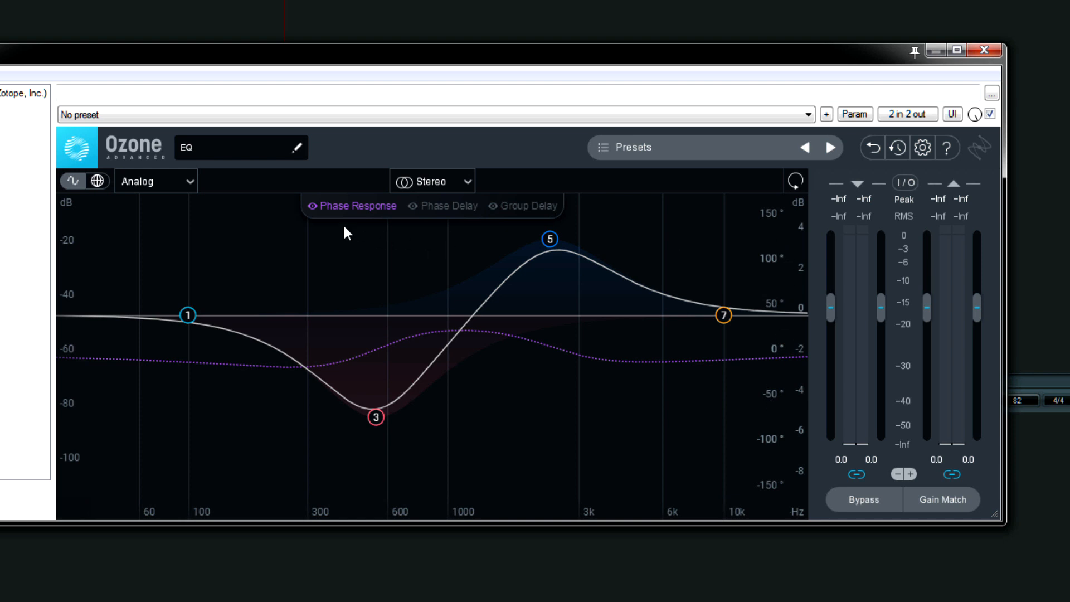
pyautogui.moveTo(355, 215)
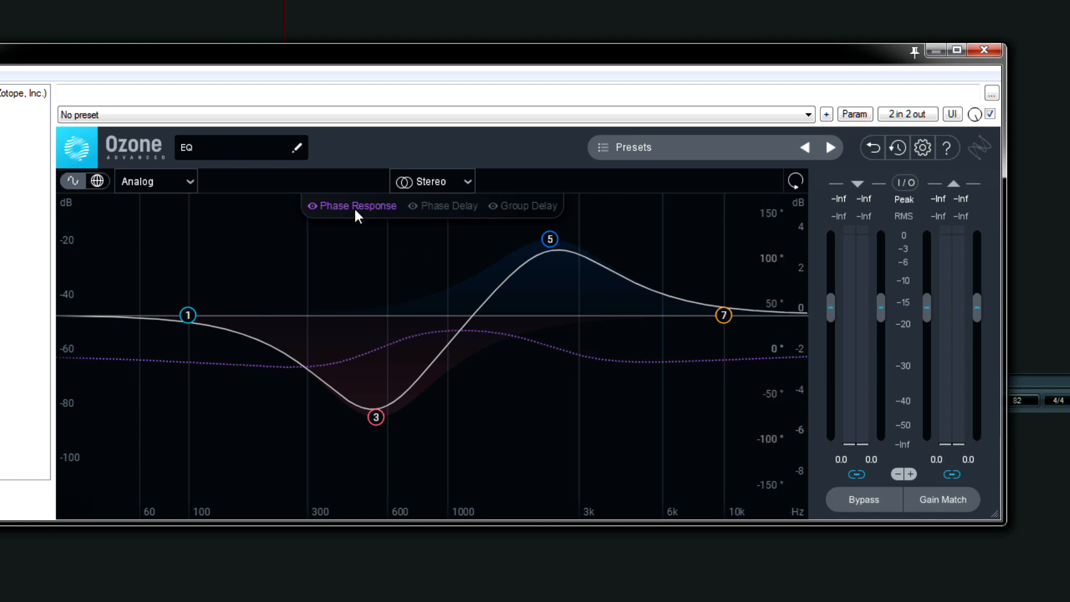
pyautogui.moveTo(780, 407)
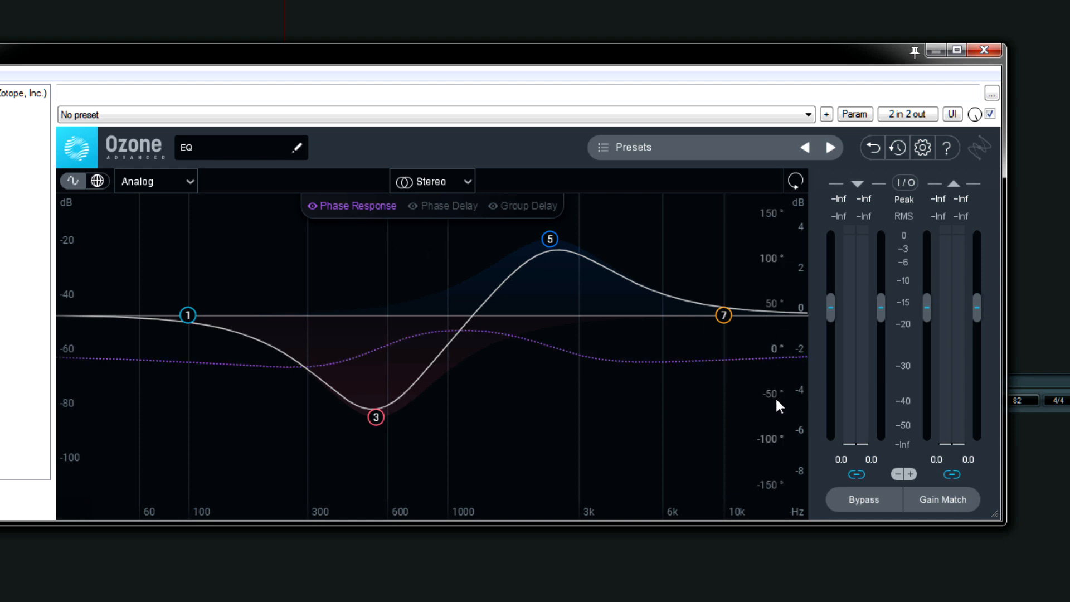
pyautogui.moveTo(781, 223)
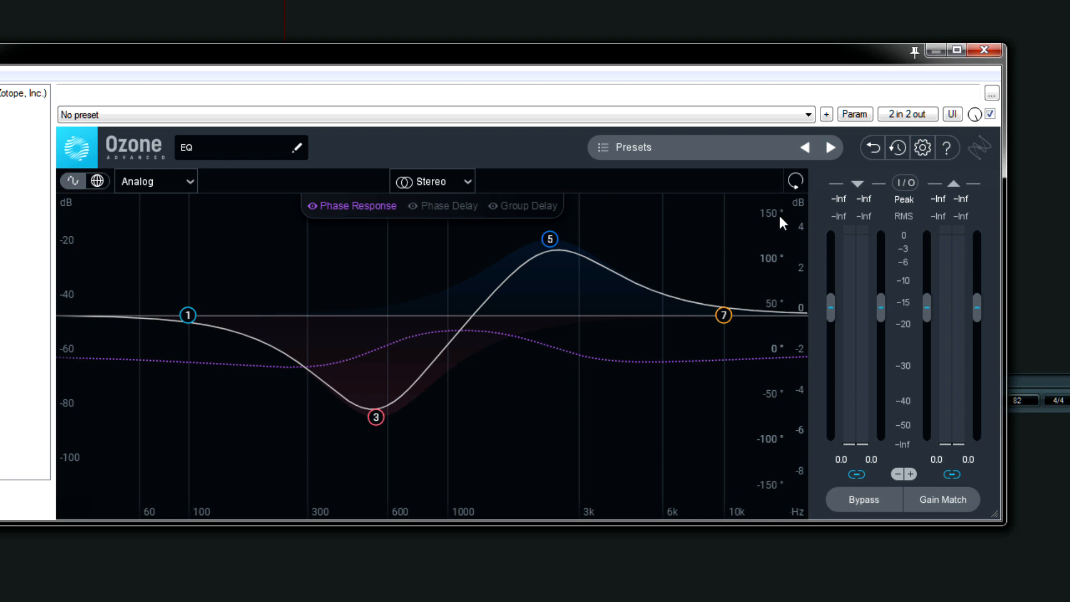
pyautogui.moveTo(739, 228)
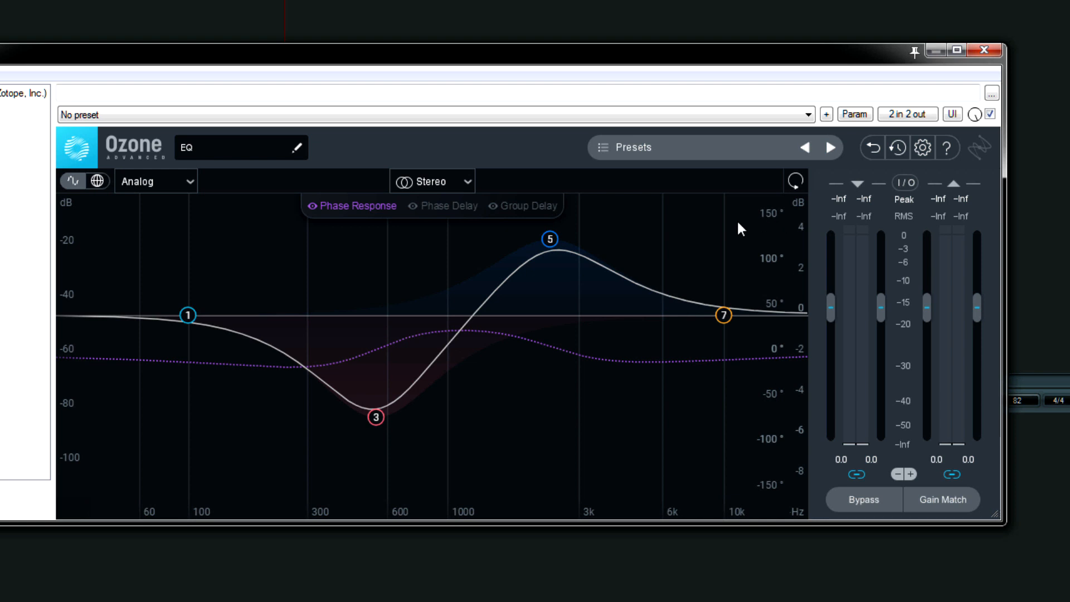
pyautogui.click(354, 205)
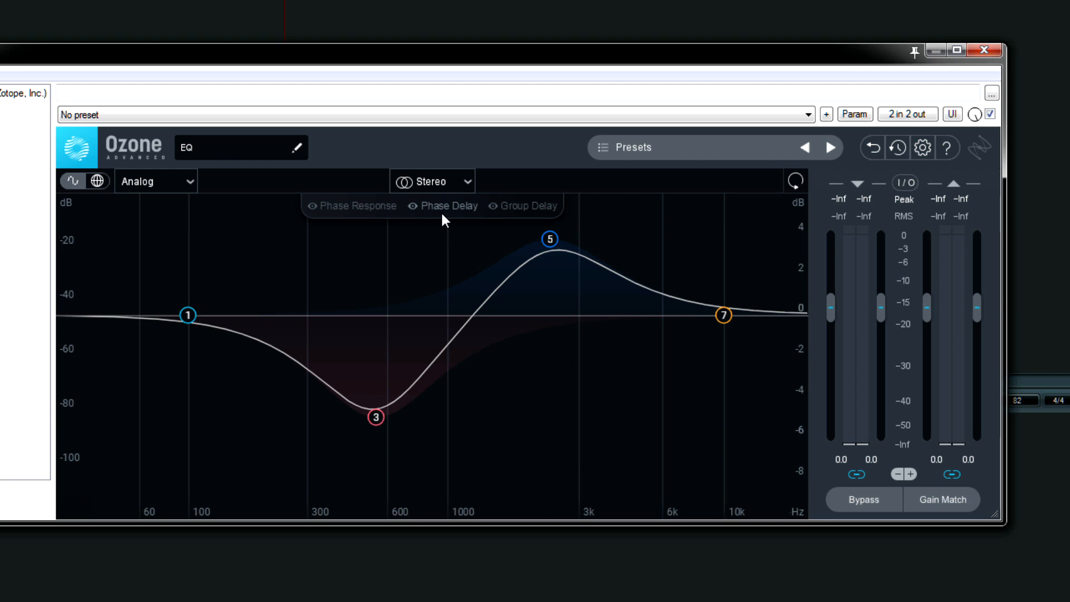
pyautogui.click(447, 205)
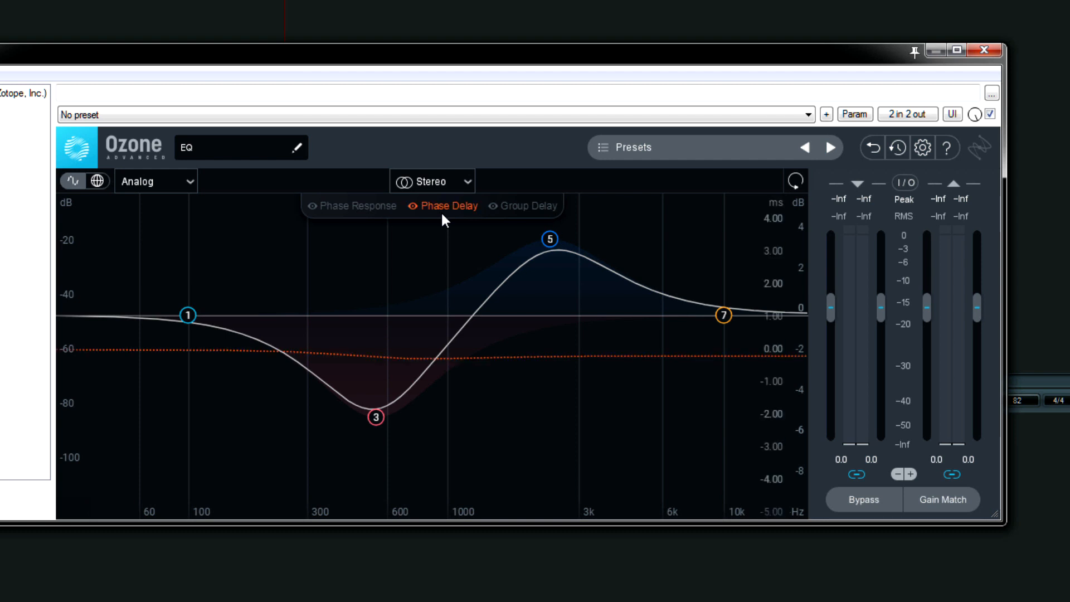
pyautogui.moveTo(536, 360)
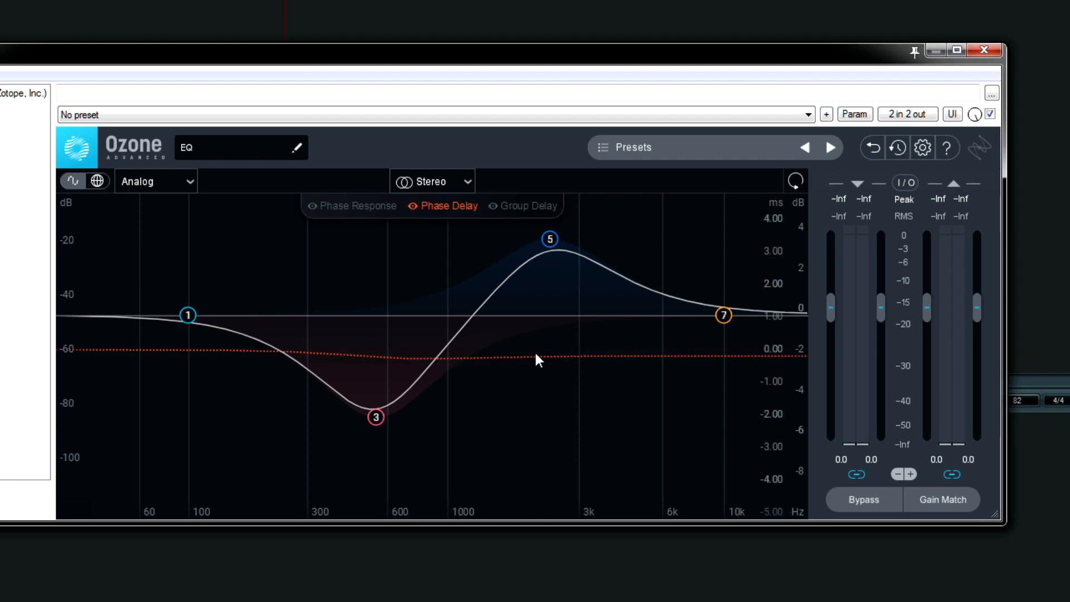
pyautogui.moveTo(624, 370)
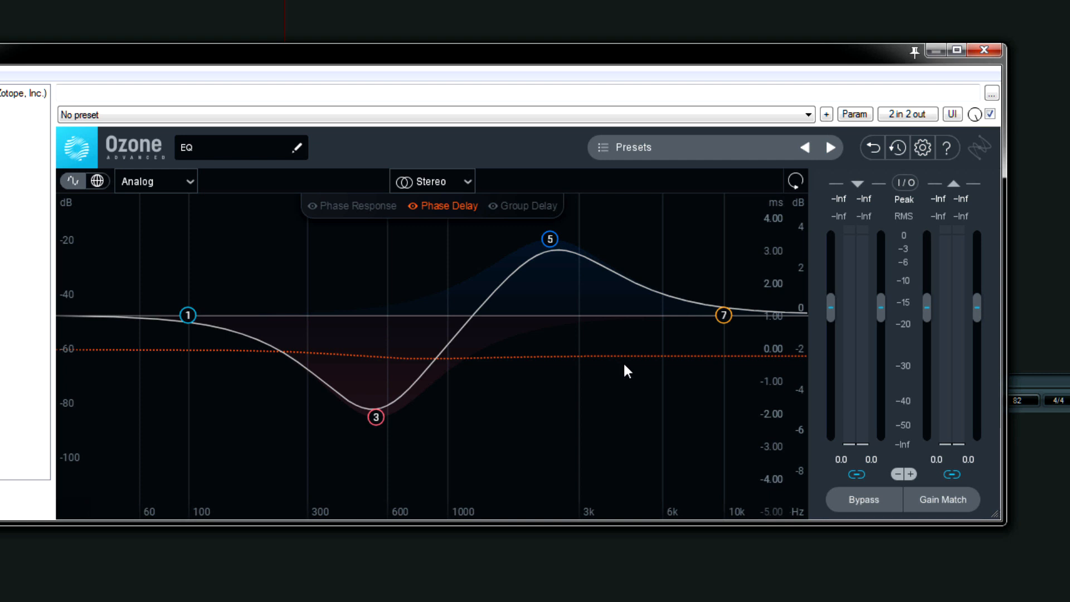
pyautogui.moveTo(437, 372)
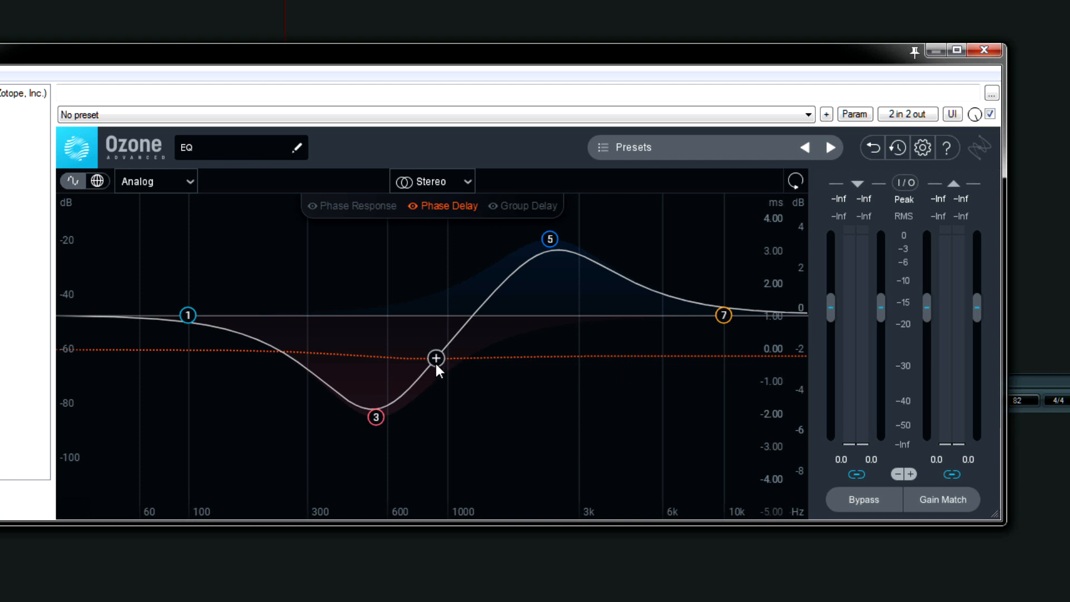
pyautogui.moveTo(458, 229)
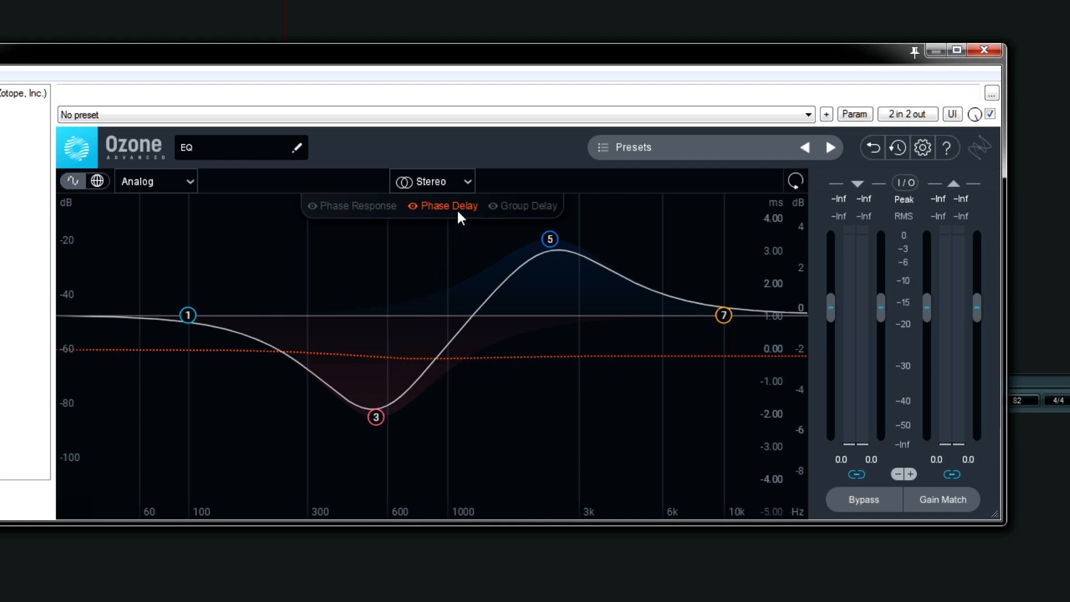
pyautogui.click(374, 417)
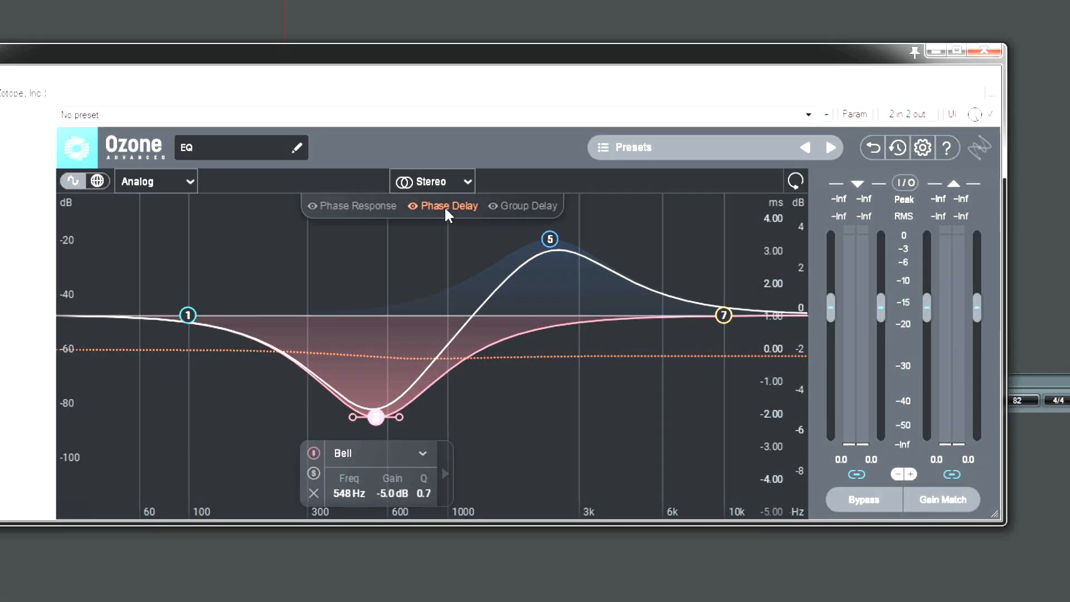
pyautogui.click(529, 206)
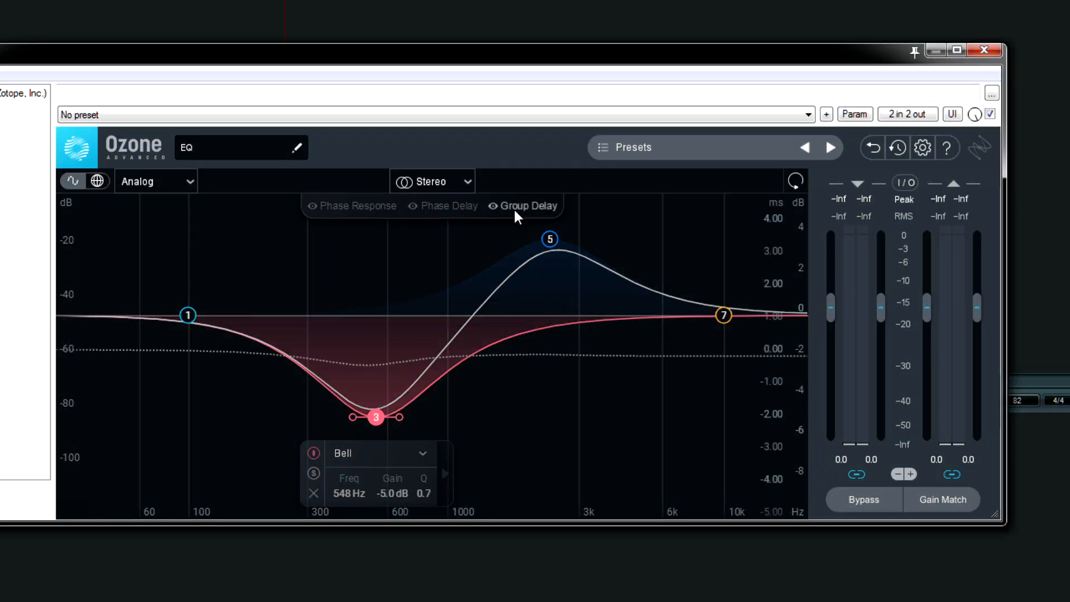
pyautogui.click(448, 206)
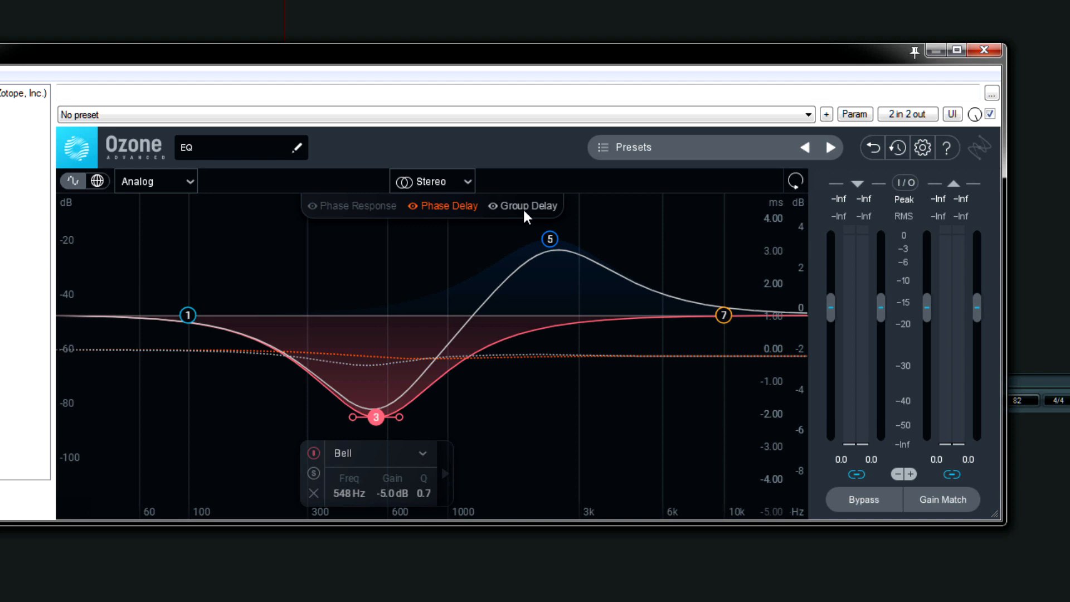
pyautogui.click(521, 206)
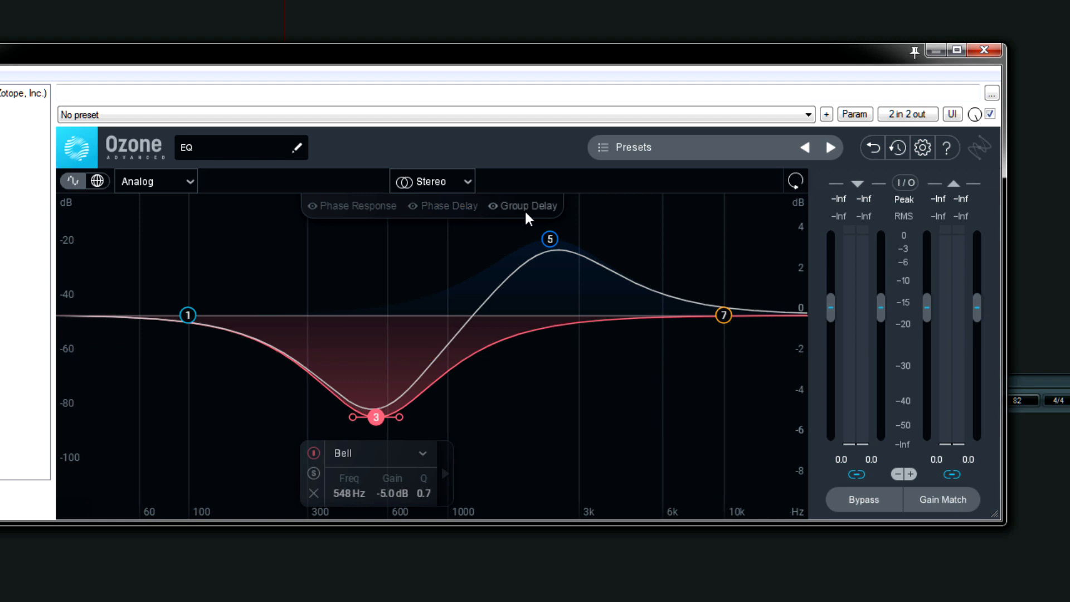
pyautogui.moveTo(963, 164)
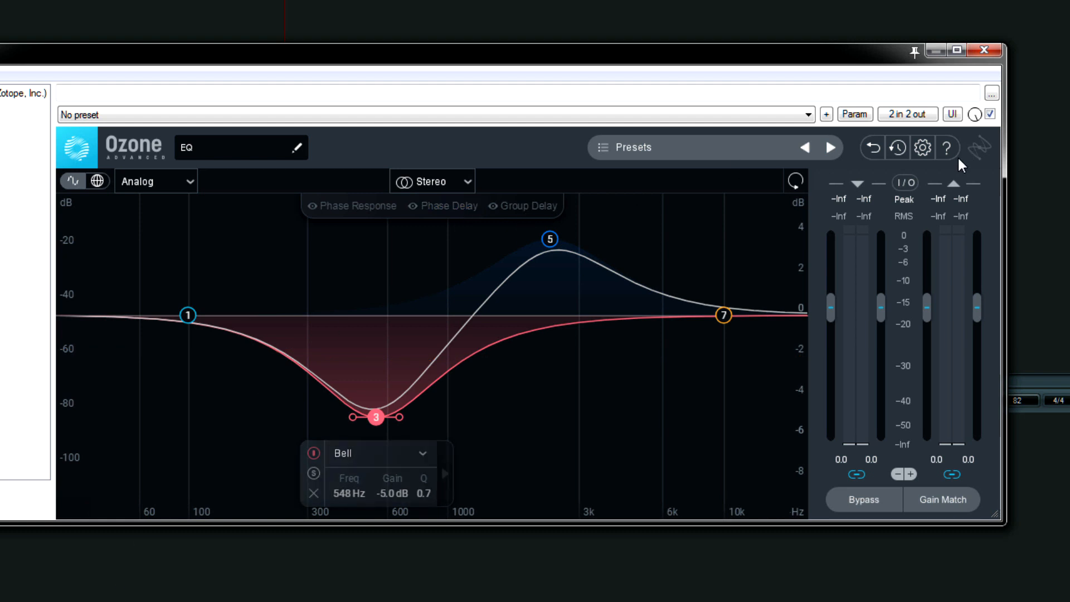
pyautogui.moveTo(219, 227)
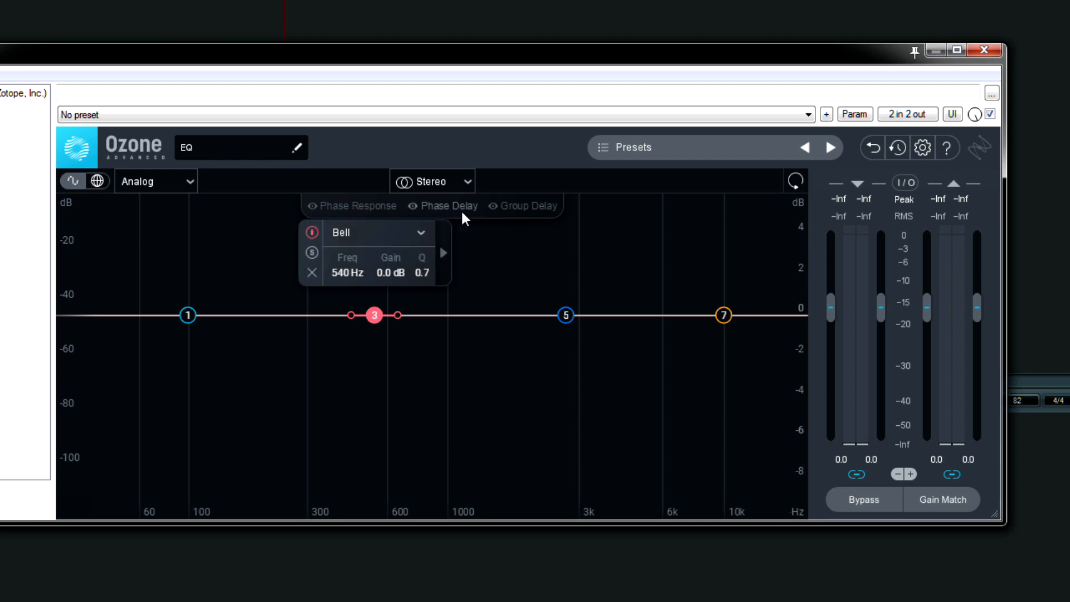
# - Open the Equalizer Options window from the gear icon and close it again
pyautogui.click(921, 148)
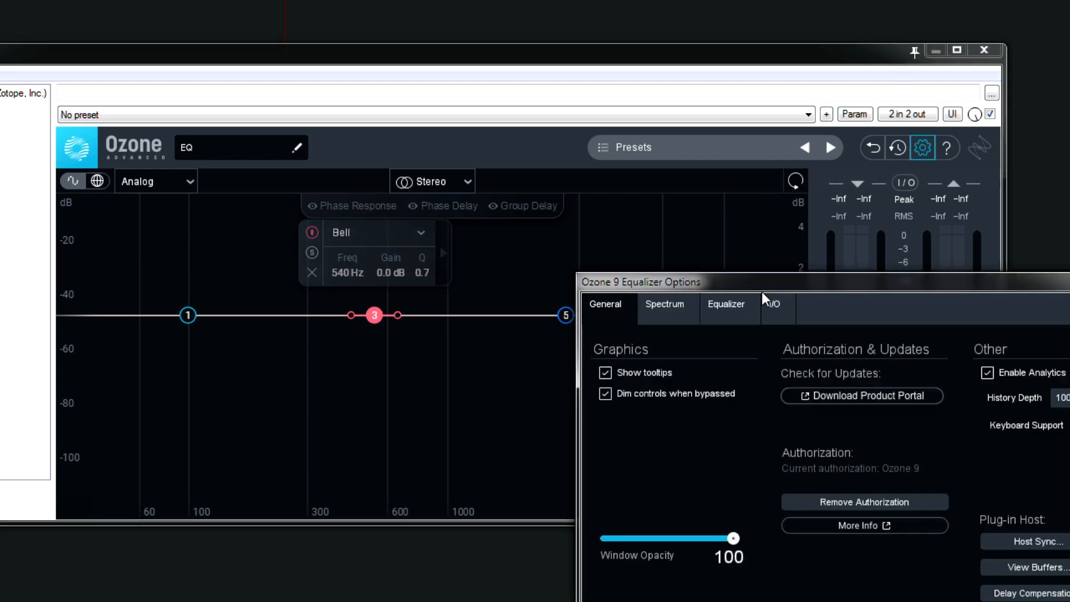
pyautogui.click(726, 304)
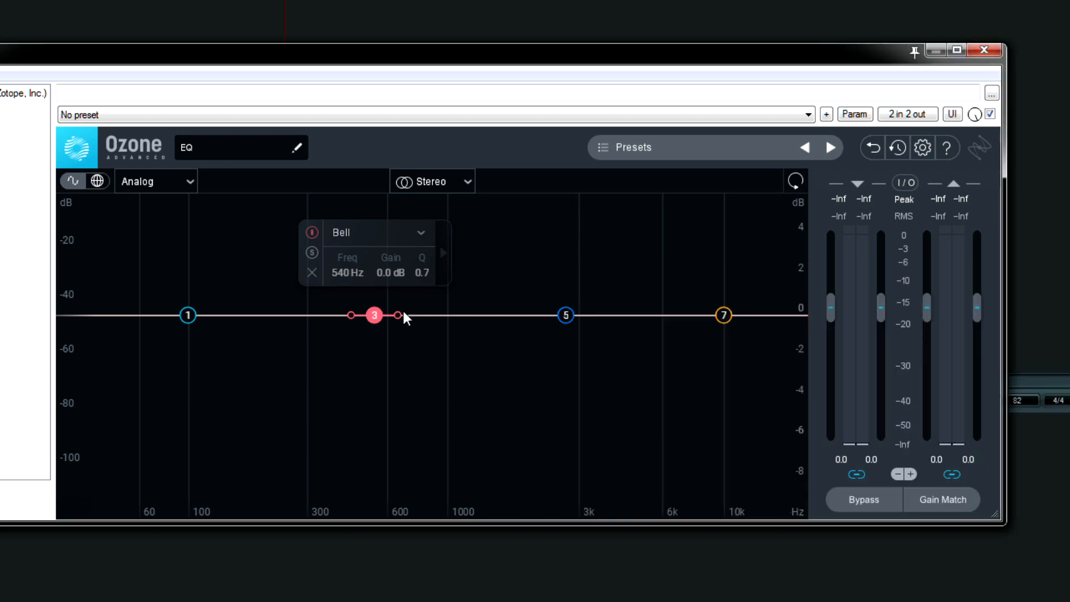
pyautogui.moveTo(161, 191)
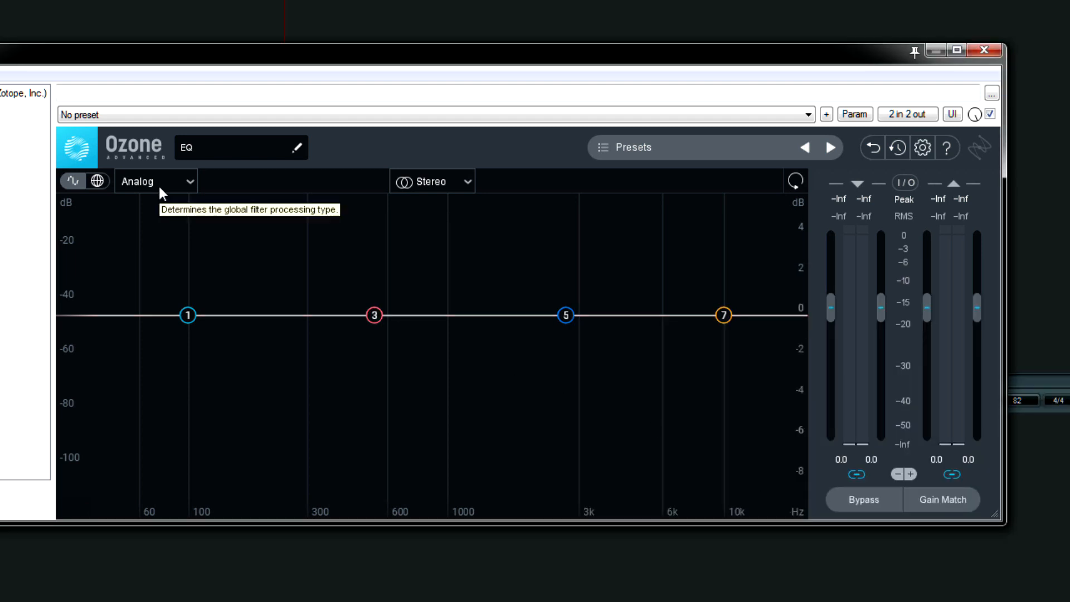
pyautogui.moveTo(213, 194)
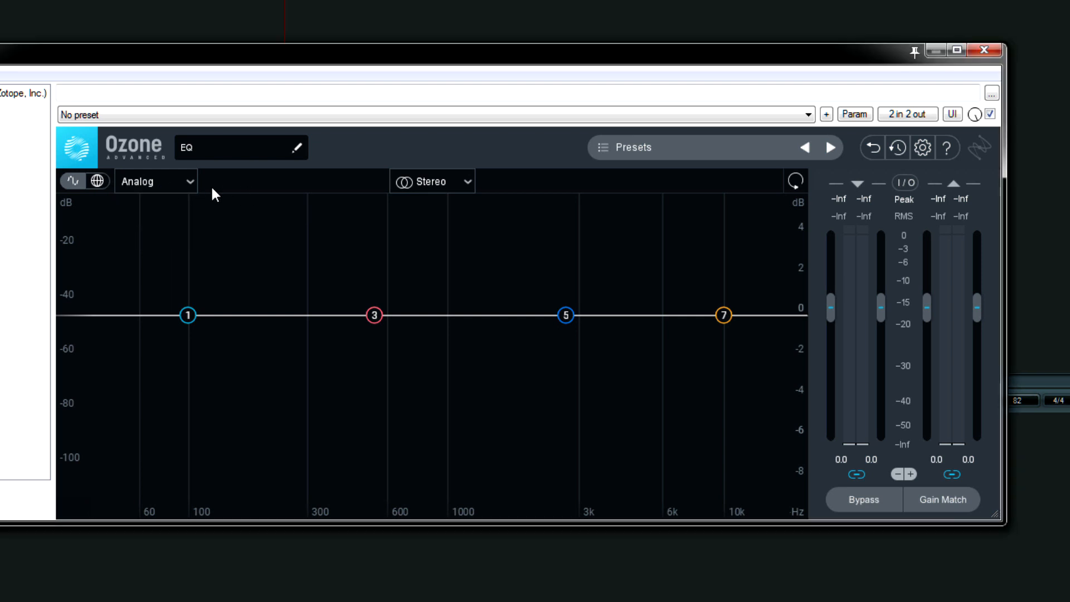
pyautogui.moveTo(155, 181)
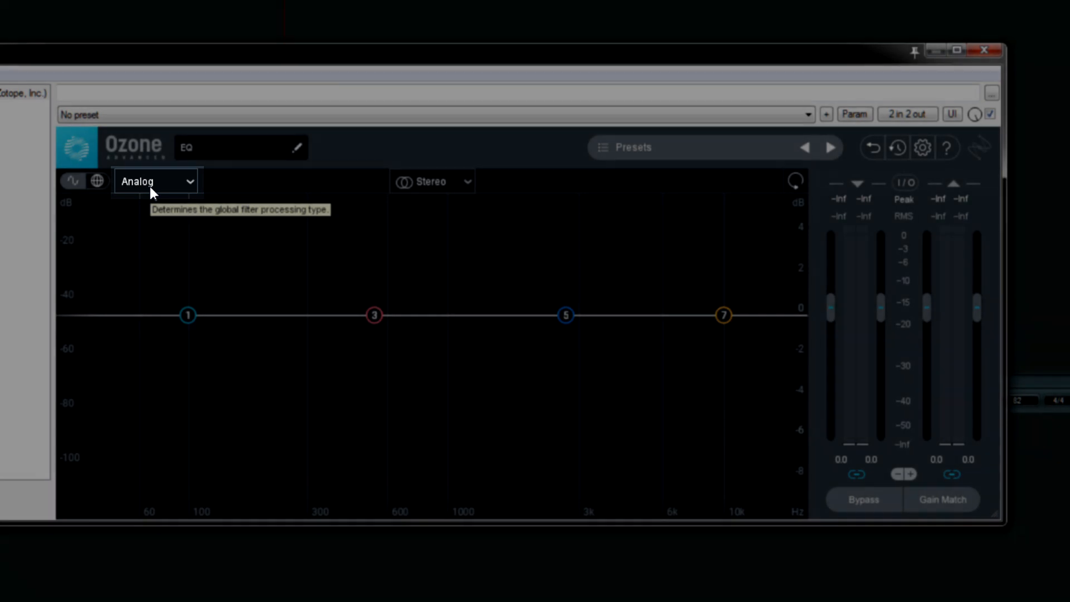
# - Choose Digital from the filter processing type dropdown
pyautogui.click(155, 180)
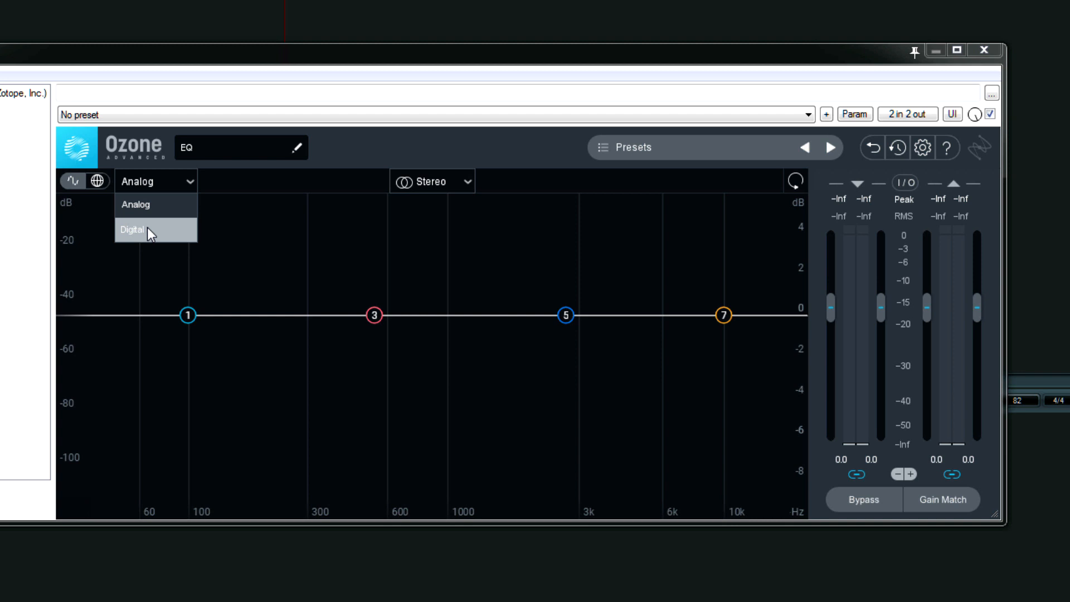
pyautogui.moveTo(160, 205)
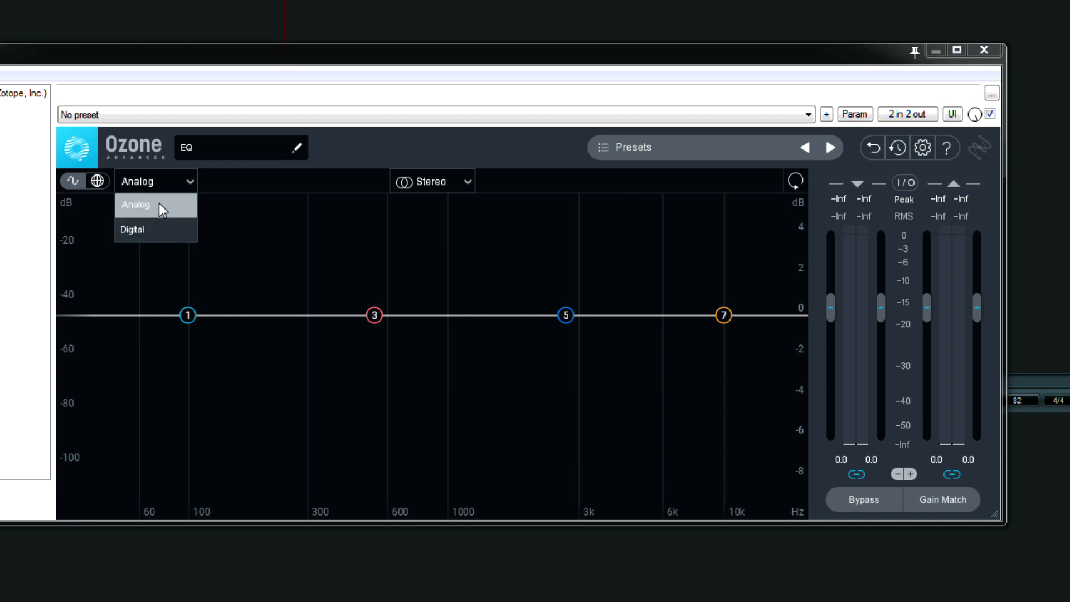
pyautogui.click(131, 229)
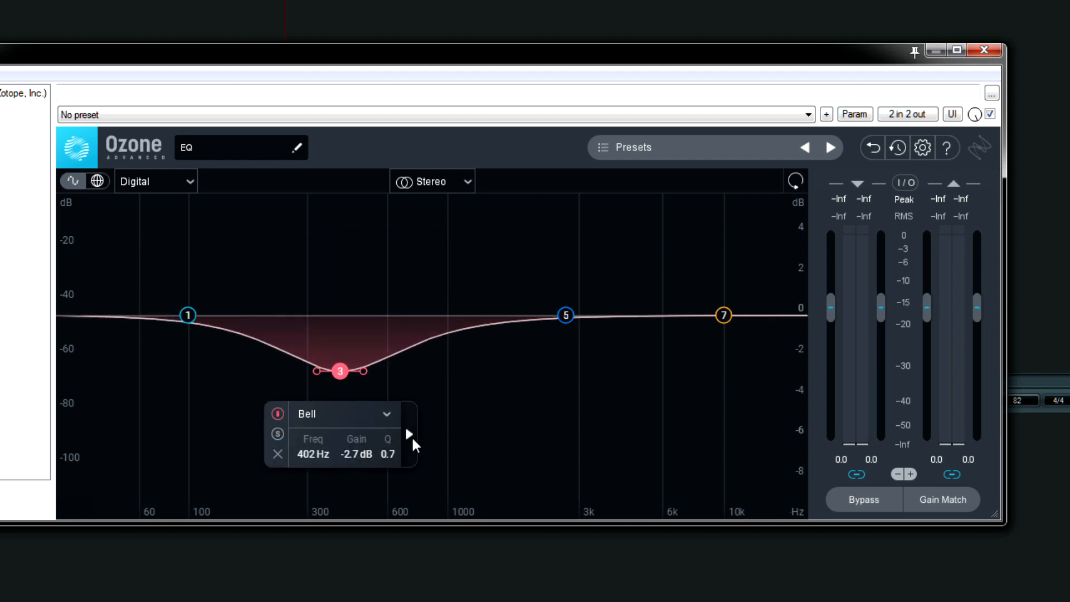
pyautogui.moveTo(343, 391)
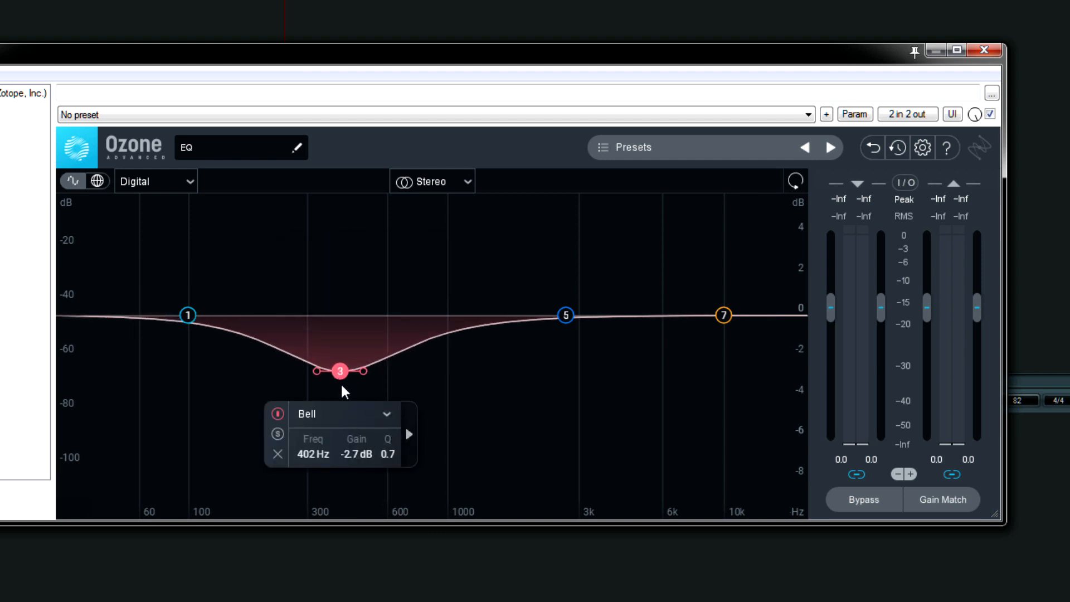
pyautogui.moveTo(340, 370)
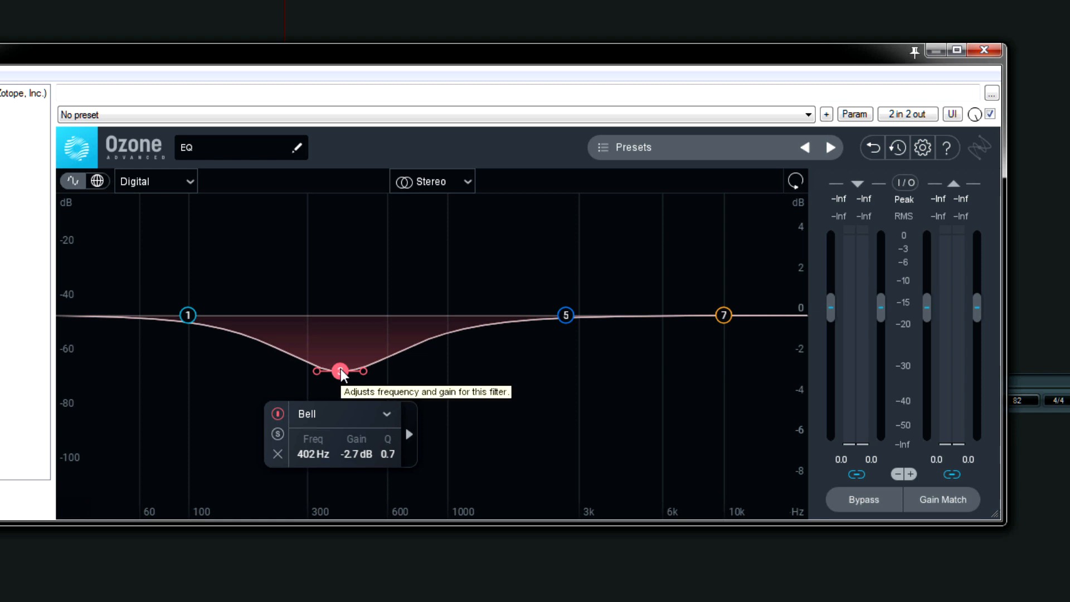
pyautogui.moveTo(408, 434)
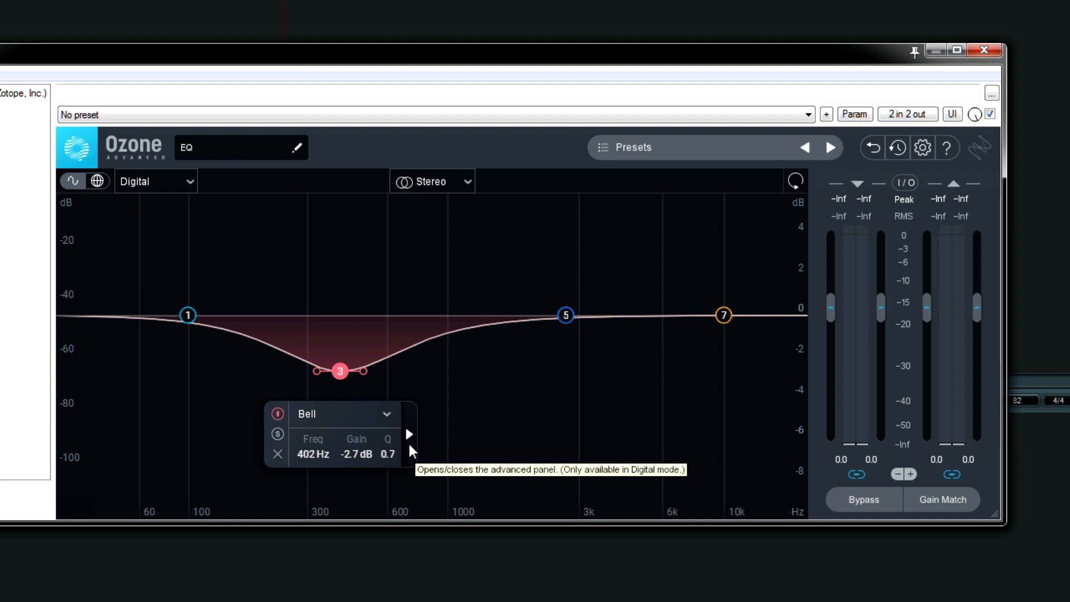
# - Expose band 3's advanced Phase control and leave Phase at 0%
pyautogui.click(408, 435)
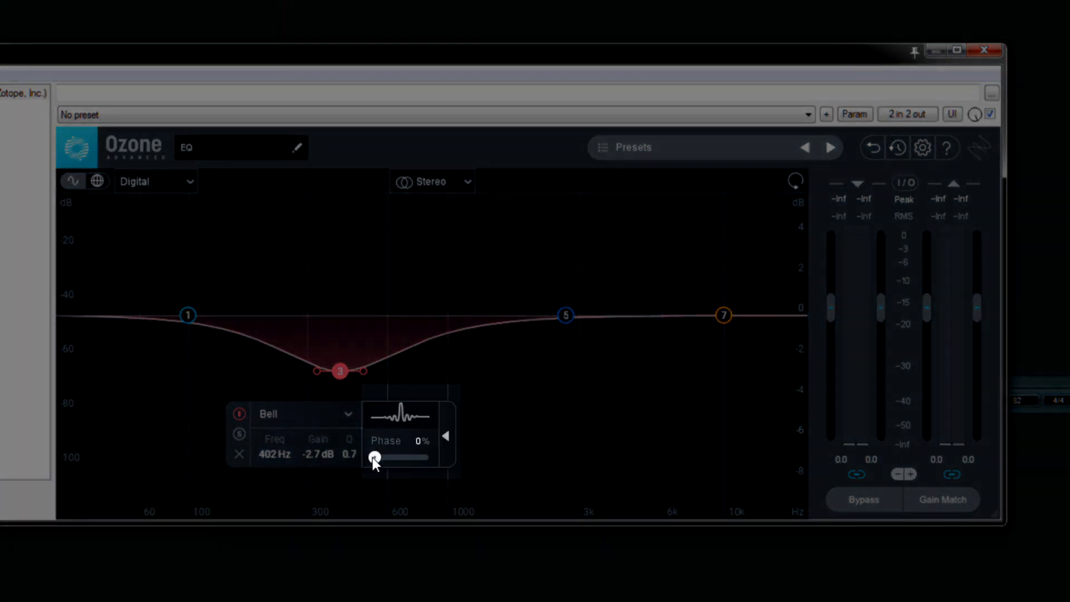
pyautogui.moveTo(374, 461)
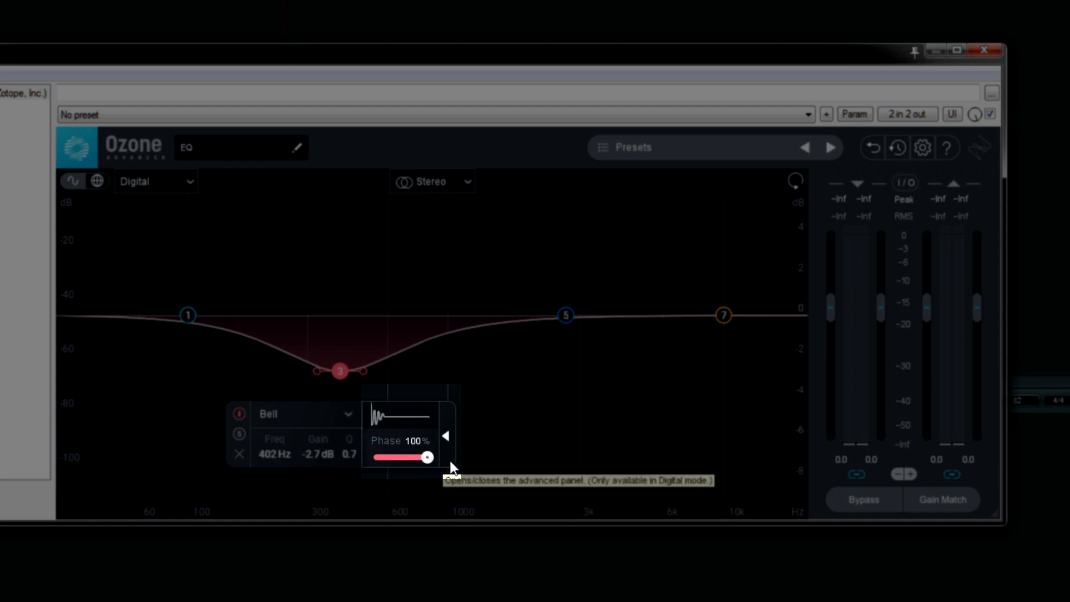
pyautogui.moveTo(449, 469)
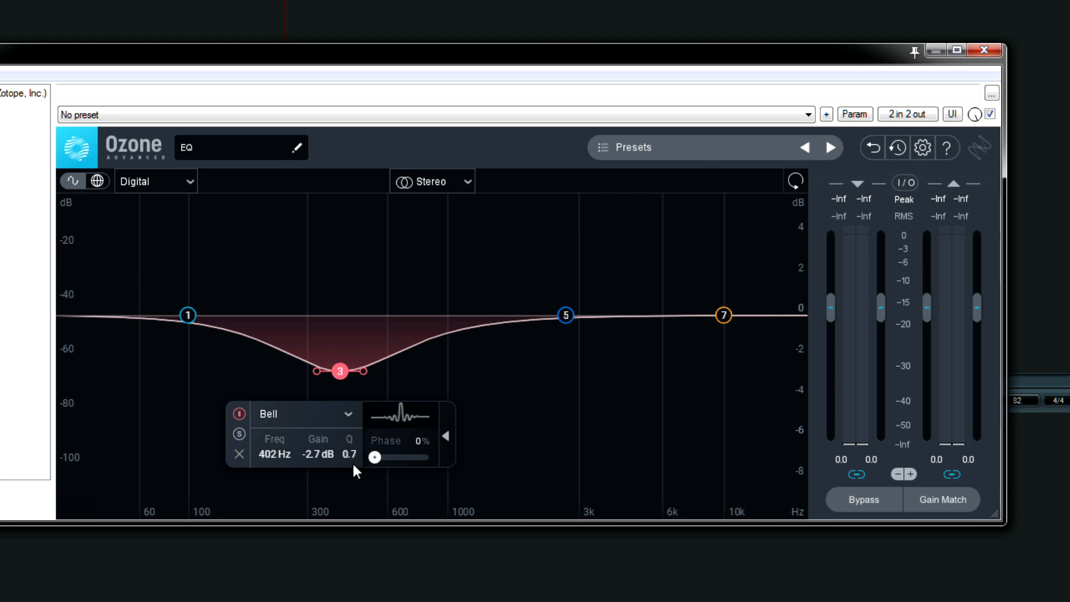
pyautogui.click(446, 435)
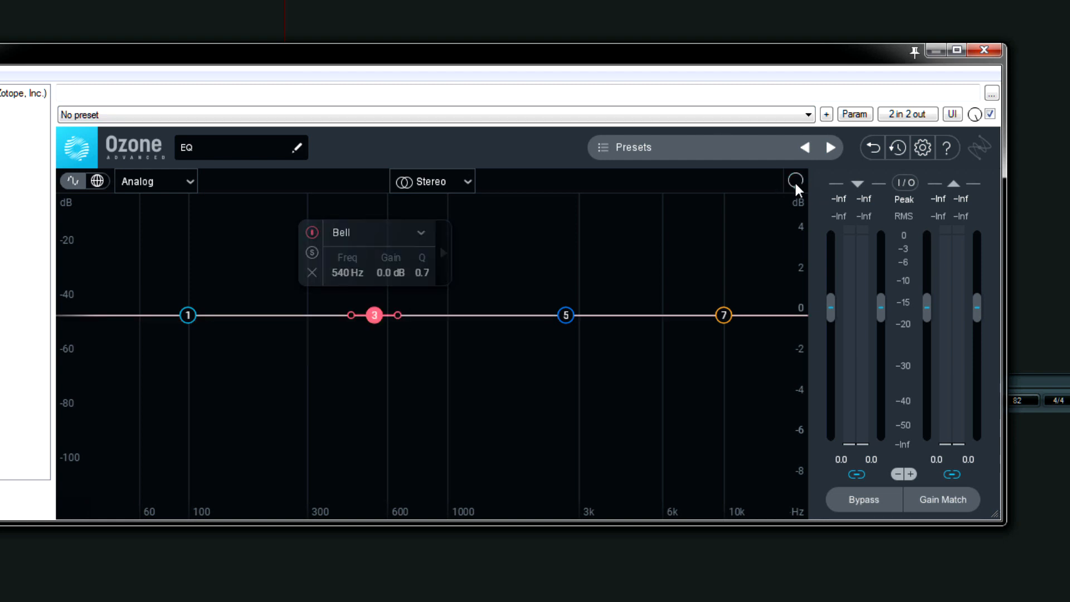
pyautogui.moveTo(793, 185)
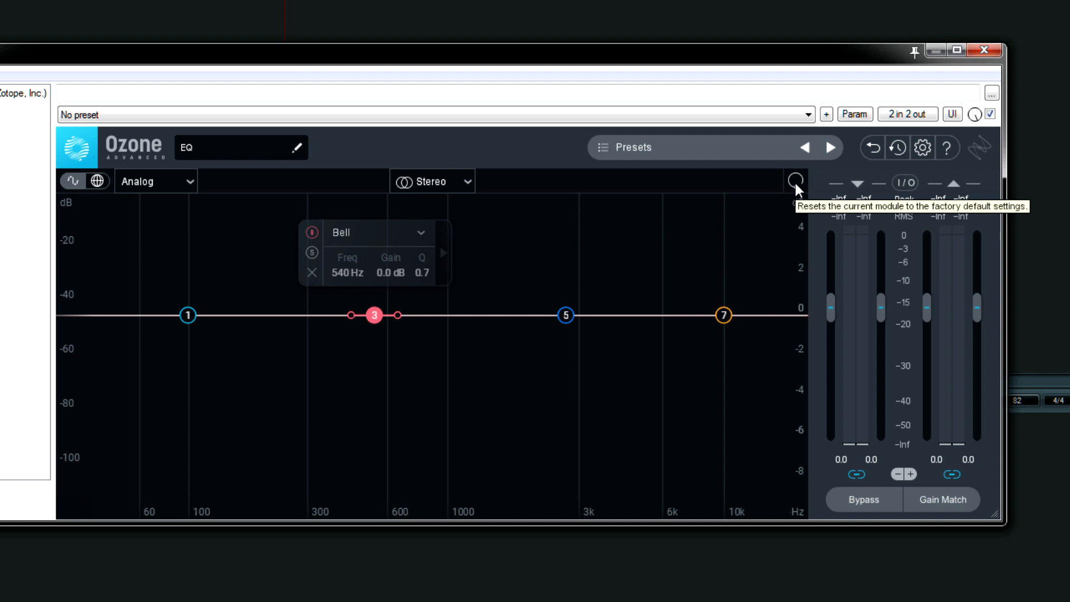
pyautogui.moveTo(98, 182)
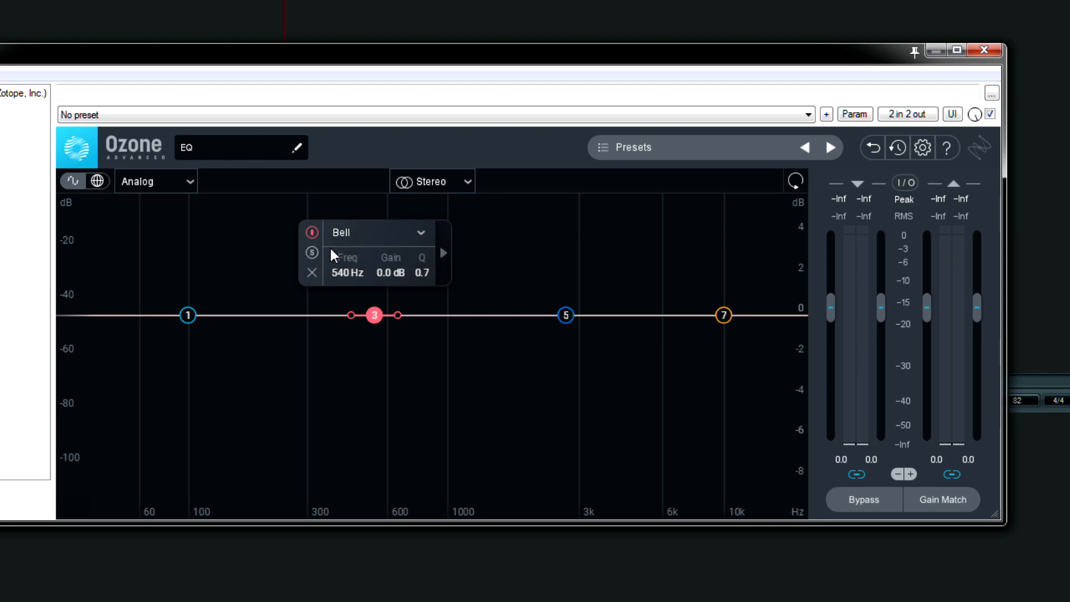
pyautogui.moveTo(368, 241)
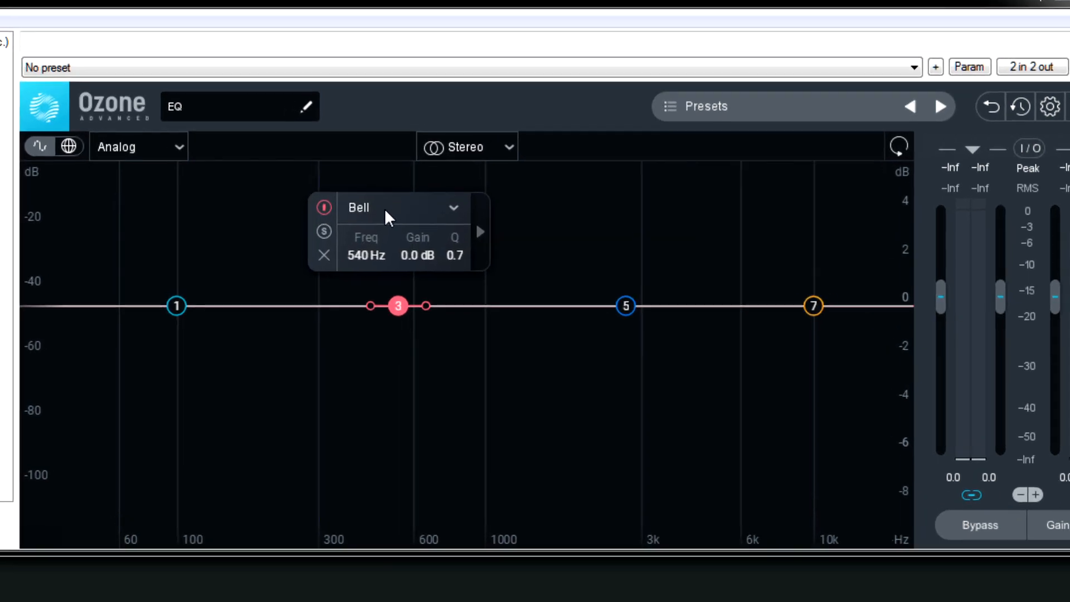
pyautogui.moveTo(323, 206)
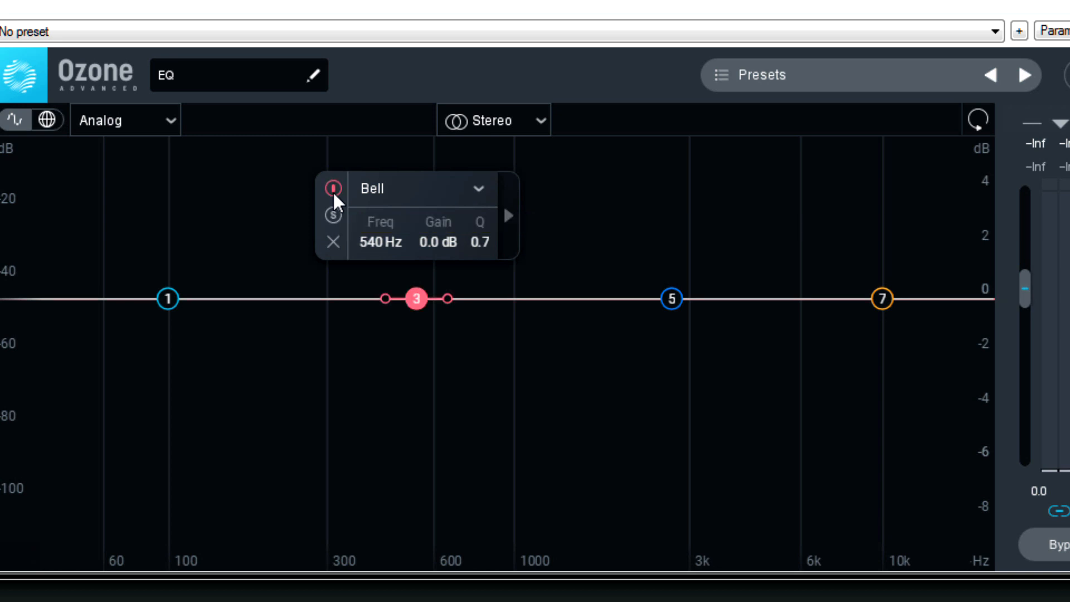
pyautogui.moveTo(331, 199)
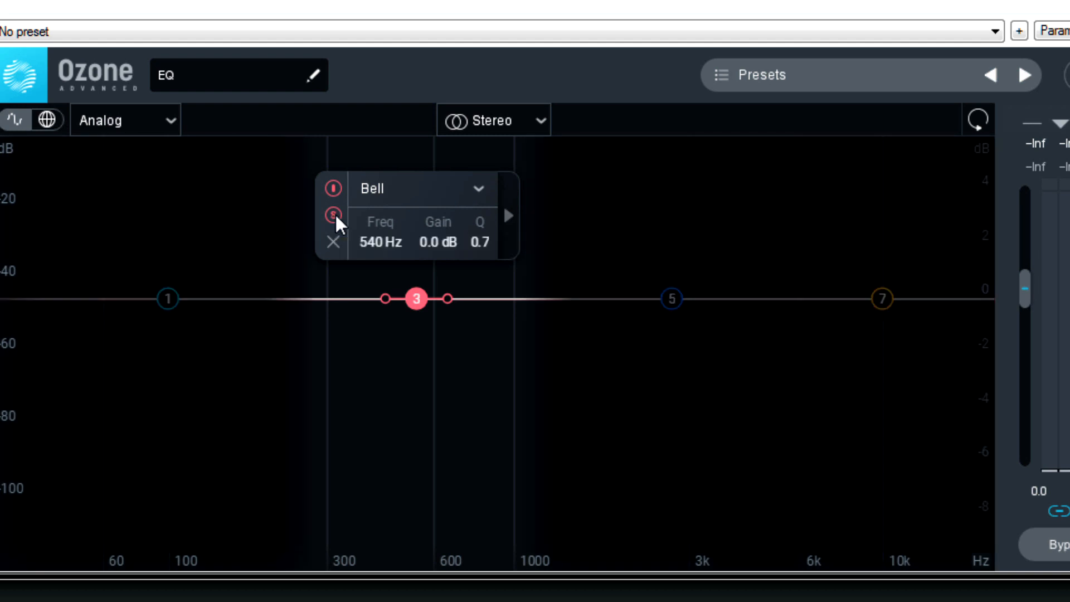
pyautogui.moveTo(421, 313)
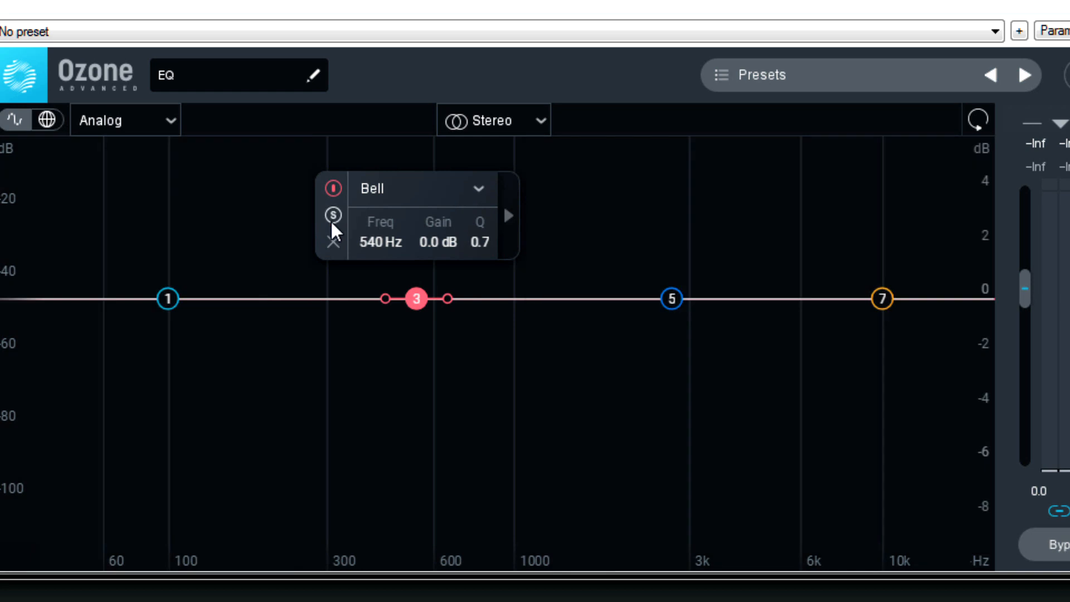
pyautogui.moveTo(334, 244)
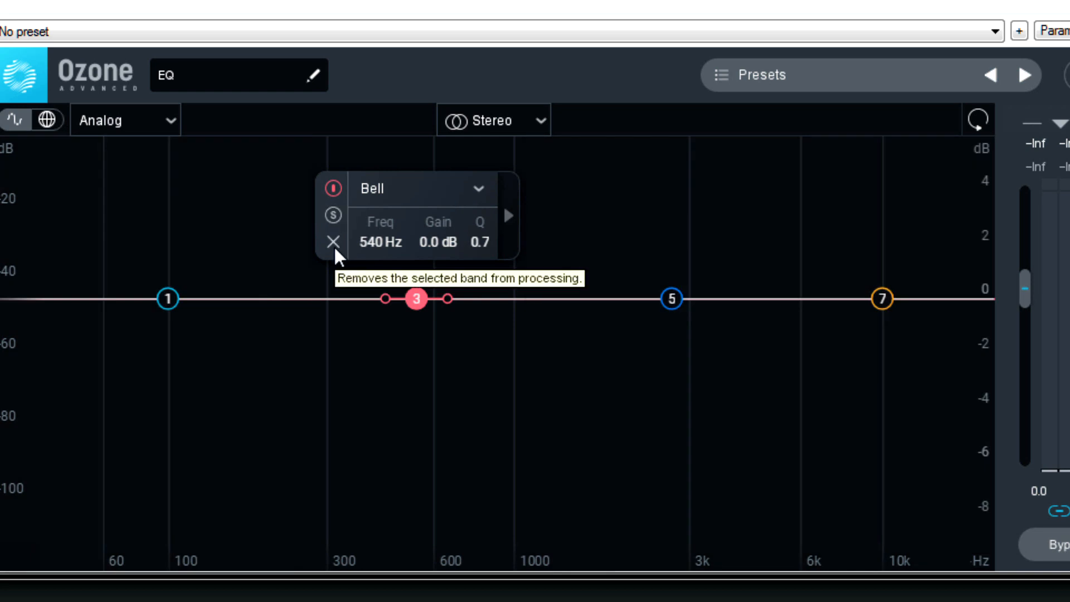
pyautogui.moveTo(429, 298)
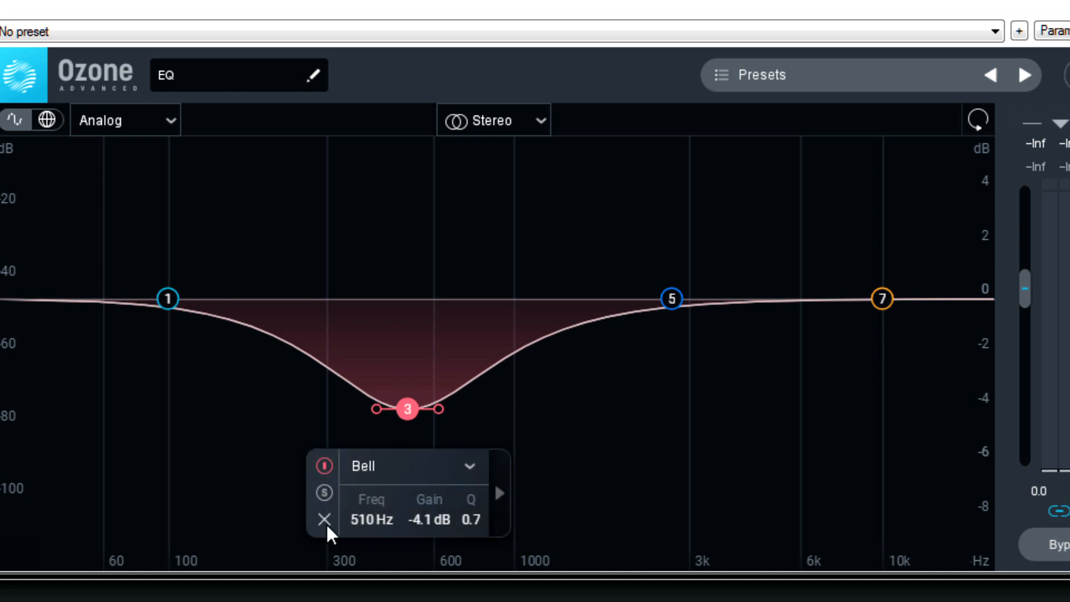
# - Delete the 510 Hz bell cut band and add a new band near 400 Hz
pyautogui.click(325, 520)
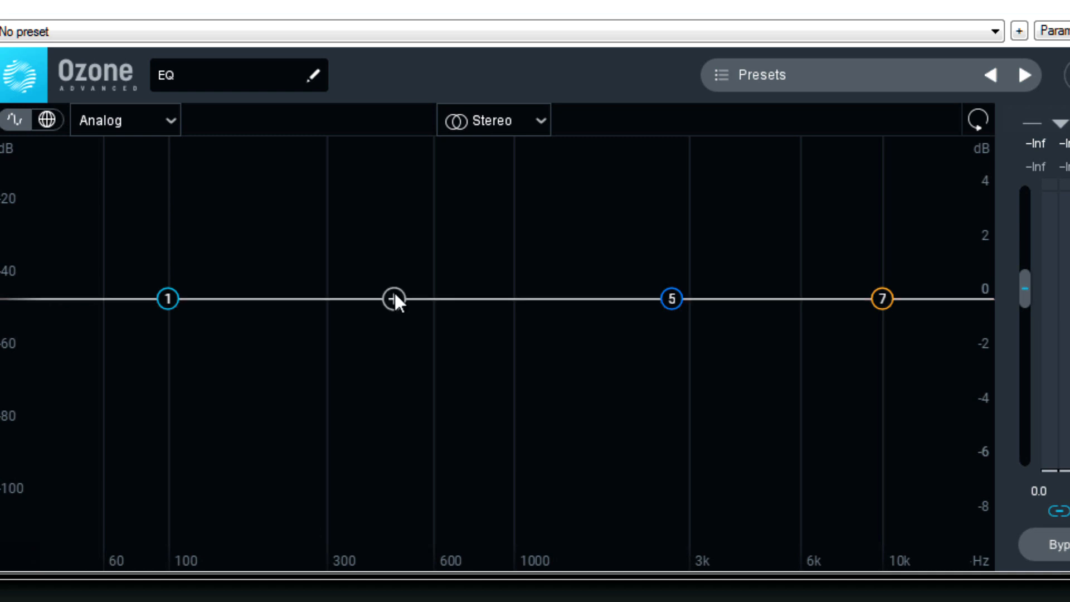
pyautogui.click(392, 298)
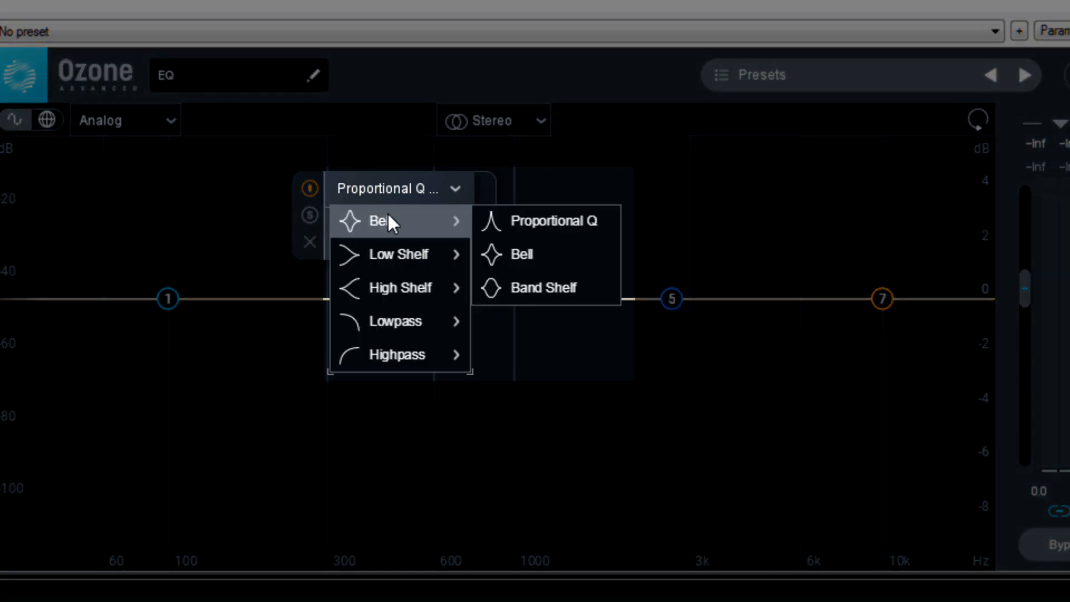
pyautogui.moveTo(399, 254)
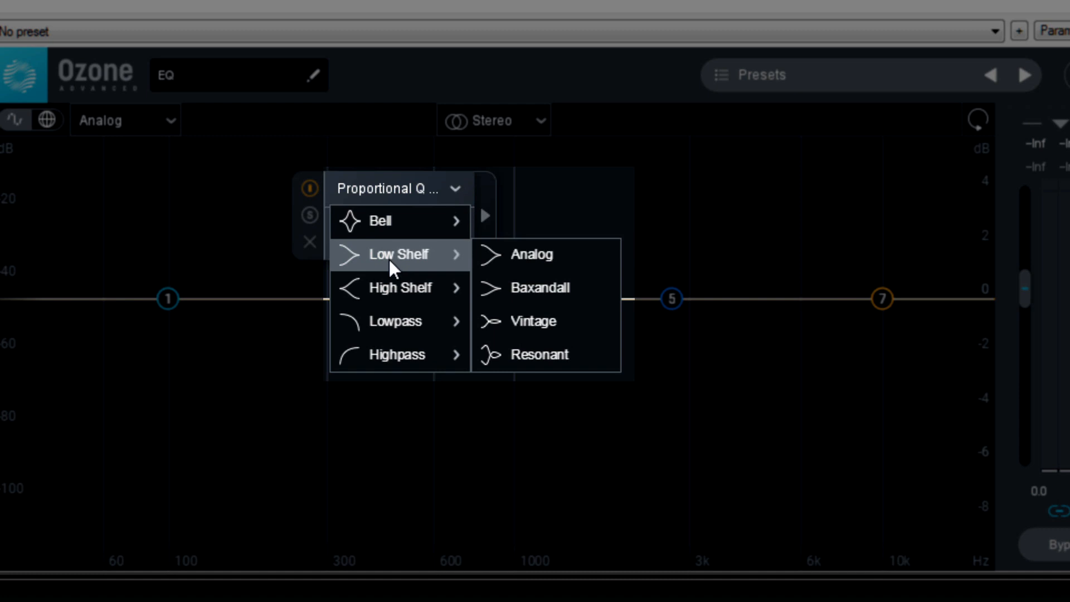
pyautogui.moveTo(396, 354)
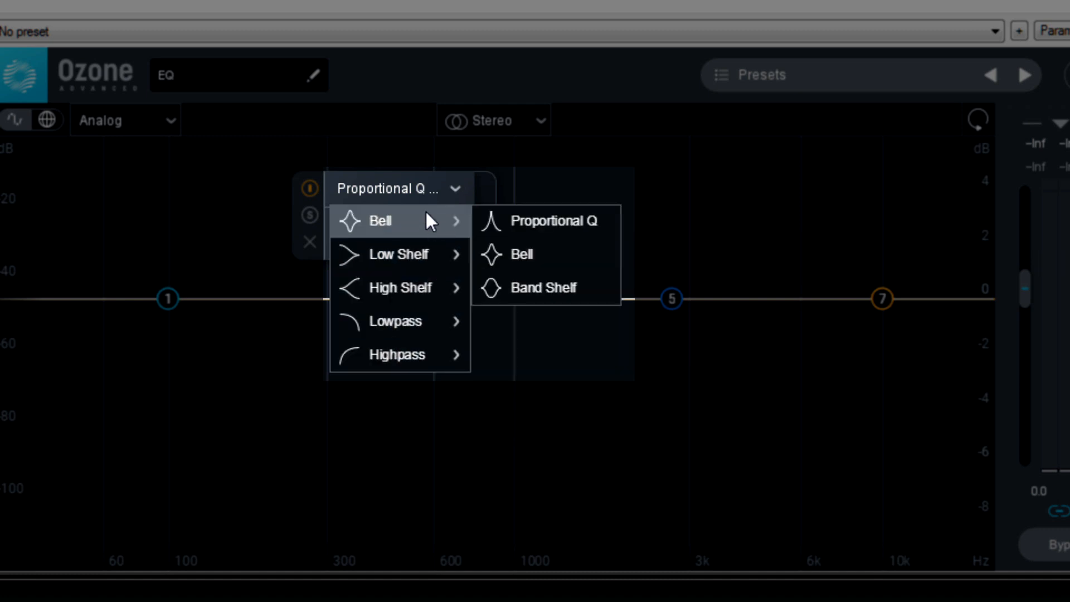
pyautogui.moveTo(426, 222)
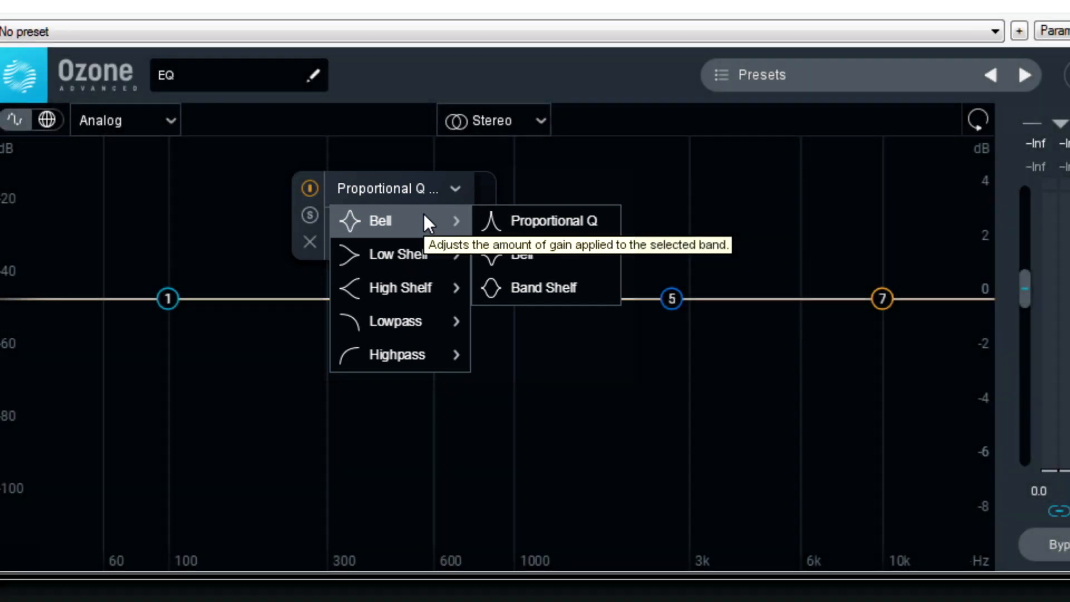
# - Dismiss the filter shape menu unchanged and select band 1 to view its settings
pyautogui.click(551, 219)
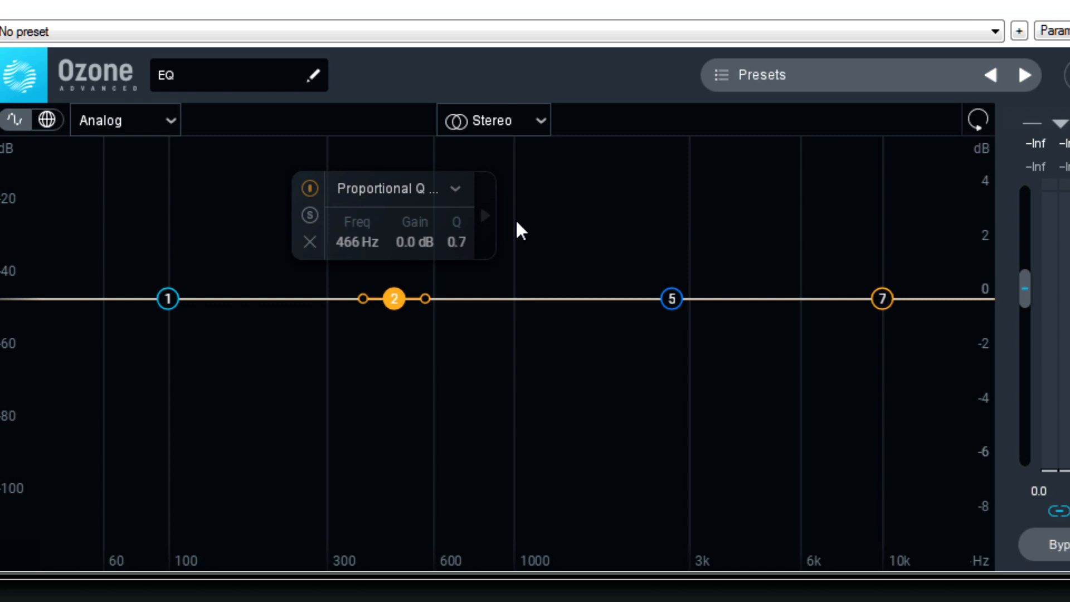
pyautogui.moveTo(406, 314)
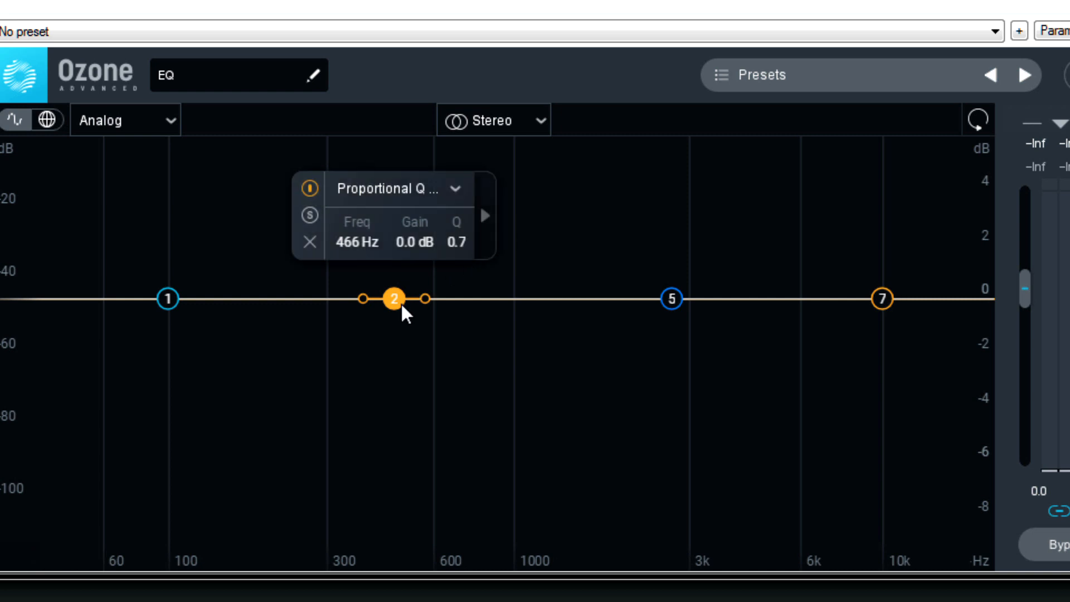
pyautogui.click(168, 299)
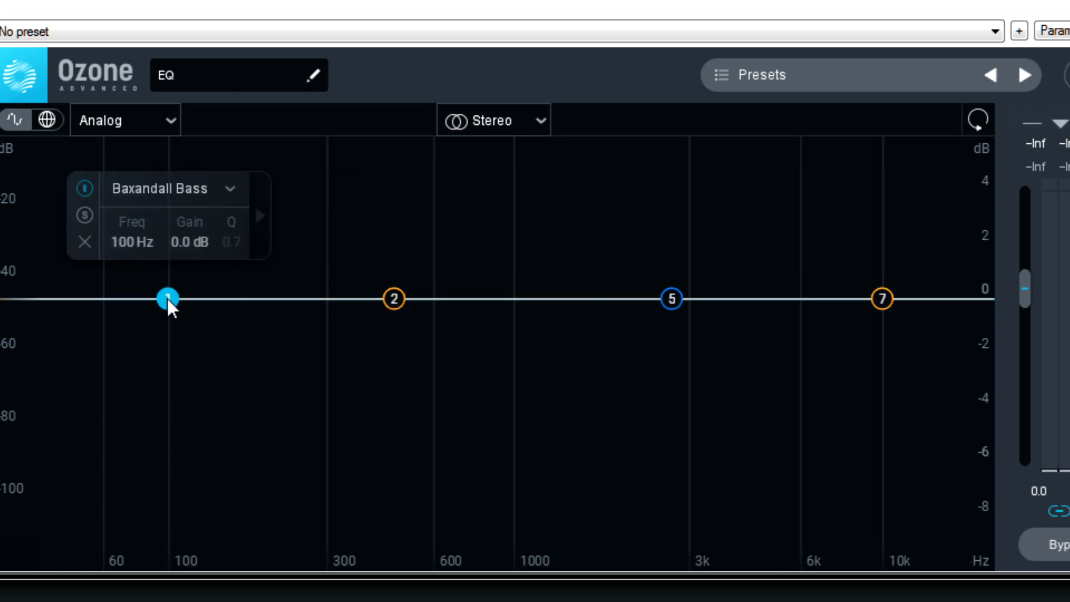
pyautogui.moveTo(169, 300)
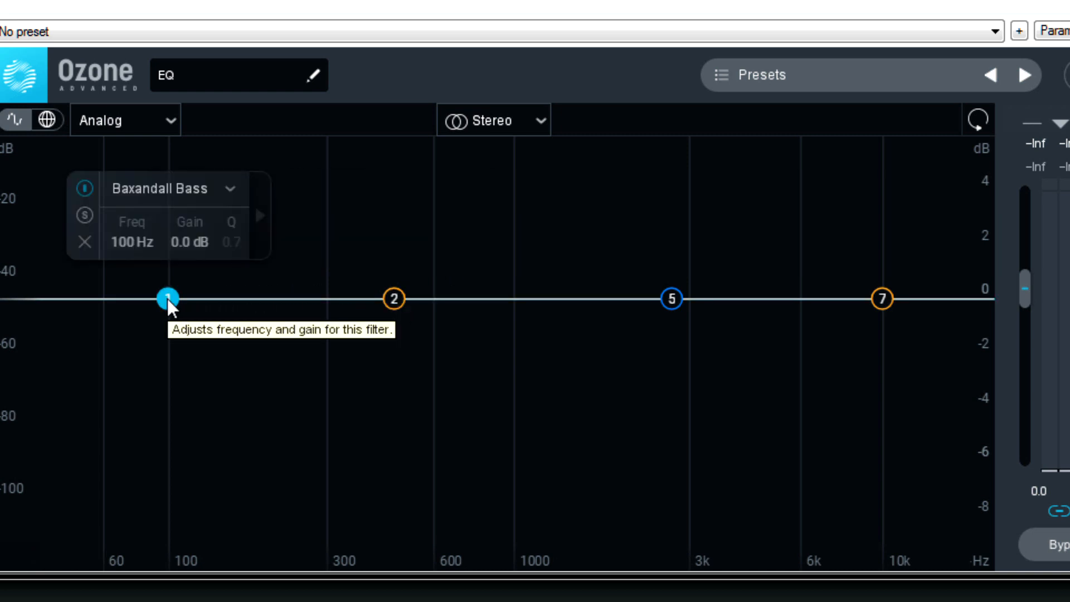
pyautogui.moveTo(170, 303)
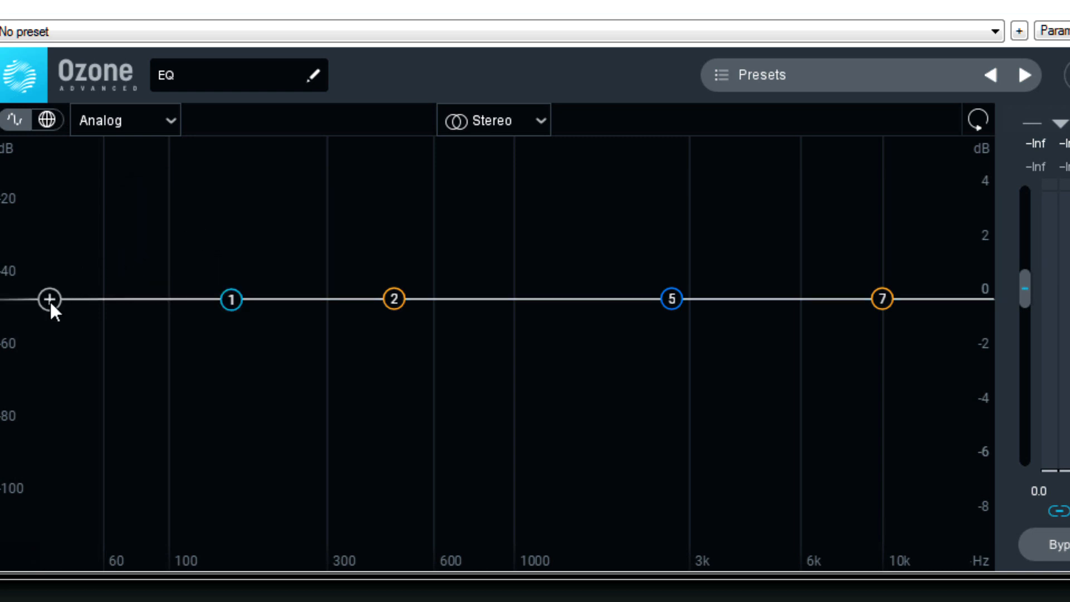
pyautogui.moveTo(169, 496)
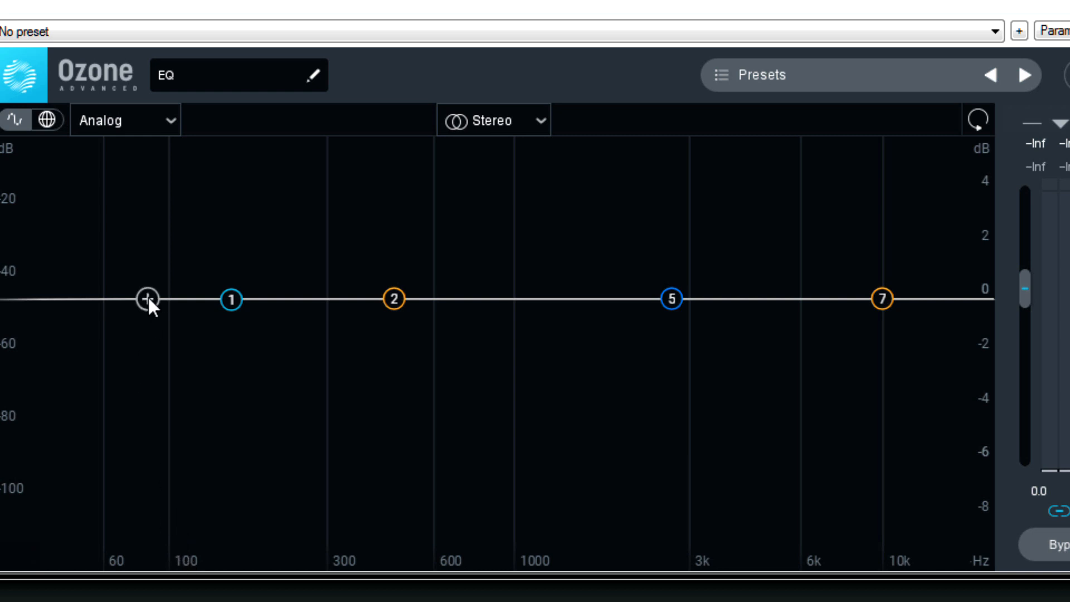
# - Add a 6 dB/oct flat high-pass near 86 Hz, then remove it and show band 2's shapes
pyautogui.click(145, 298)
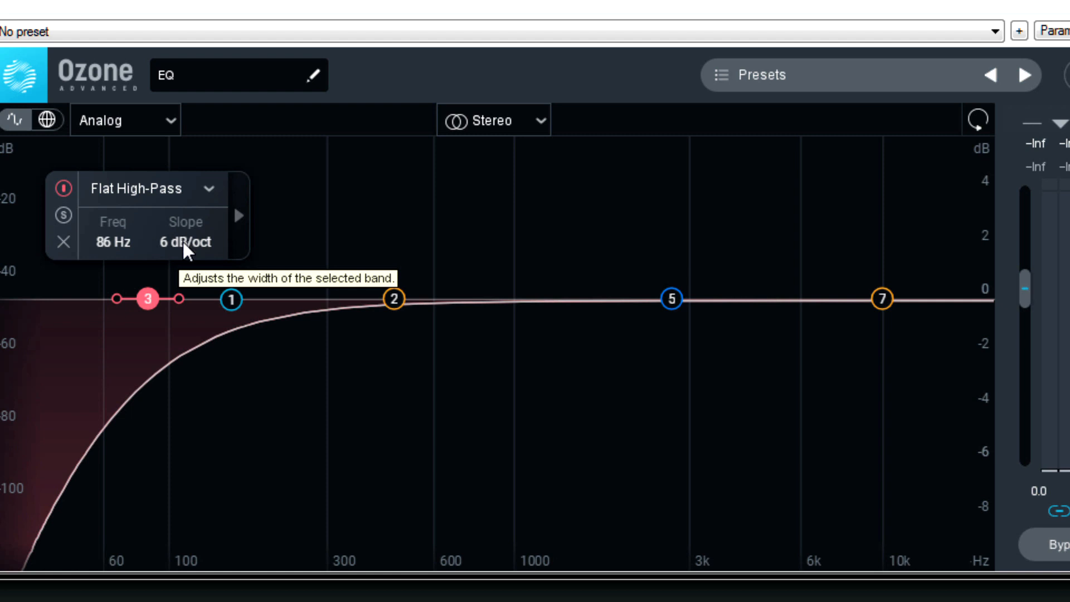
pyautogui.click(62, 241)
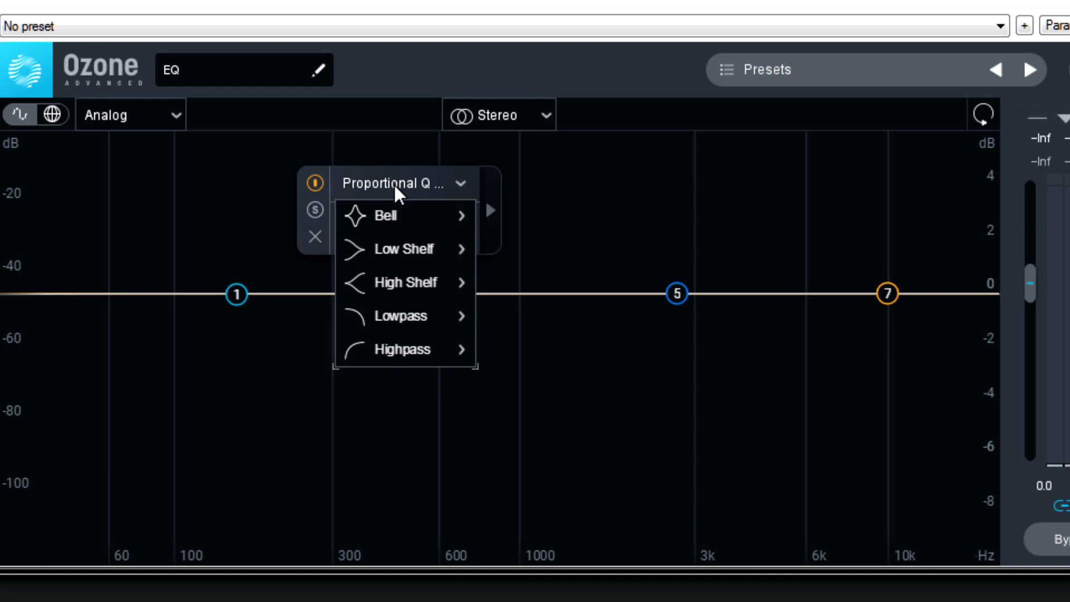
pyautogui.moveTo(385, 216)
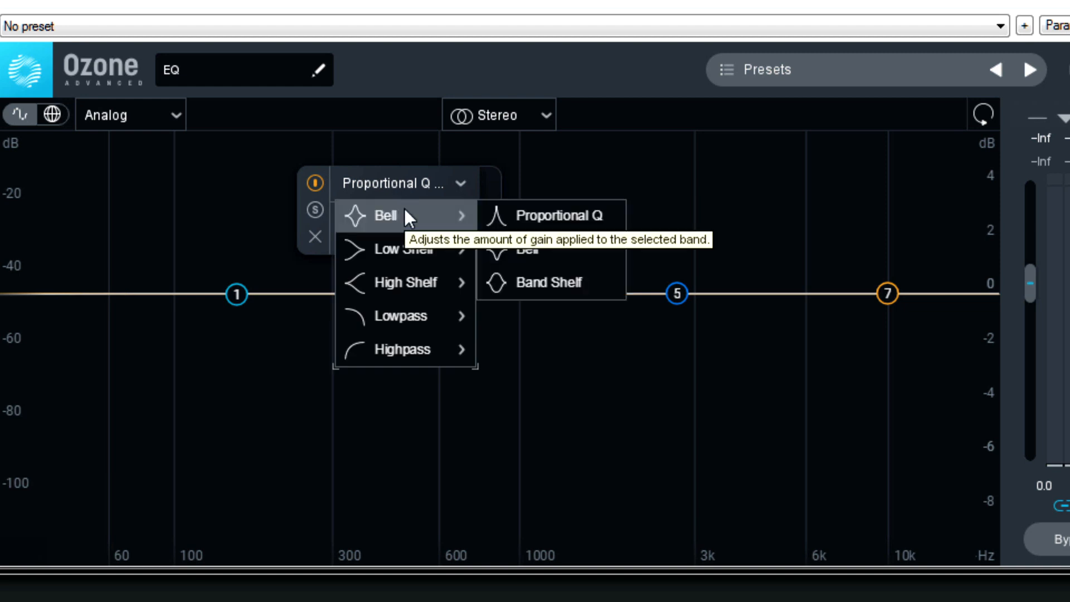
pyautogui.moveTo(561, 219)
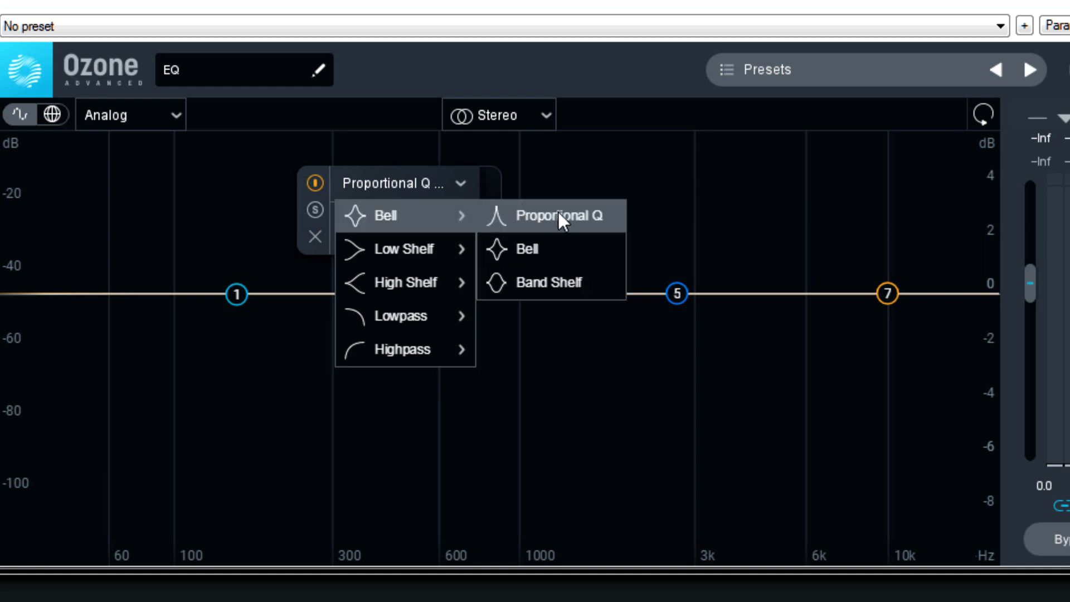
pyautogui.moveTo(551, 250)
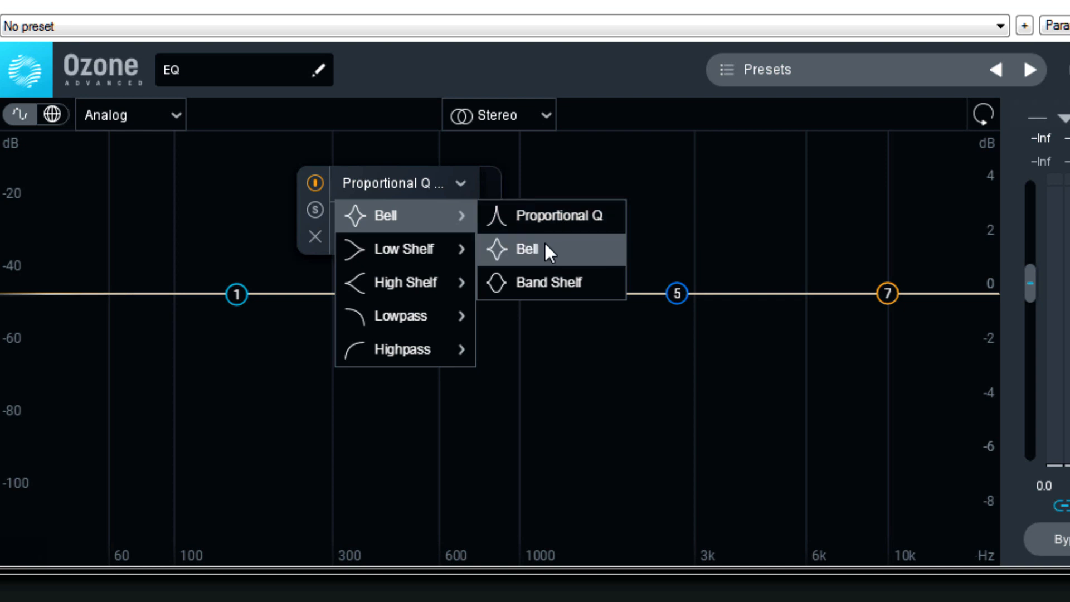
# - Try band 2 as a 7 dB Bell cut, then set a Proportional Q +5 dB boost at 545 Hz, Q 2.5
pyautogui.click(519, 249)
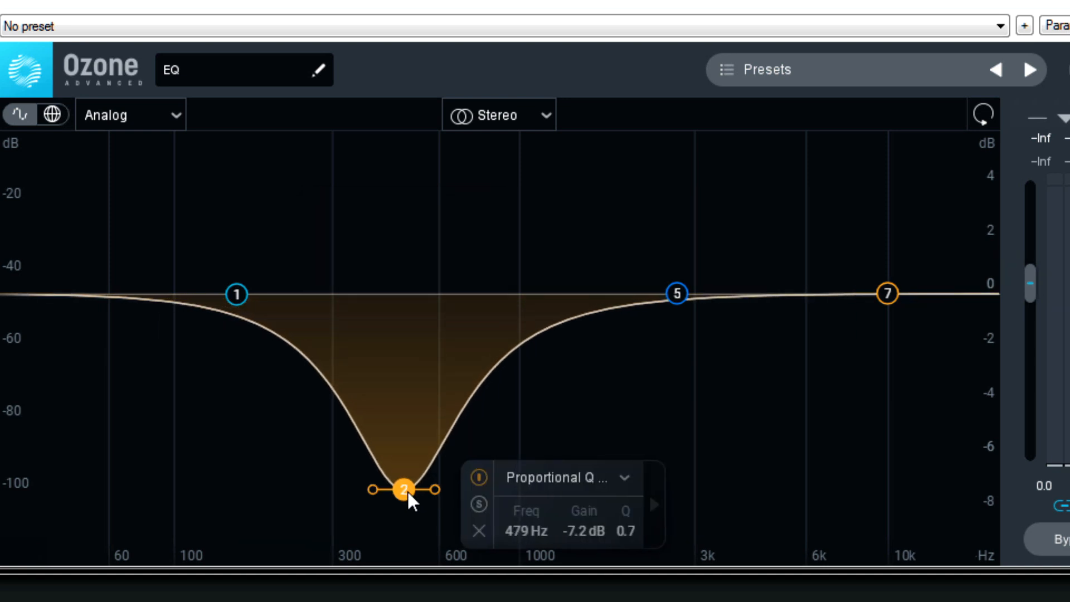
pyautogui.moveTo(401, 470); pyautogui.dragTo(394, 139)
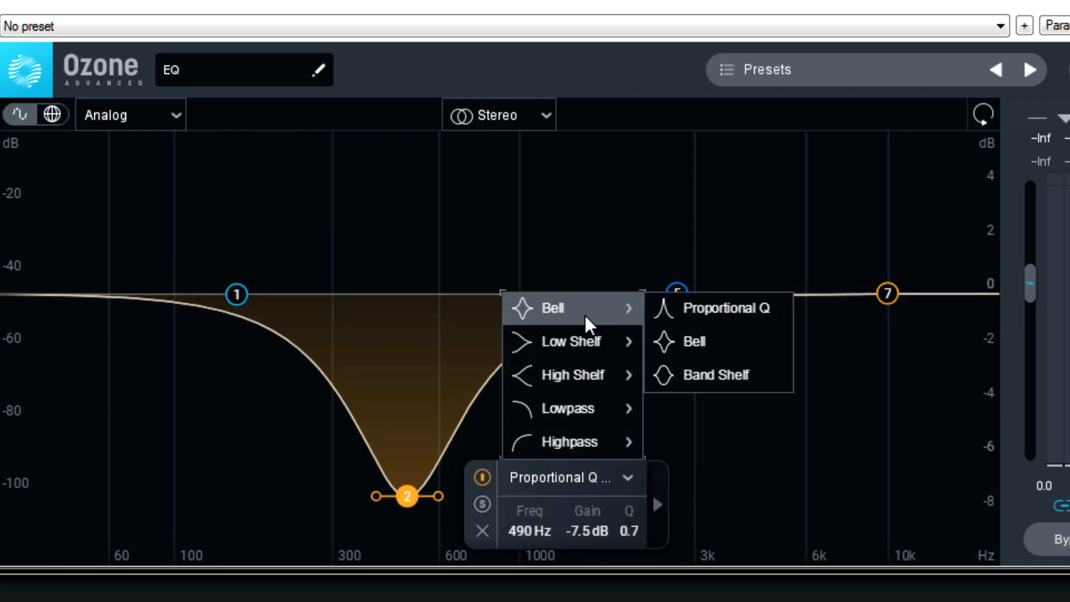
pyautogui.click(693, 341)
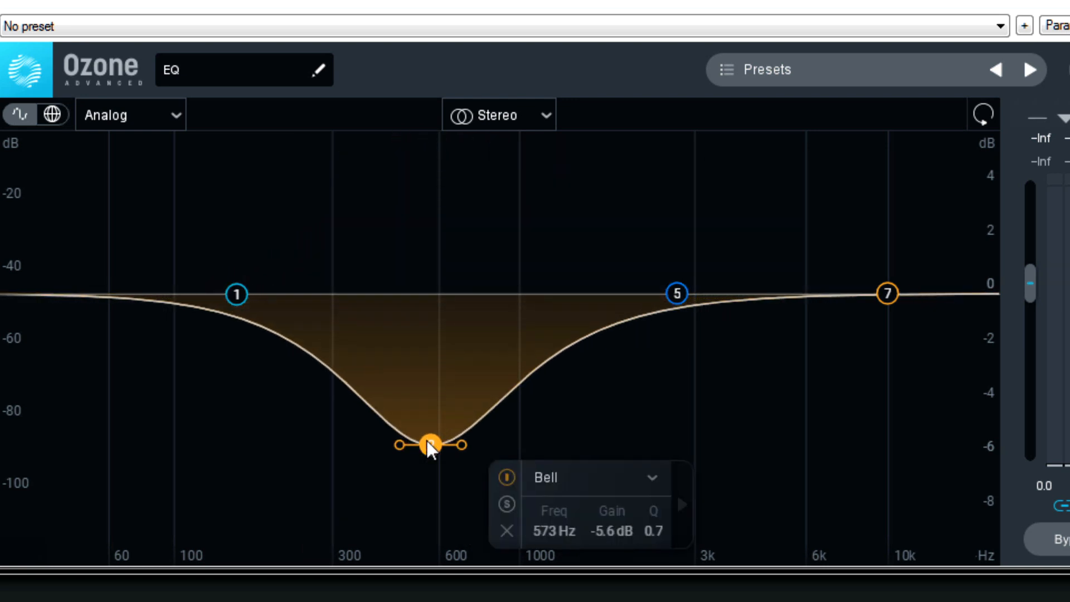
pyautogui.click(593, 477)
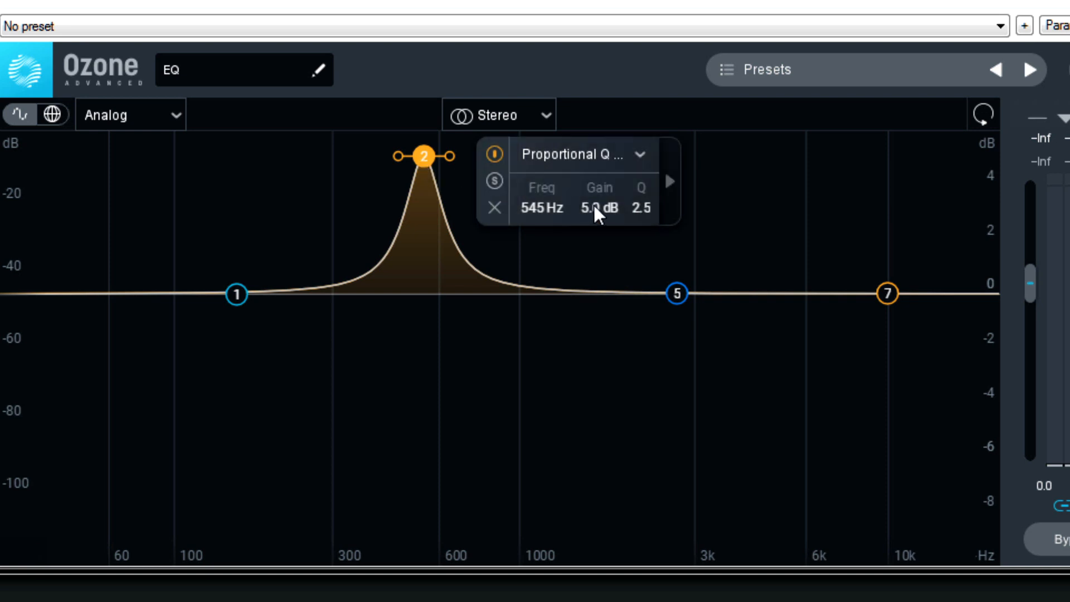
pyautogui.moveTo(621, 218)
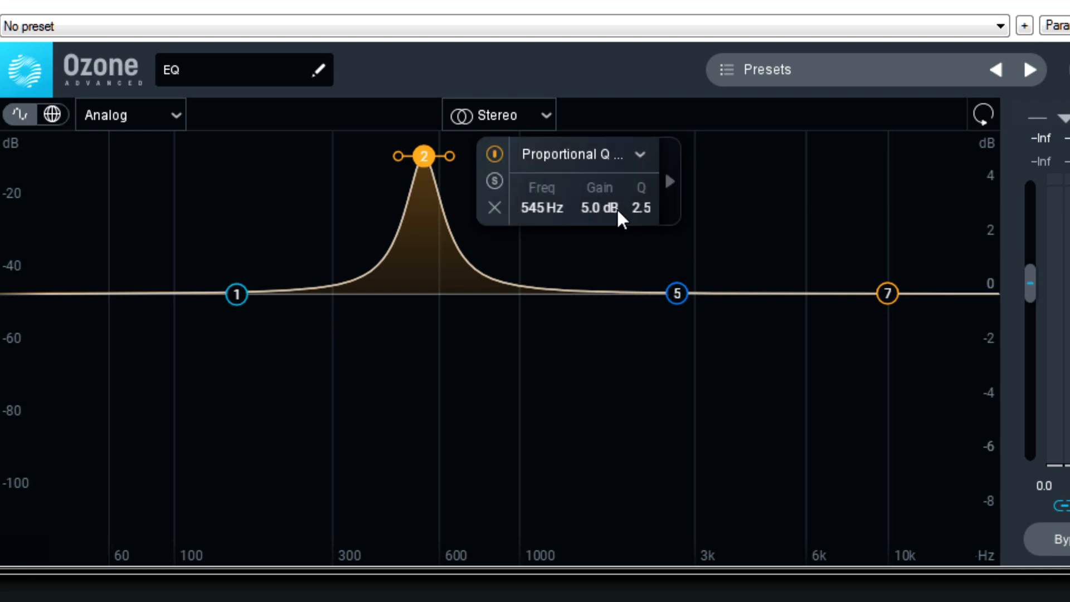
pyautogui.moveTo(610, 204)
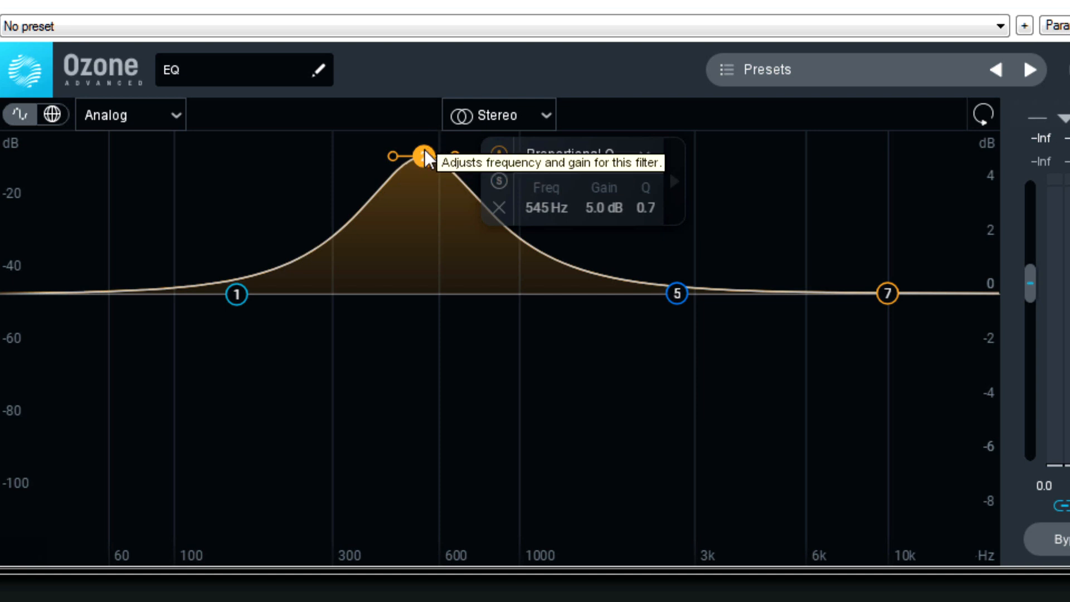
# - Move band 2's boost higher in frequency, then fine-tune it to about 4.3 dB at 538 Hz, Q 2.1
pyautogui.moveTo(419, 154); pyautogui.dragTo(240, 159)
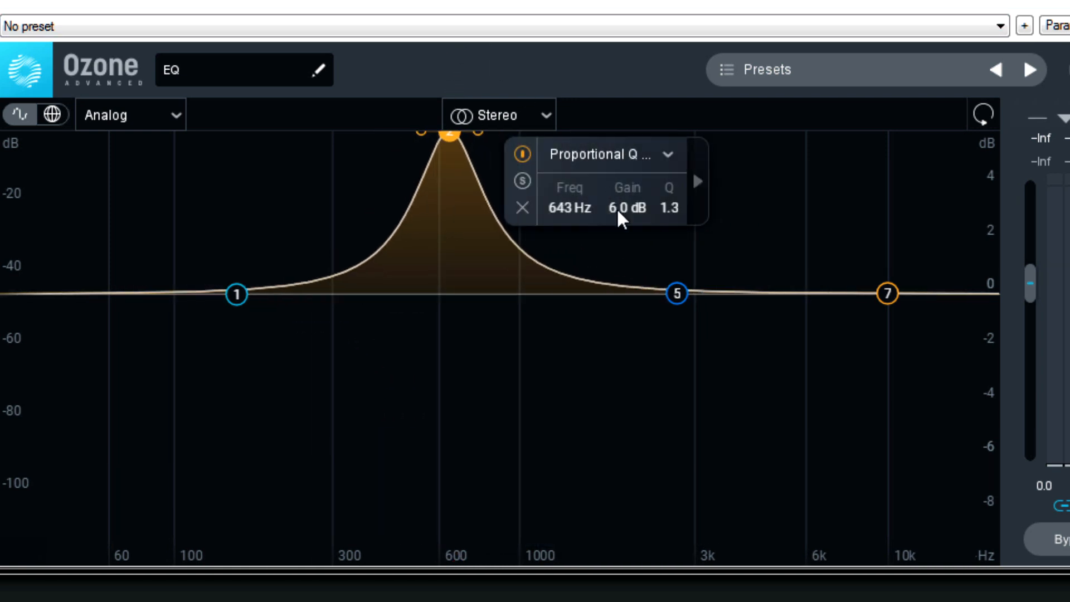
pyautogui.moveTo(443, 130); pyautogui.dragTo(444, 102)
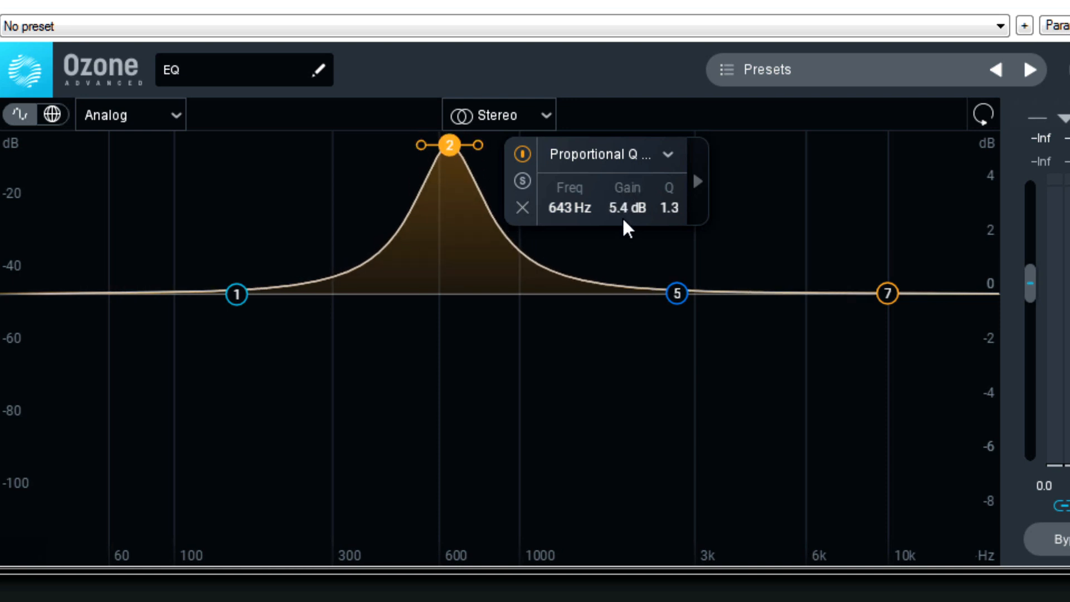
pyautogui.moveTo(449, 145); pyautogui.dragTo(449, 198)
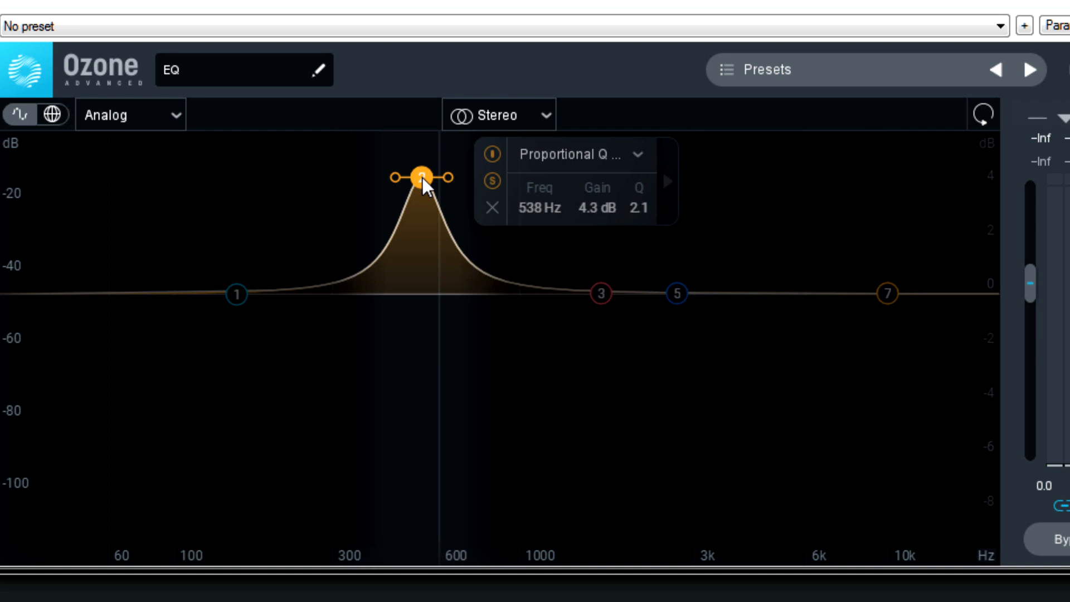
# - Narrow band 2 into a roughly 5 dB peak near 330–443 Hz and sweep it across frequencies
pyautogui.moveTo(420, 177); pyautogui.dragTo(408, 168)
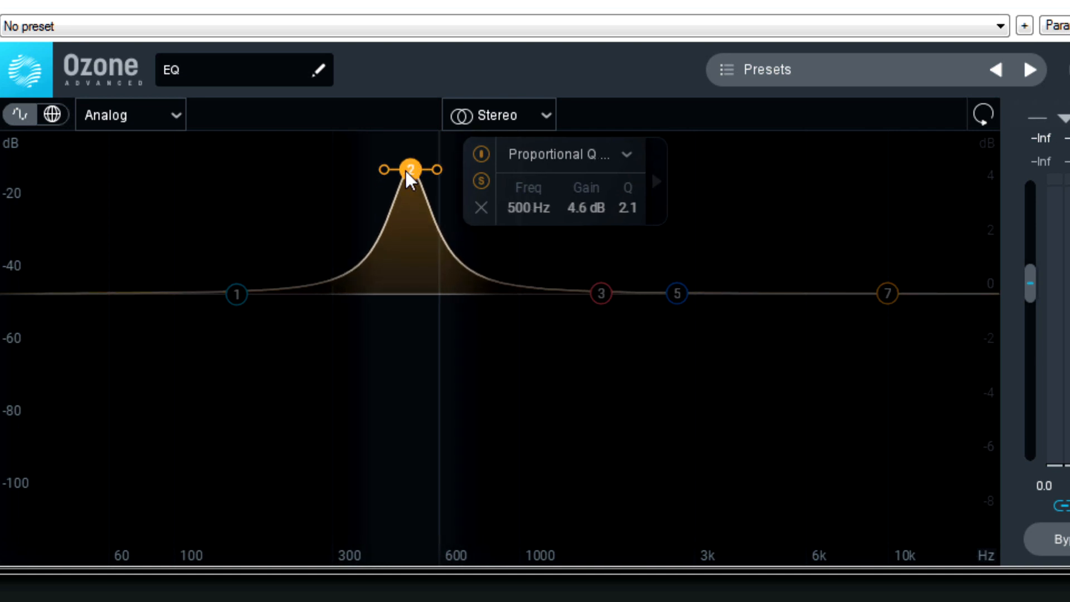
pyautogui.moveTo(407, 168); pyautogui.dragTo(388, 175)
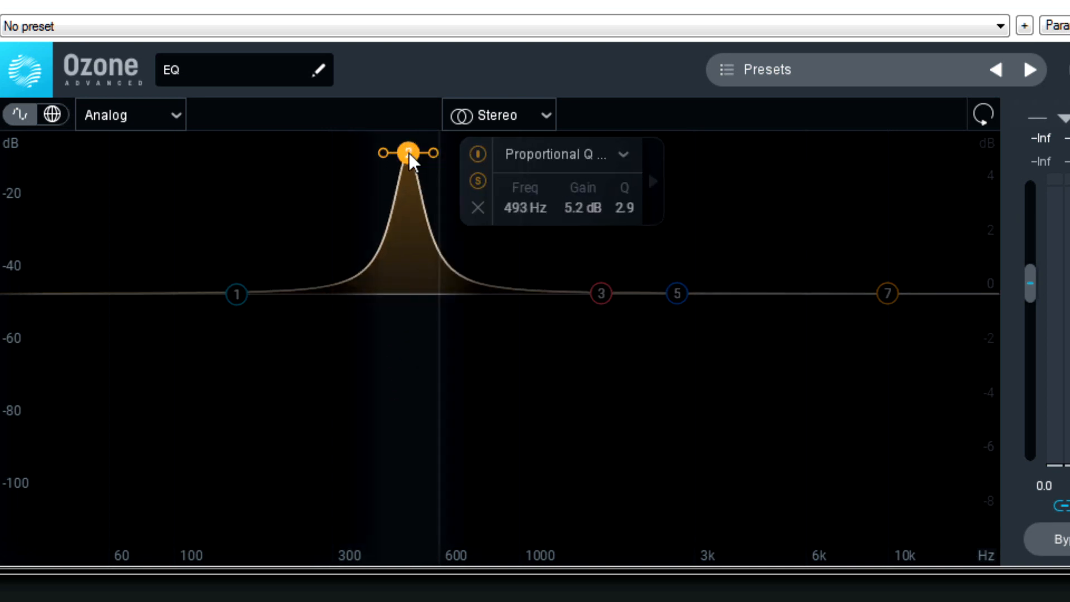
pyautogui.moveTo(408, 152); pyautogui.dragTo(391, 179)
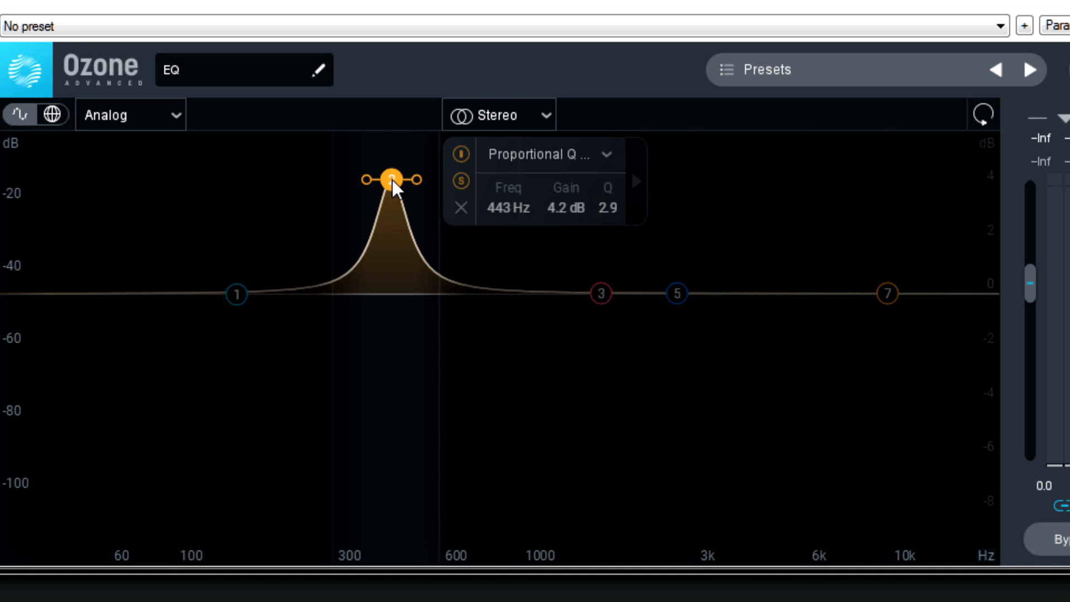
pyautogui.moveTo(391, 179); pyautogui.dragTo(391, 181)
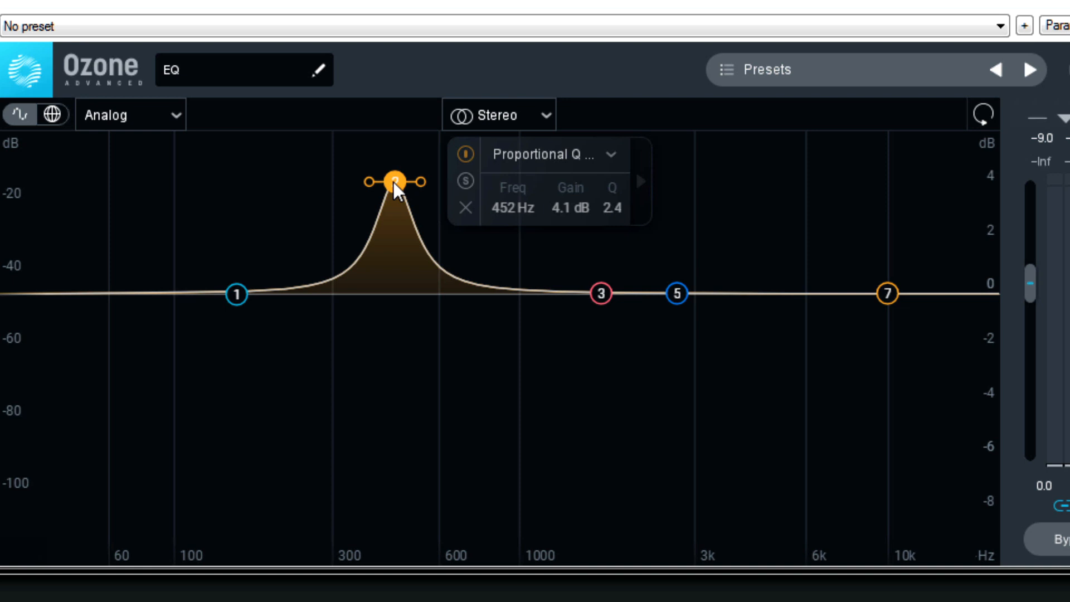
pyautogui.moveTo(339, 2)
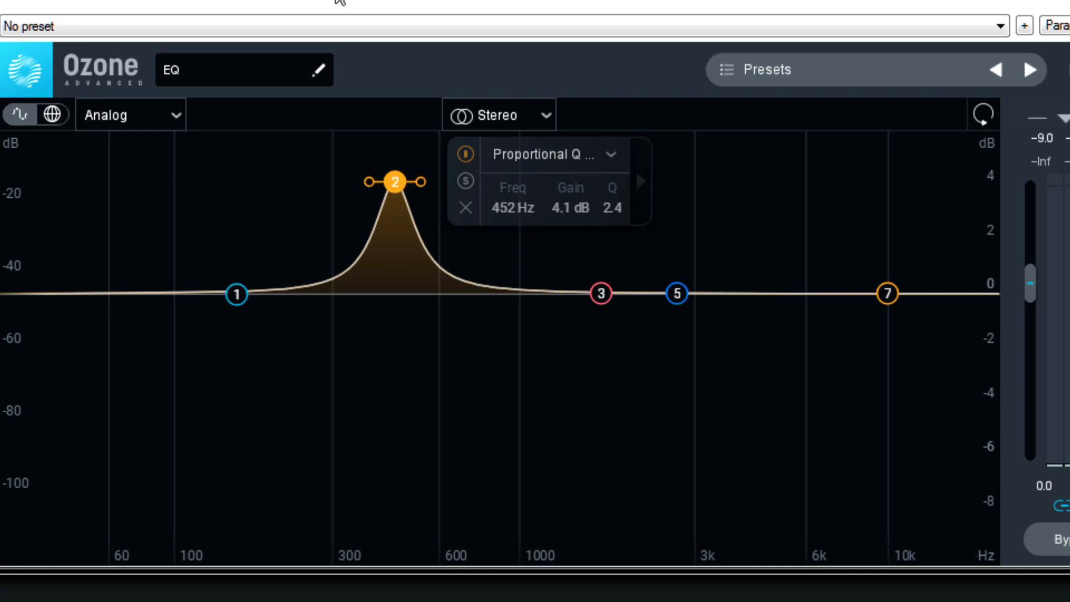
pyautogui.moveTo(396, 182)
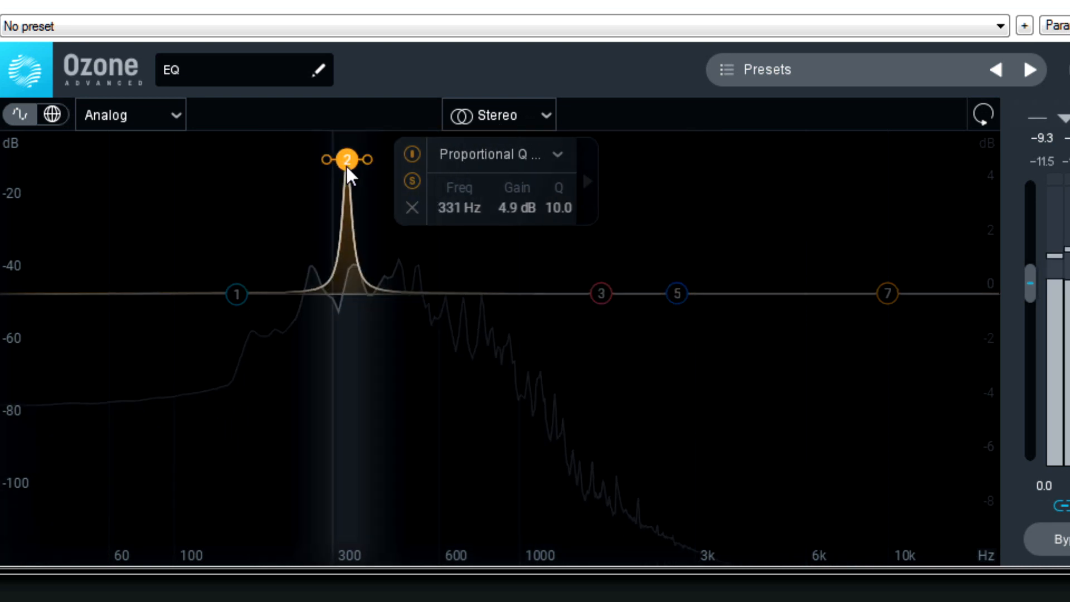
pyautogui.moveTo(347, 159); pyautogui.dragTo(383, 169)
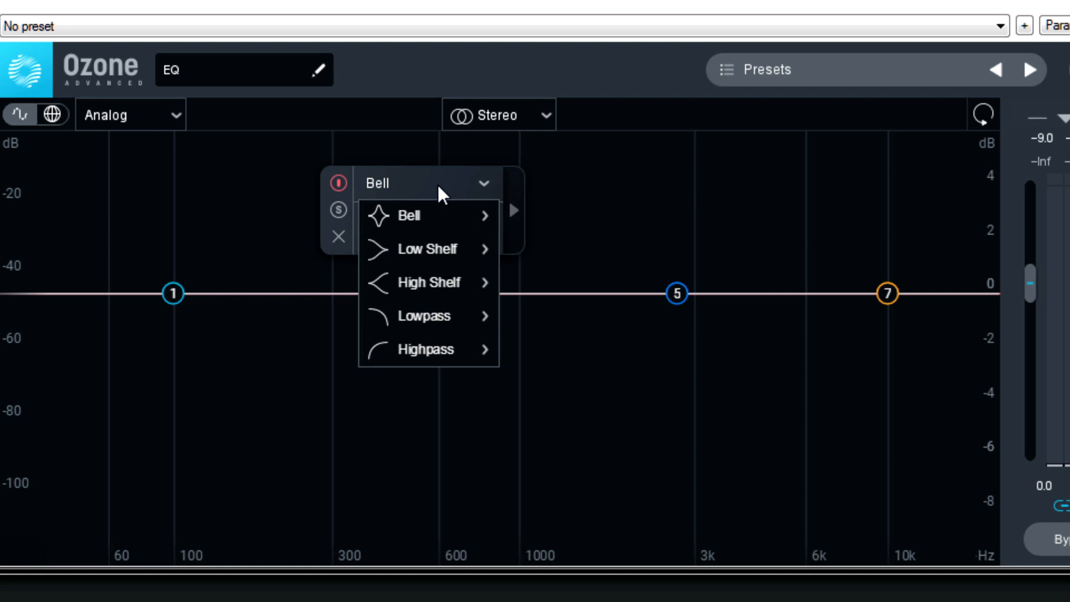
pyautogui.moveTo(409, 215)
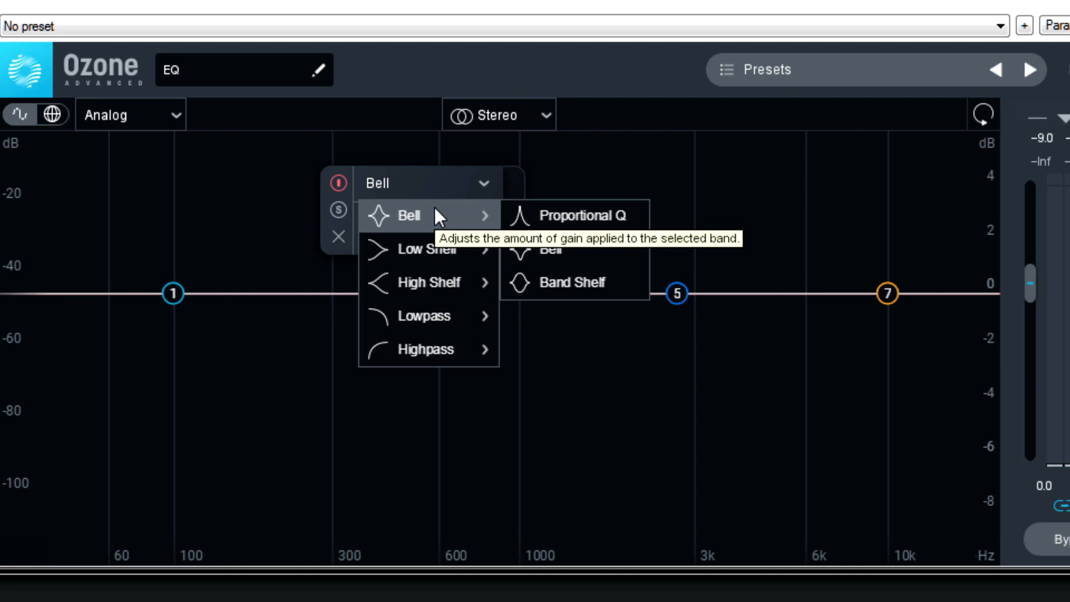
pyautogui.moveTo(542, 219)
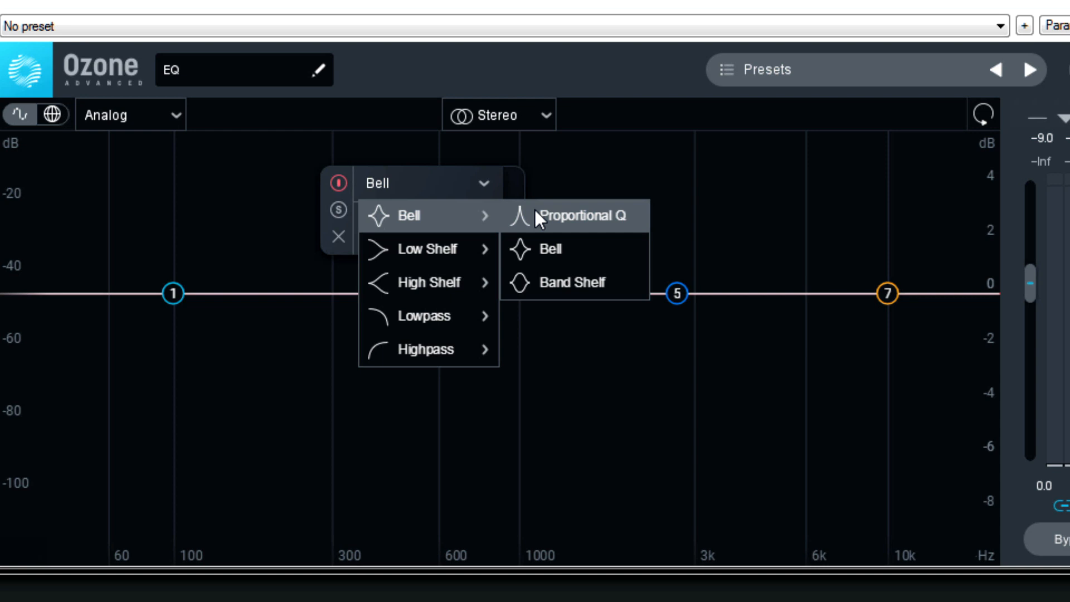
pyautogui.moveTo(437, 225)
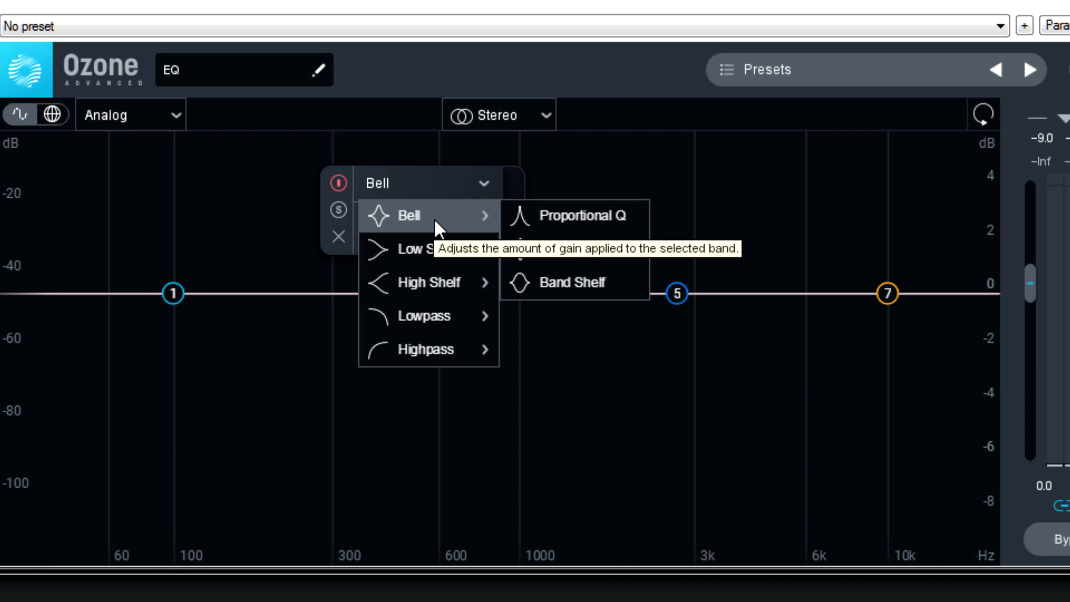
pyautogui.moveTo(426, 249)
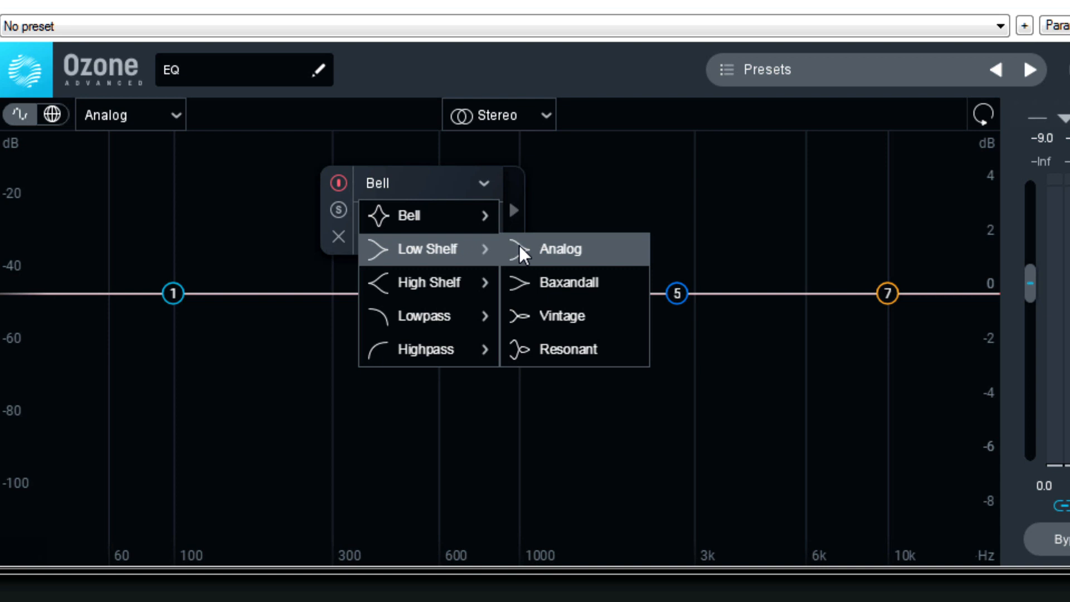
pyautogui.moveTo(458, 259)
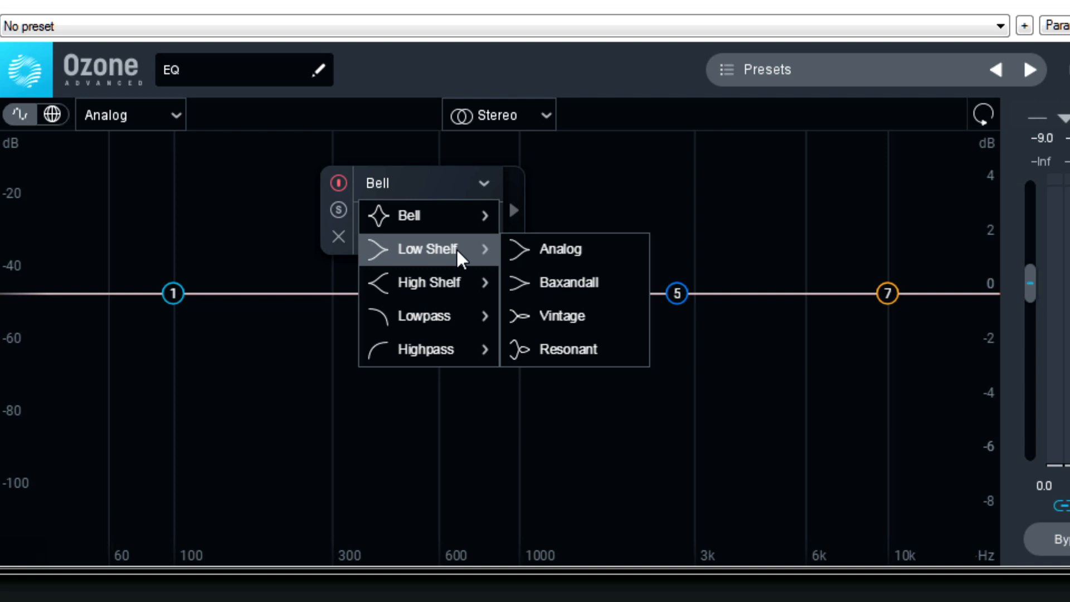
pyautogui.moveTo(428, 282)
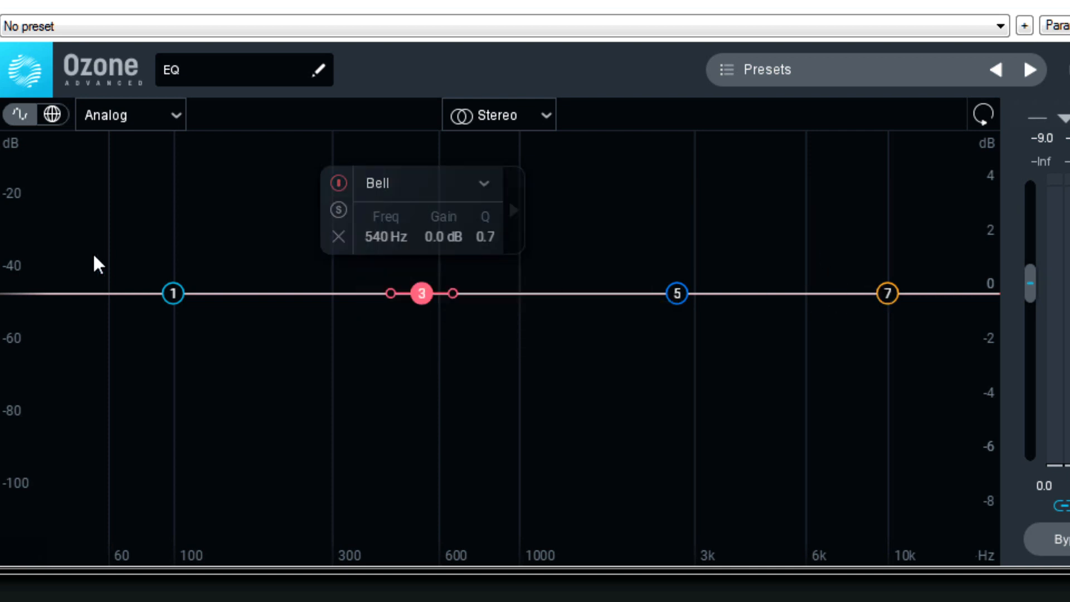
# - Select band 1's Baxandall bass shelf, boost the low end, then pull it down into a cut
pyautogui.click(172, 293)
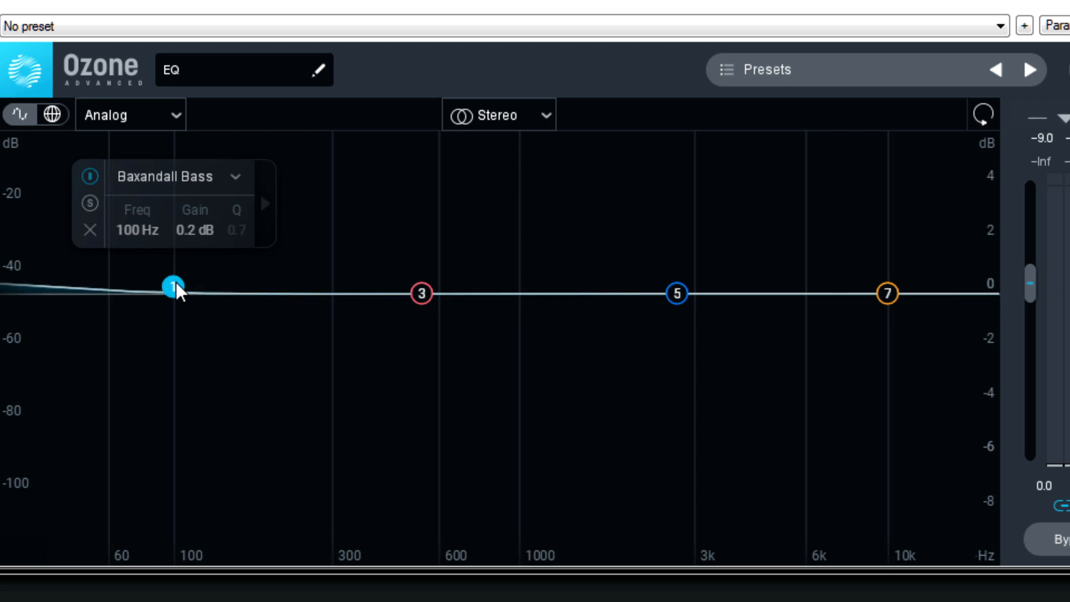
pyautogui.moveTo(174, 285); pyautogui.dragTo(351, 199)
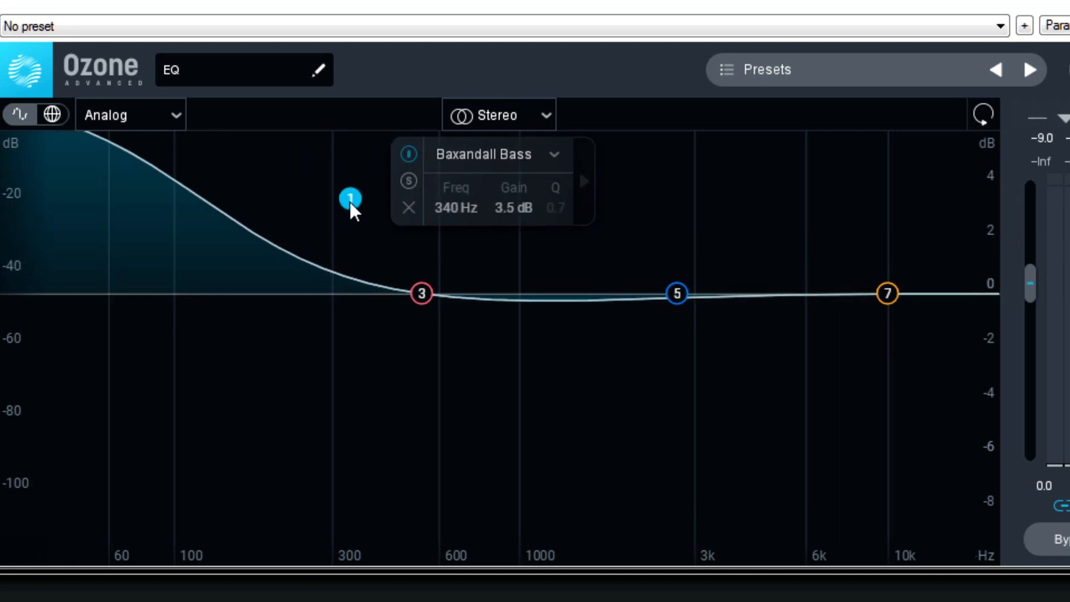
pyautogui.moveTo(350, 198); pyautogui.dragTo(334, 242)
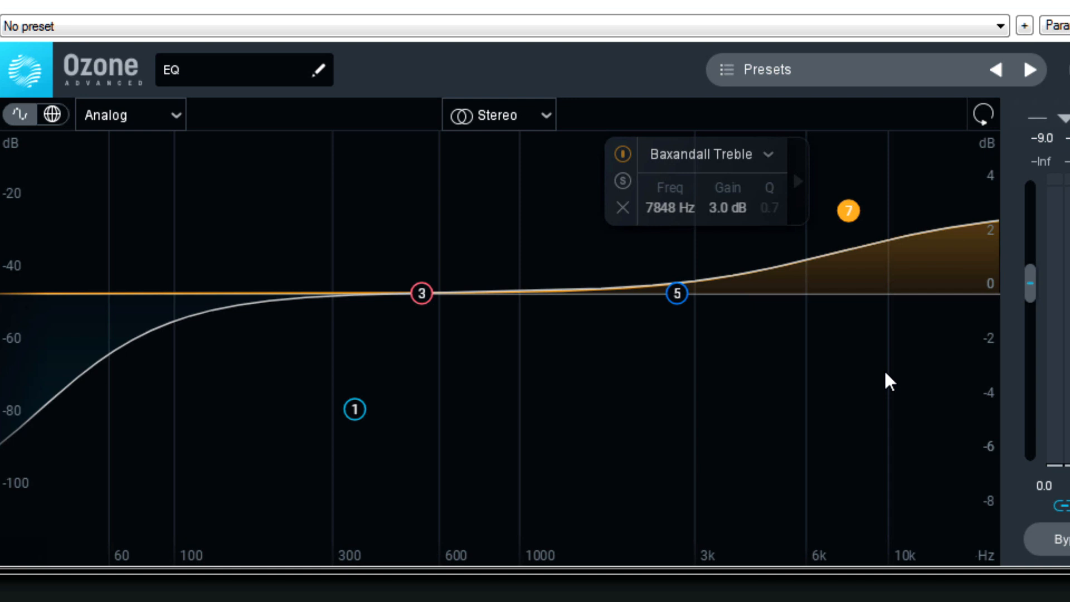
# - Bring up band 3's filter shape list showing the low-shelf variants
pyautogui.click(421, 293)
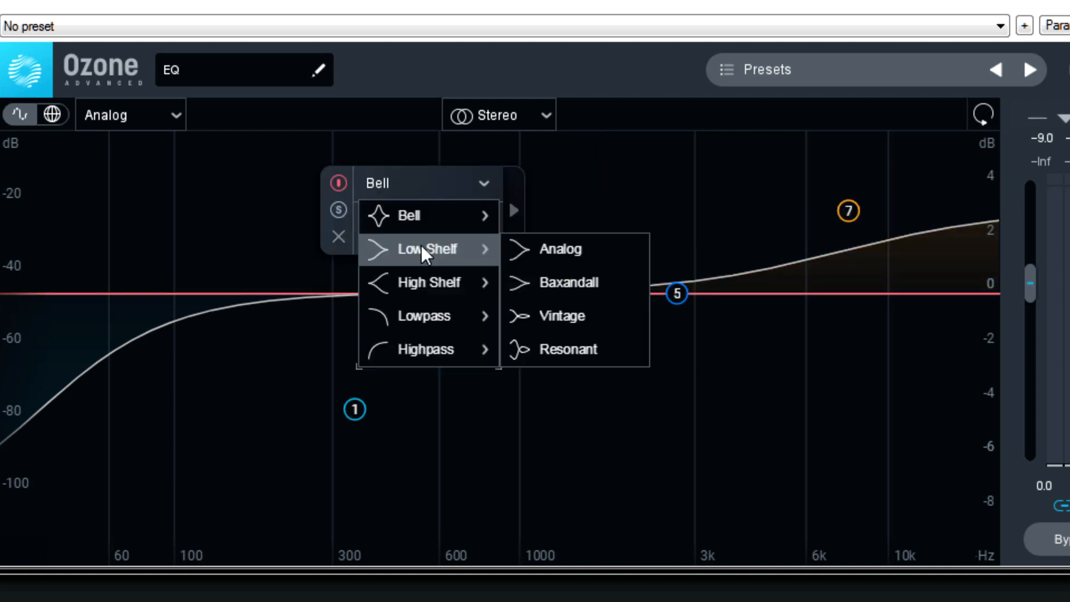
pyautogui.moveTo(424, 315)
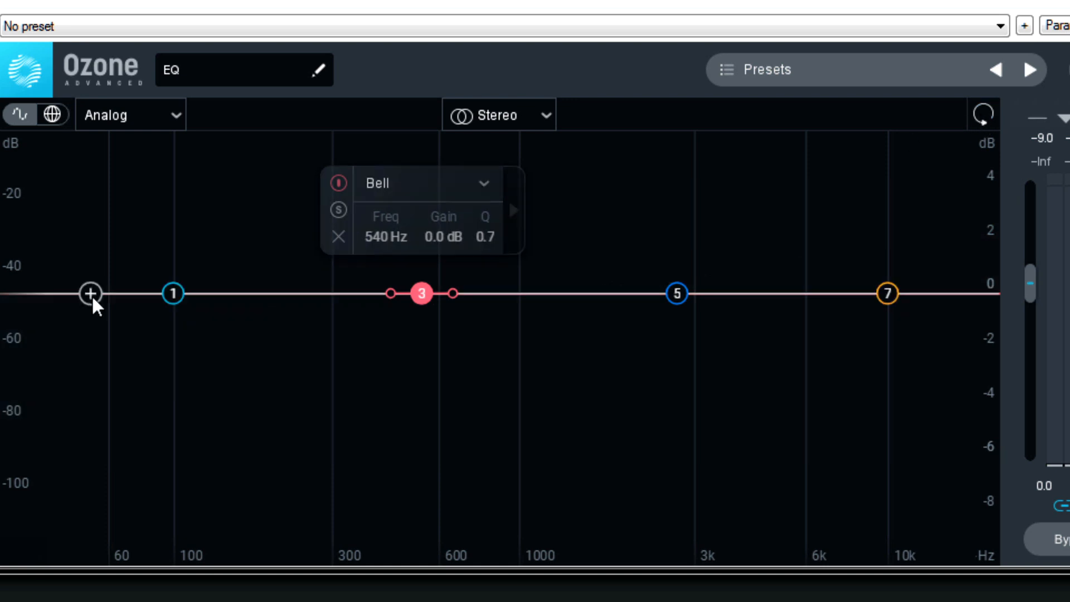
# - Add a Flat High-Pass band at 75 Hz, 24 dB/oct
pyautogui.click(90, 293)
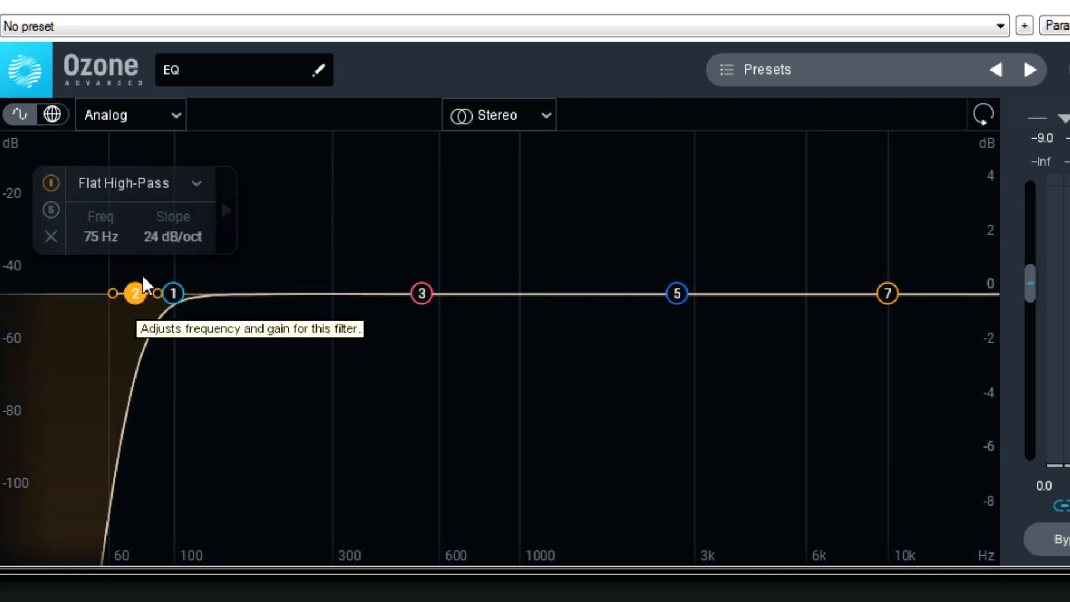
pyautogui.moveTo(171, 247)
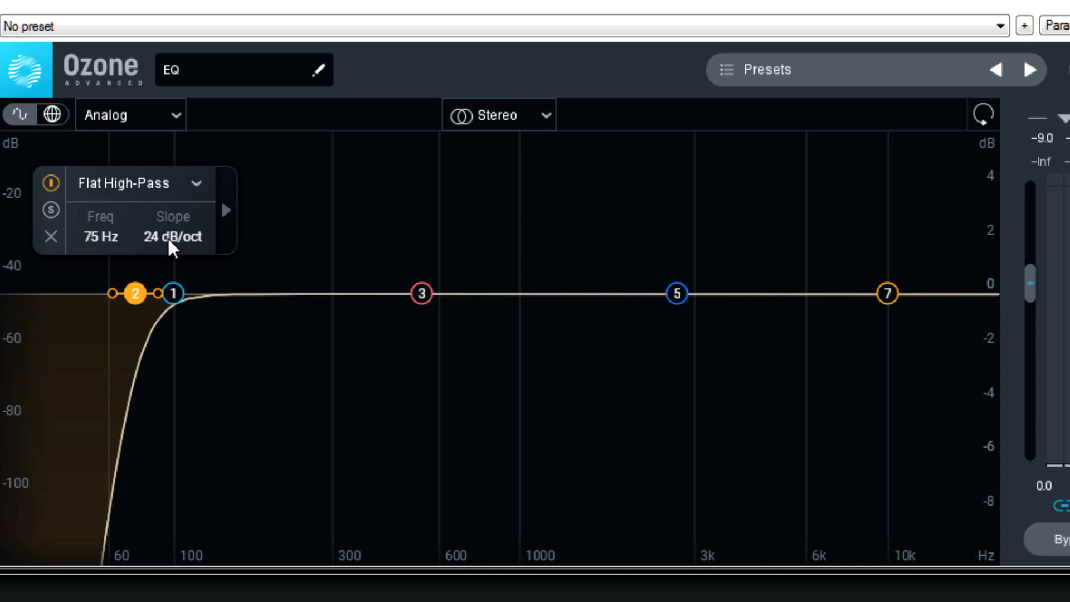
pyautogui.moveTo(113, 299)
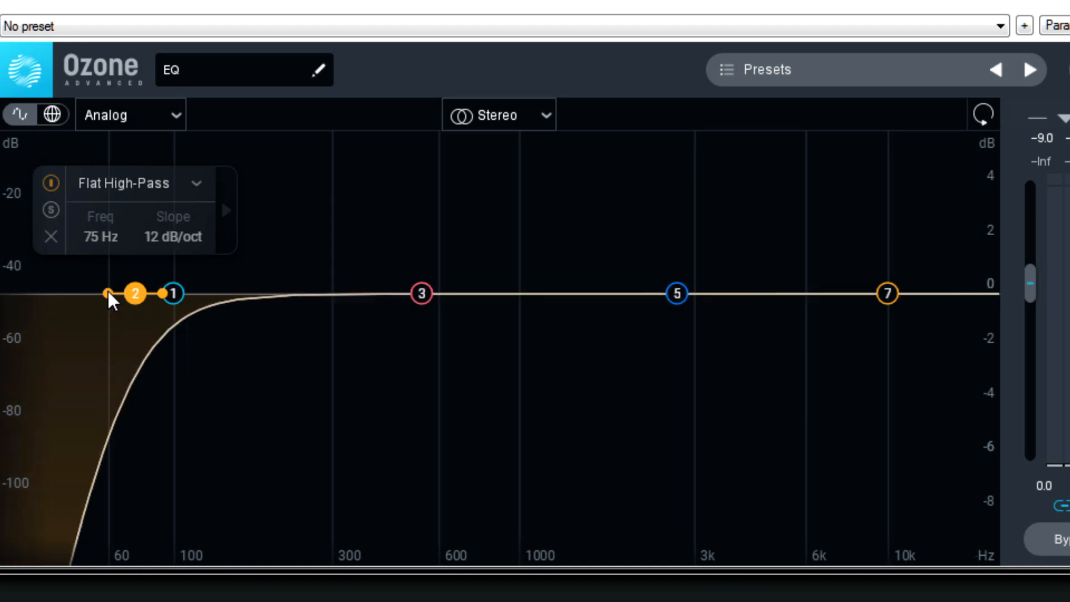
pyautogui.moveTo(112, 300)
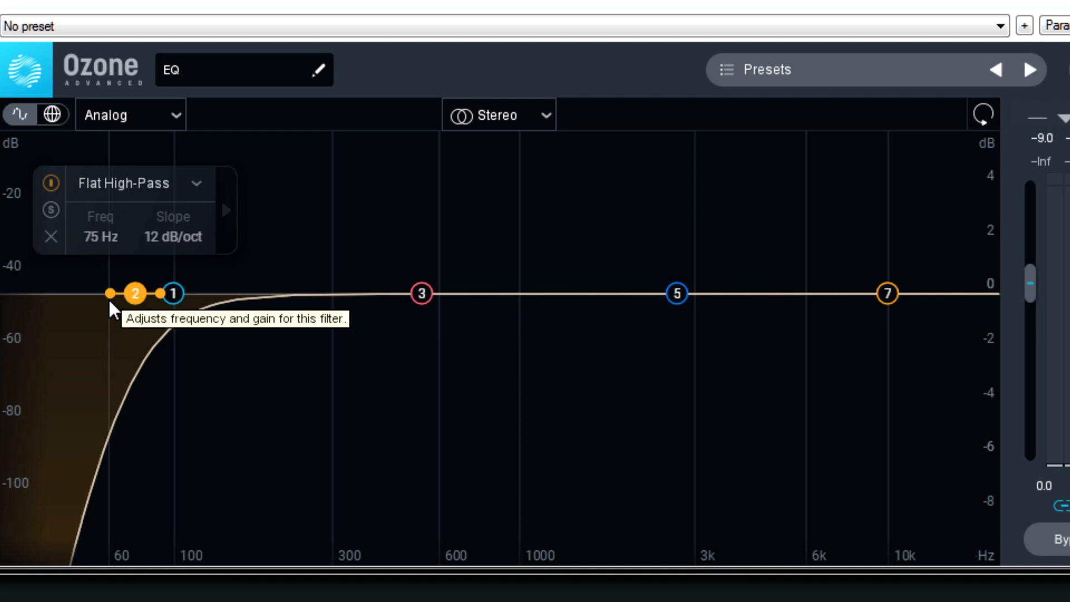
pyautogui.moveTo(137, 293)
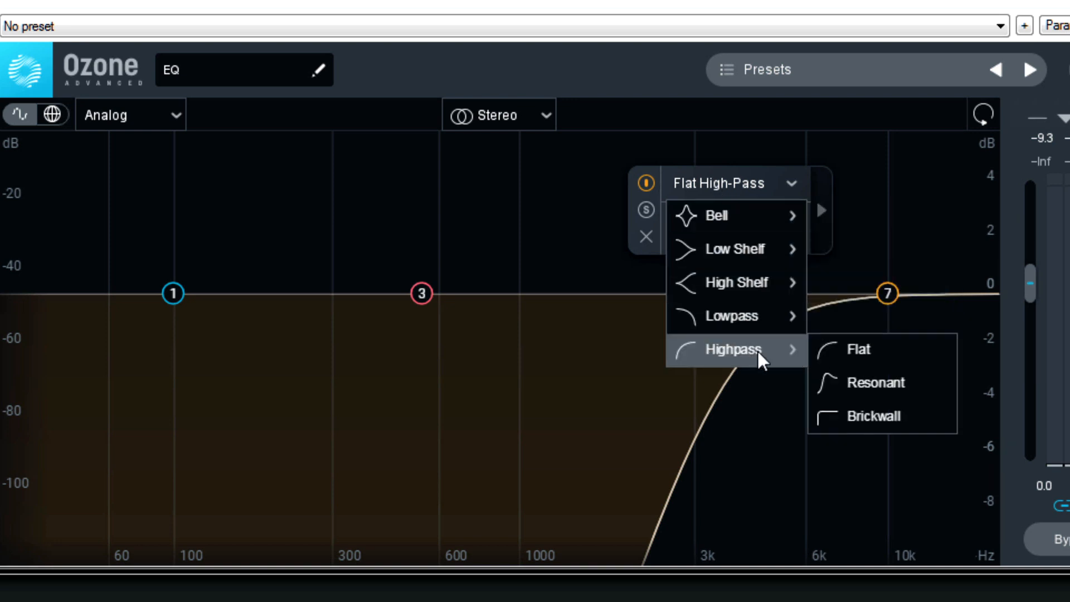
# - Switch band 2 to Resonant, then Brickwall high-pass, then delete the band
pyautogui.click(878, 382)
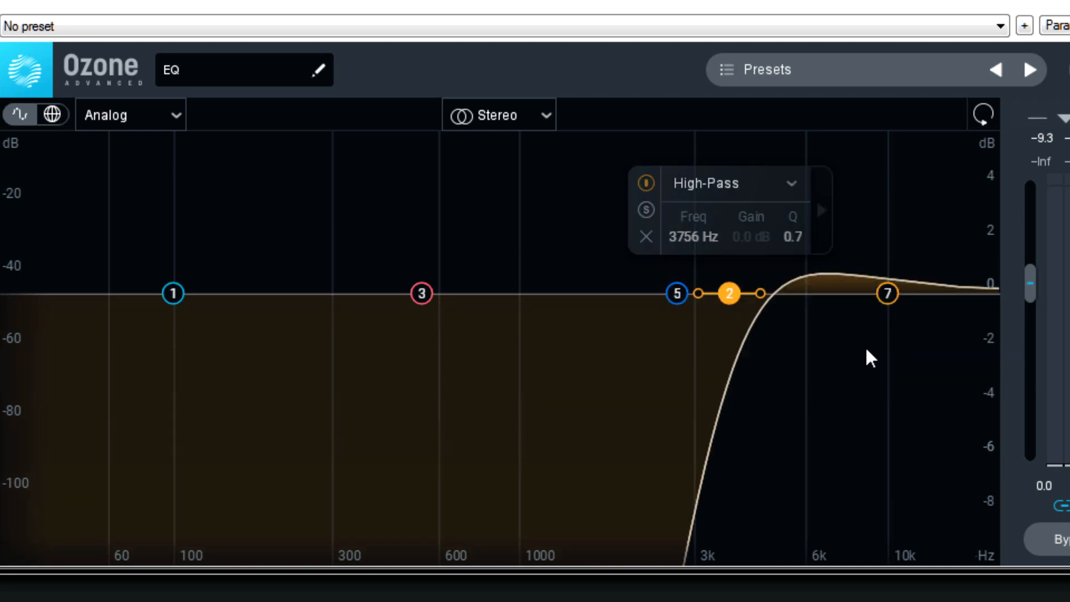
pyautogui.moveTo(904, 273)
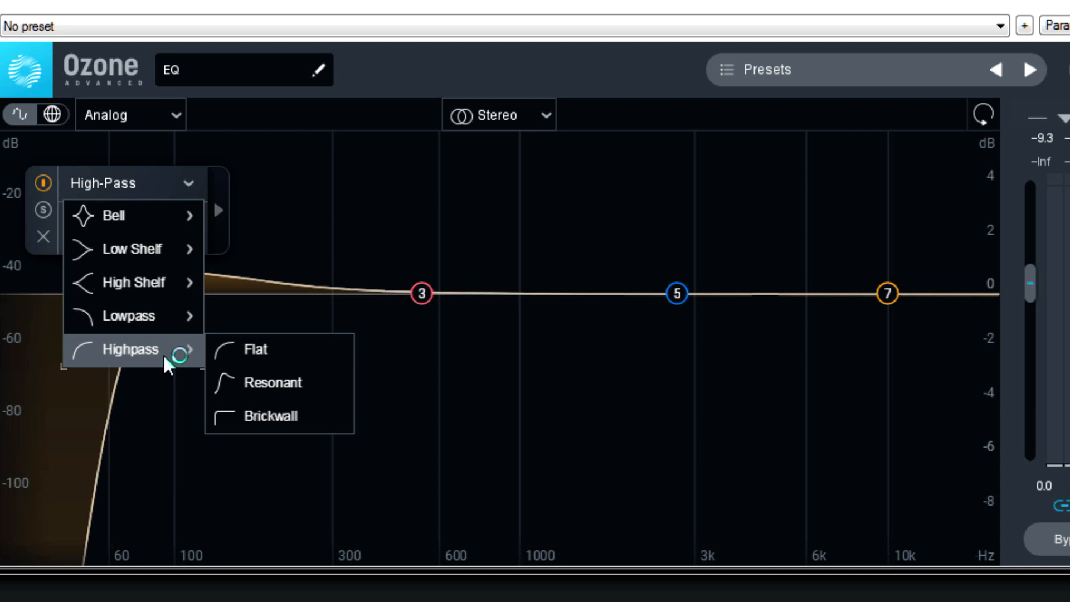
pyautogui.click(270, 416)
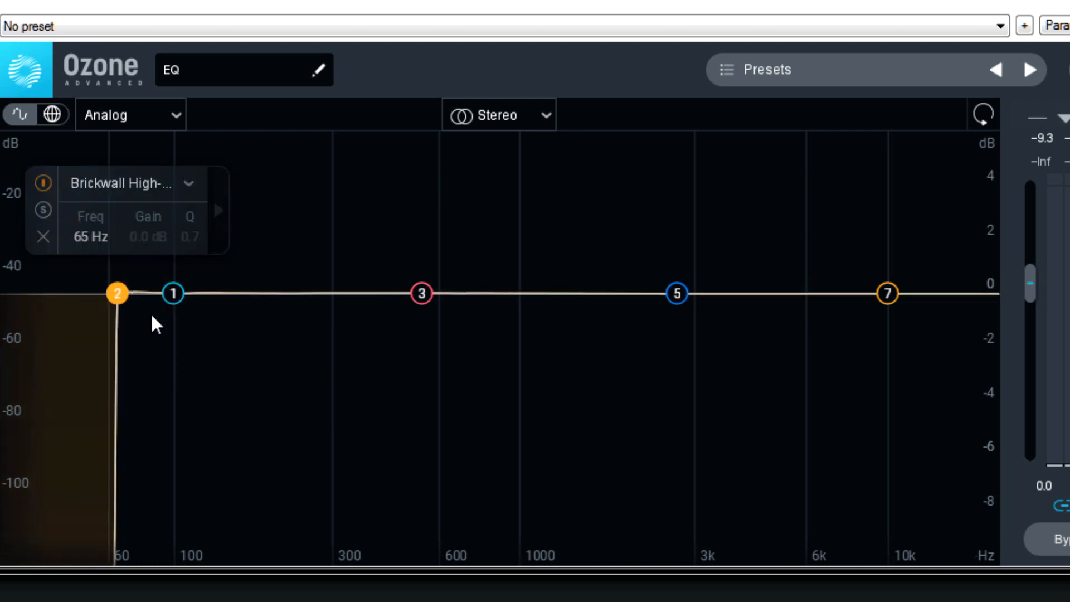
pyautogui.moveTo(91, 240)
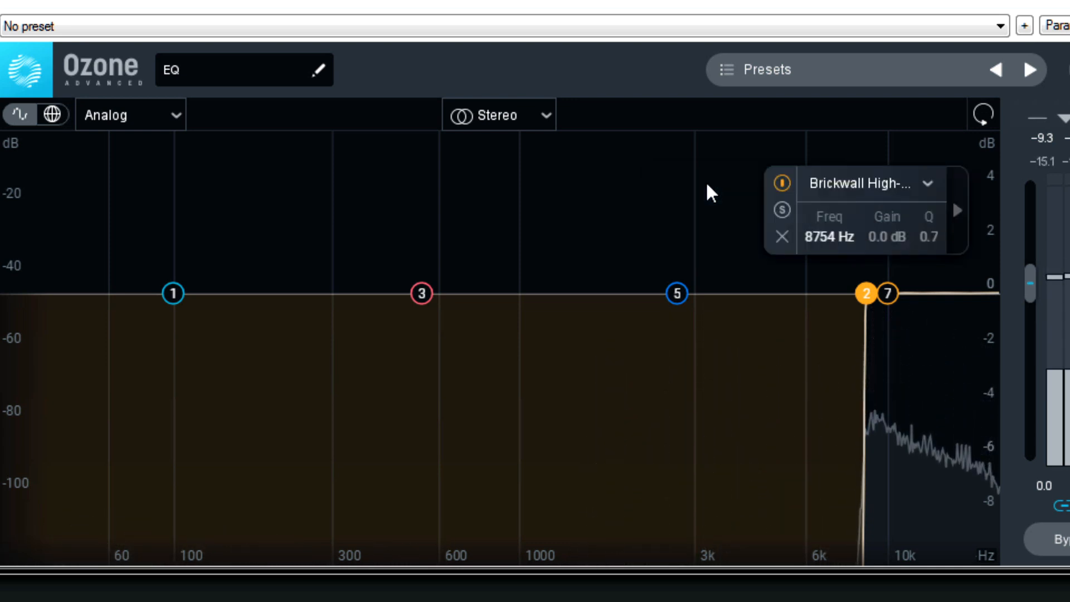
pyautogui.click(782, 237)
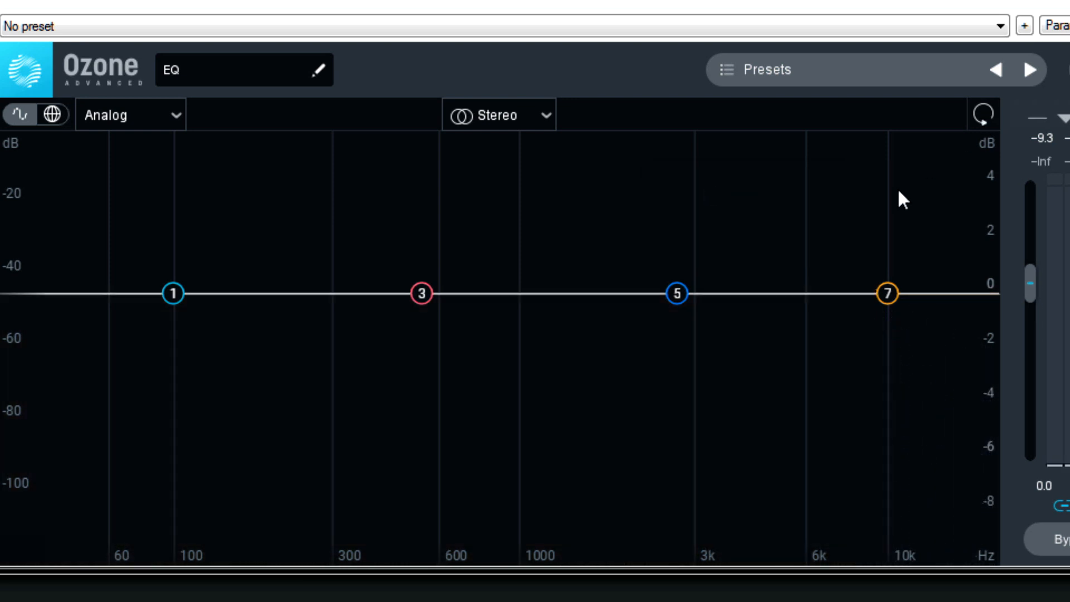
pyautogui.moveTo(935, 294)
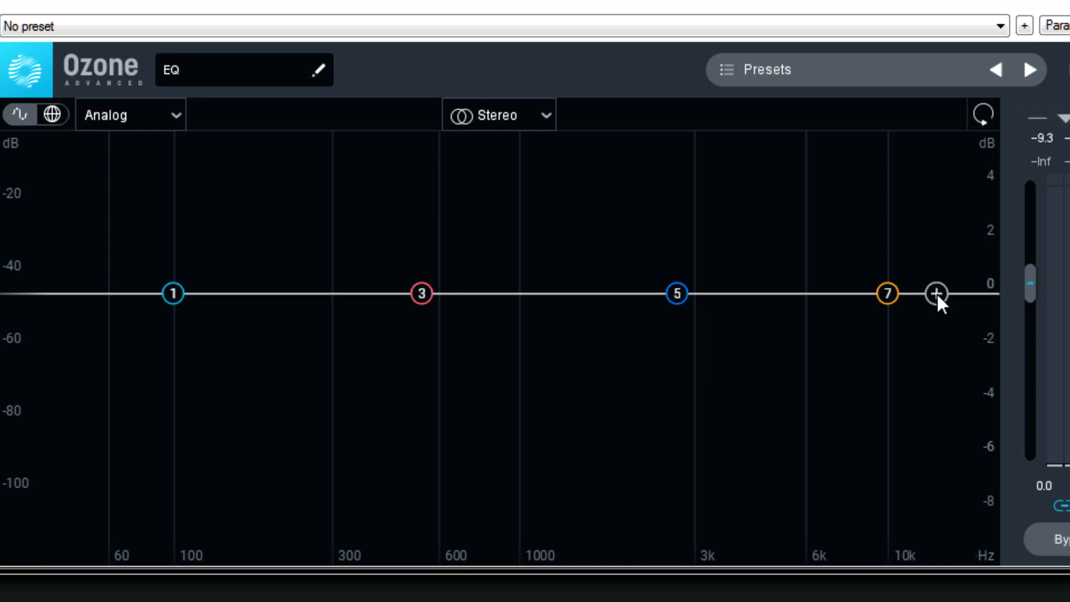
# - Add a Flat Low-Pass band at 14203 Hz, 24 dB/oct
pyautogui.click(936, 293)
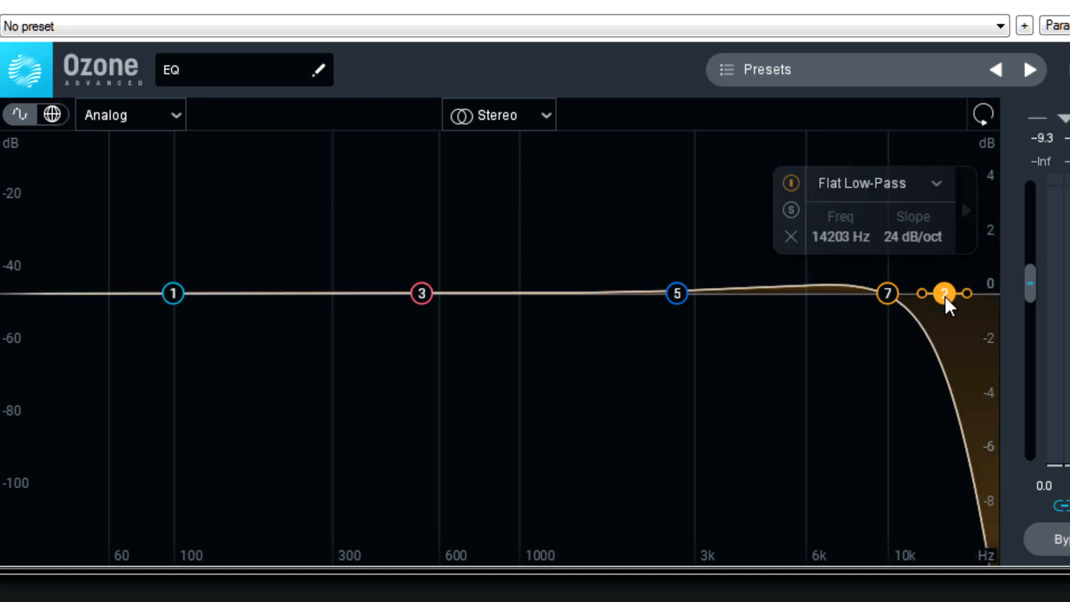
pyautogui.moveTo(164, 295)
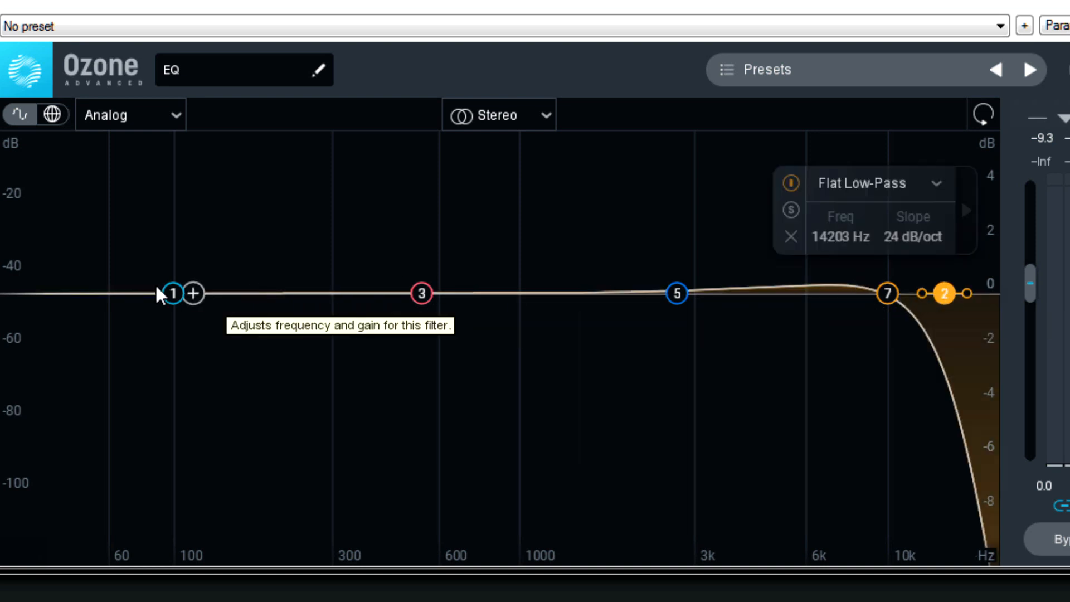
pyautogui.moveTo(897, 307)
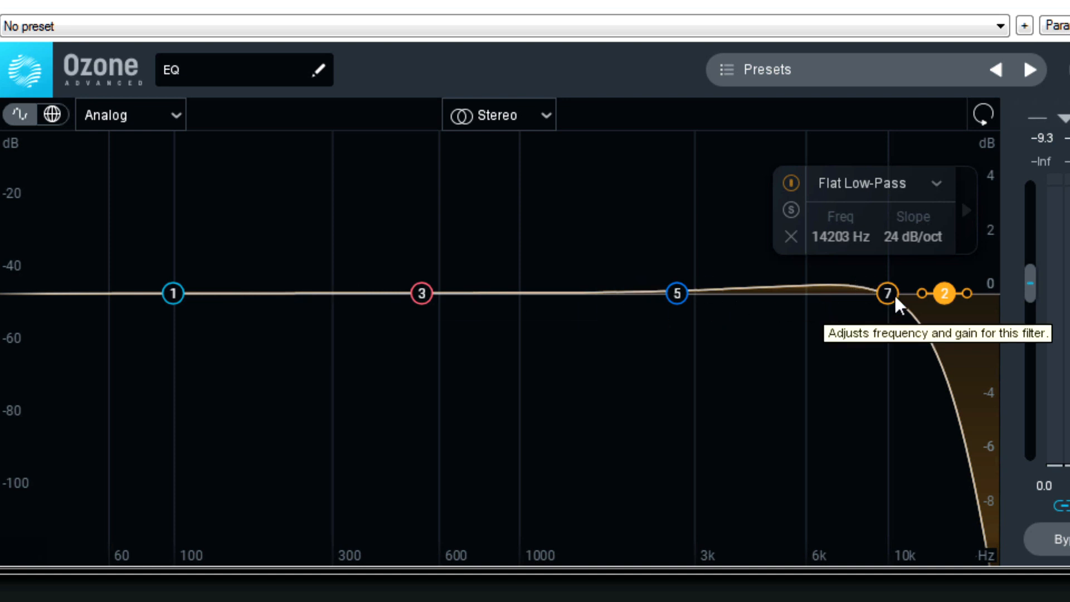
pyautogui.moveTo(921, 252)
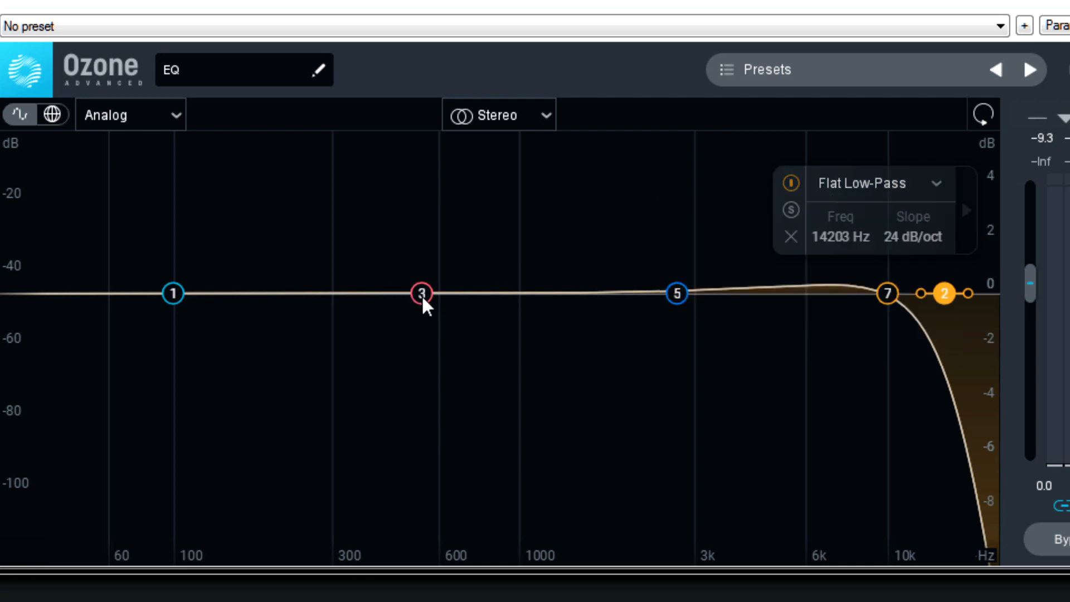
pyautogui.moveTo(423, 307)
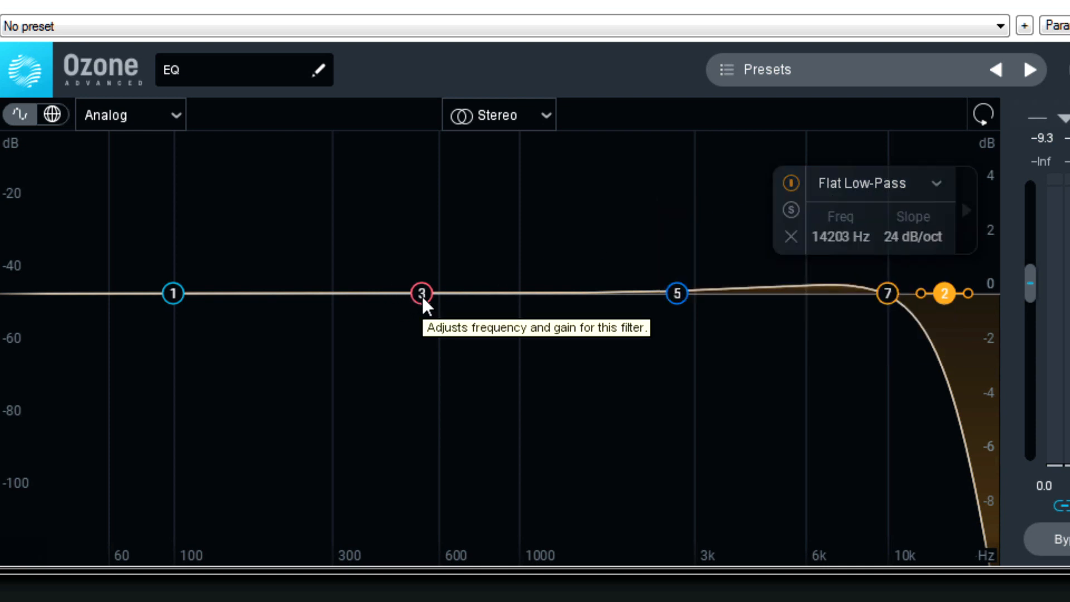
pyautogui.moveTo(877, 188)
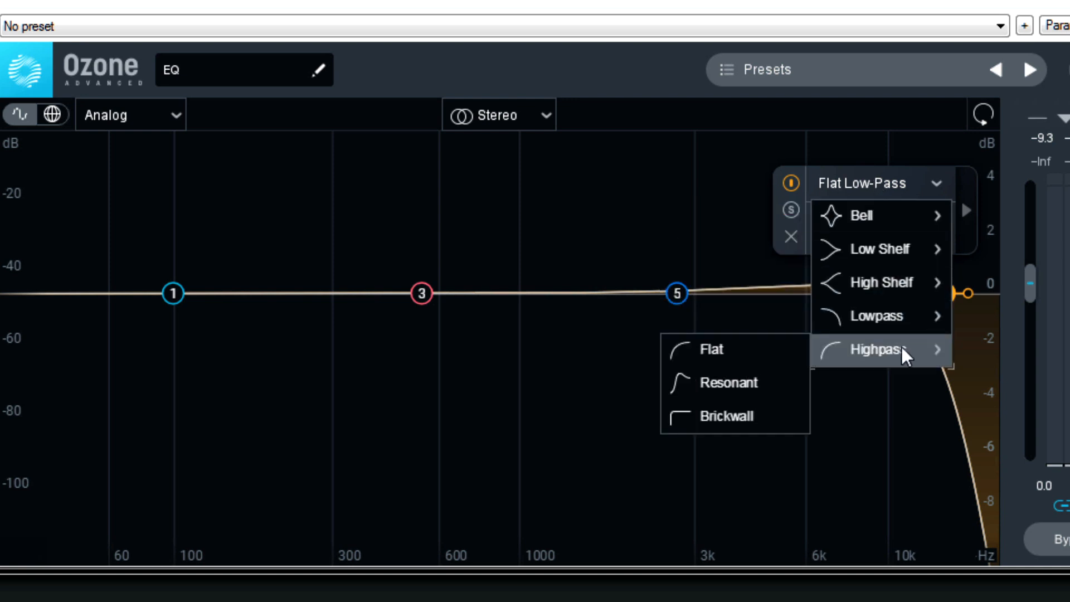
# - Change band 2 to a Flat High-Pass shape at 14203 Hz
pyautogui.click(711, 349)
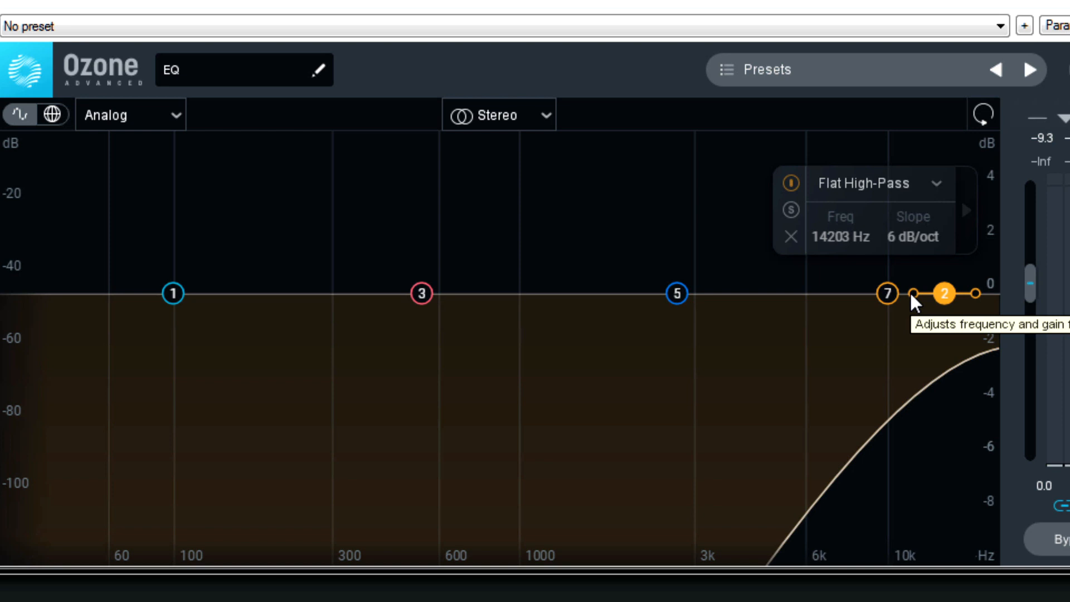
pyautogui.moveTo(949, 309)
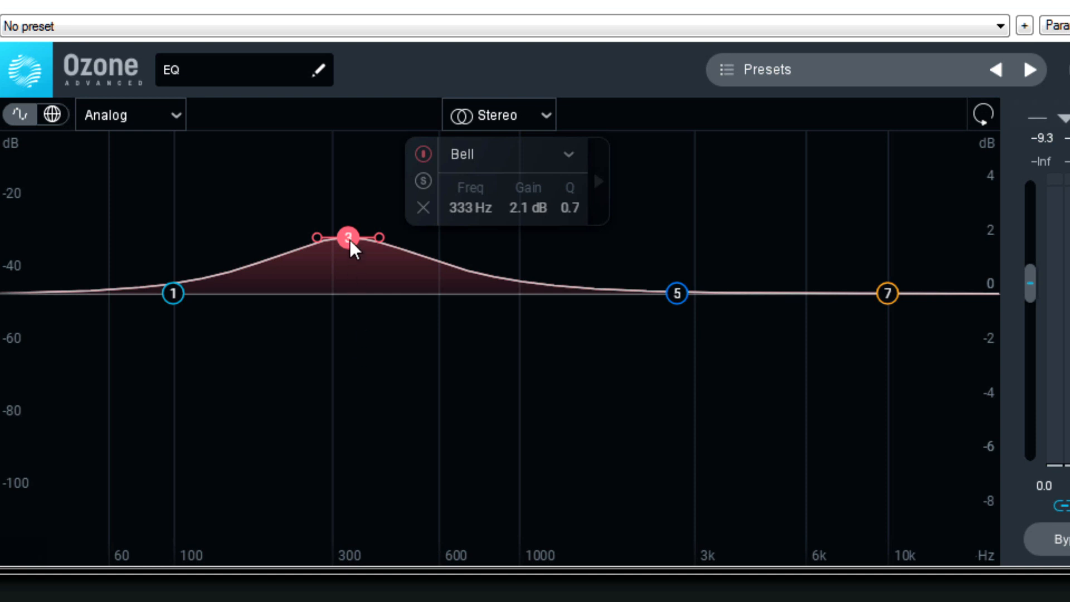
pyautogui.moveTo(349, 246)
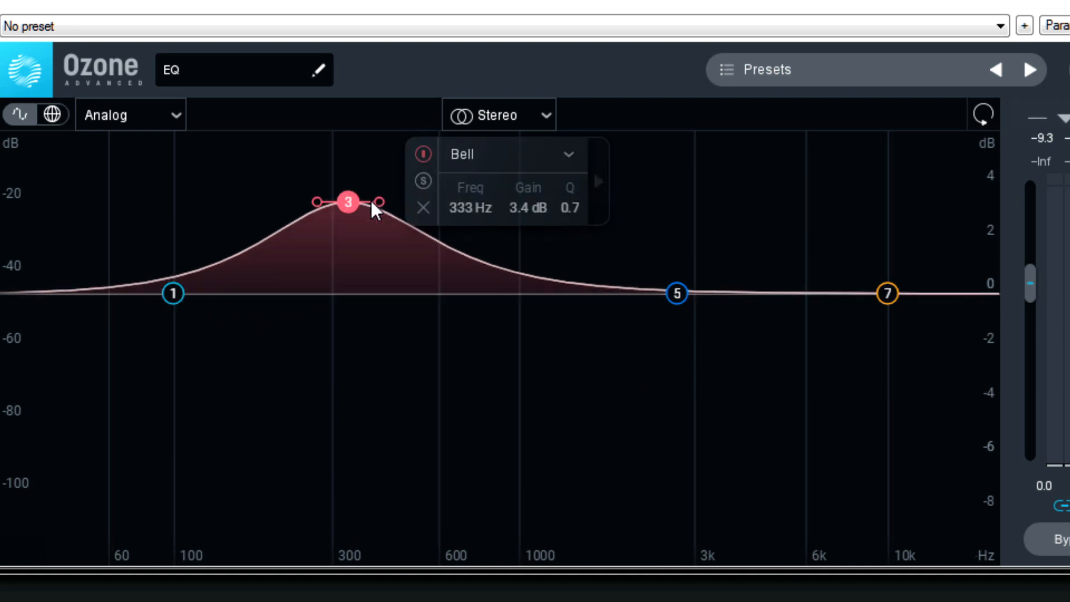
pyautogui.moveTo(378, 203)
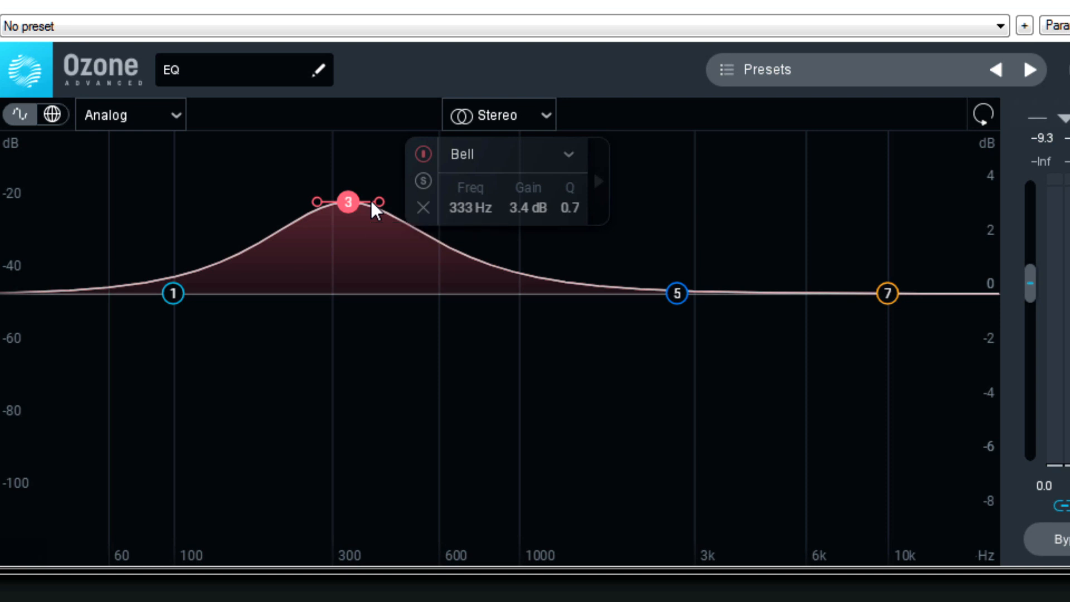
pyautogui.moveTo(469, 215)
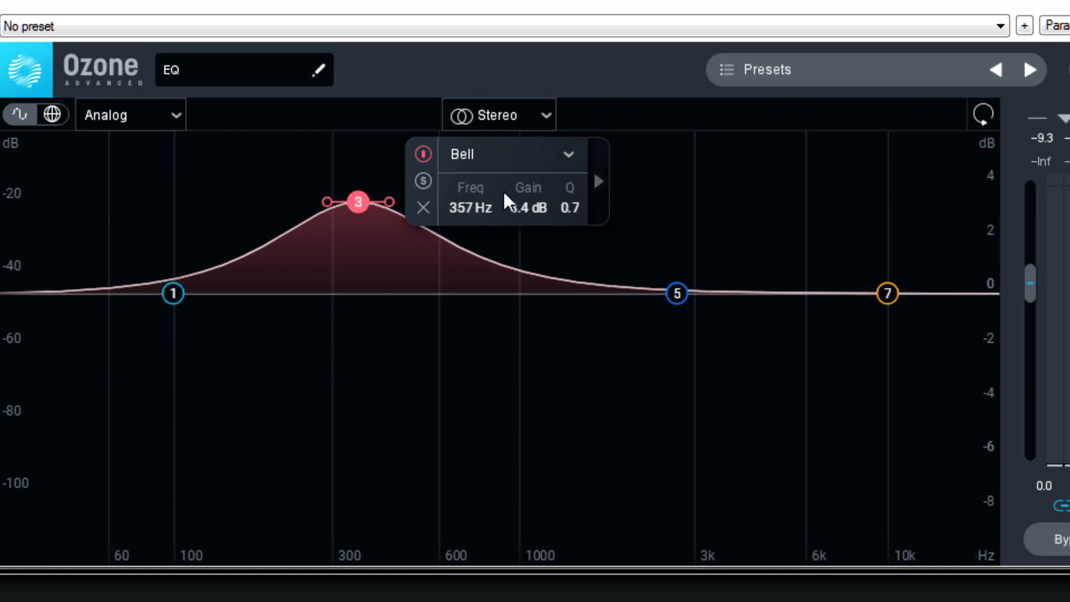
# - Widen band 3's bell, then adjust its node position
pyautogui.moveTo(359, 202); pyautogui.dragTo(315, 201)
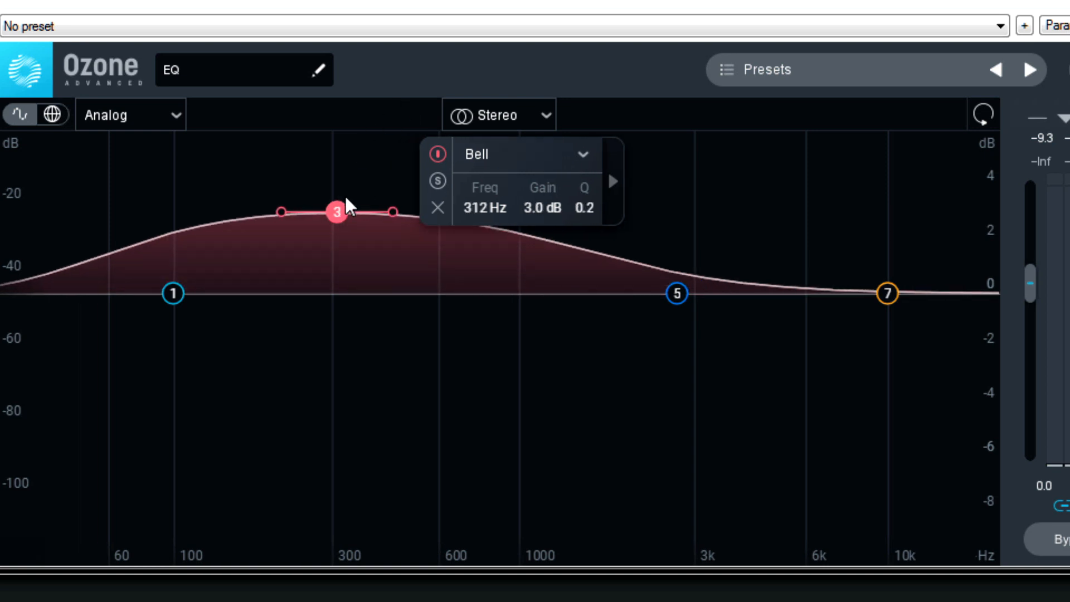
pyautogui.moveTo(335, 213); pyautogui.dragTo(345, 198)
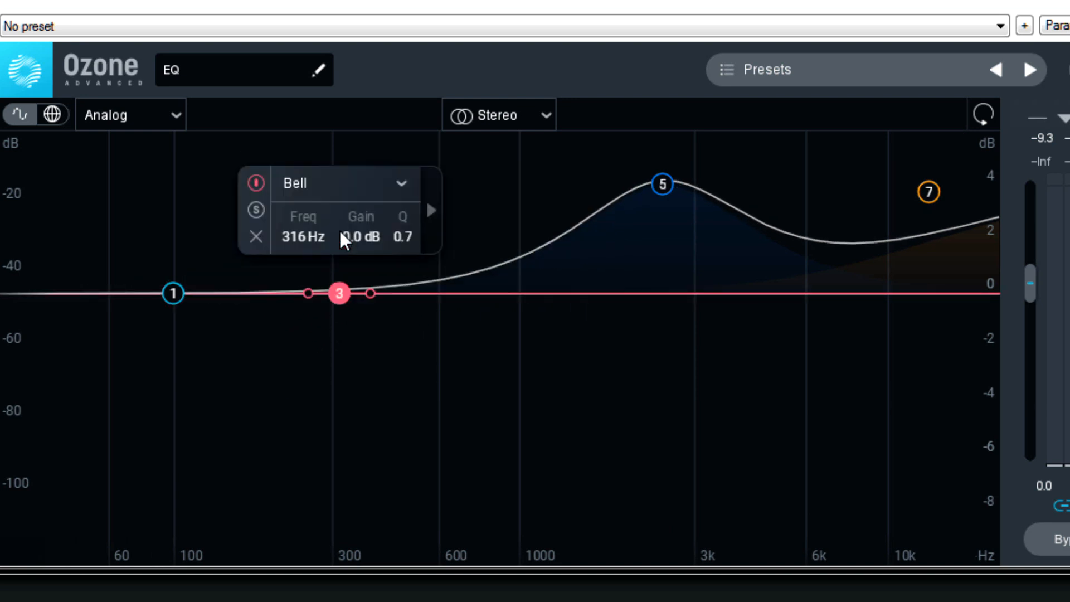
pyautogui.moveTo(925, 262)
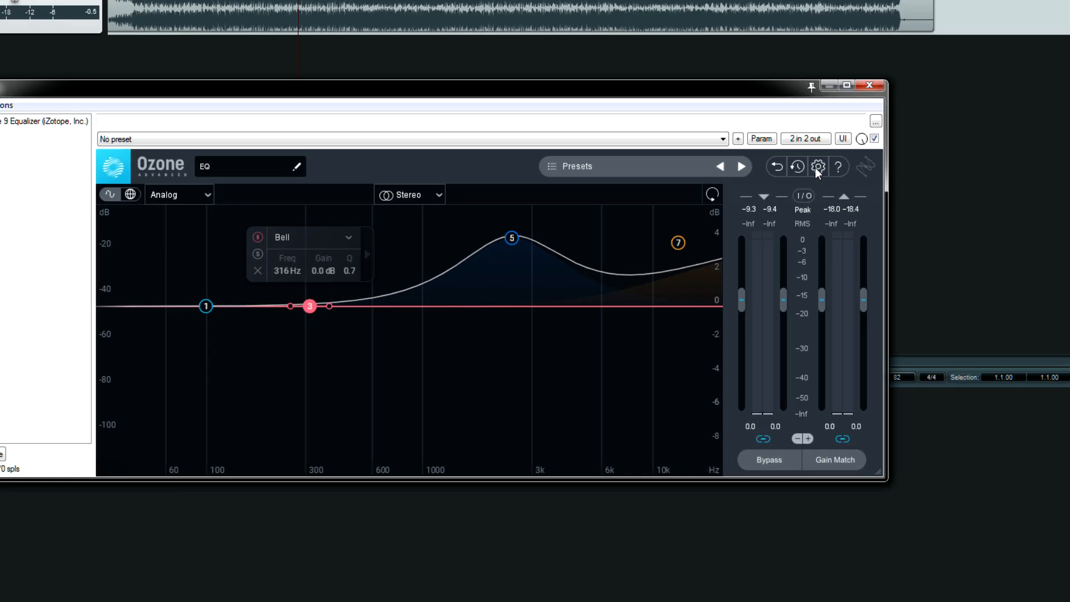
# - Open the Equalizer options and set Alt-Solo Filter Q back to 3.0 after trying 4.1 and 2.6
pyautogui.click(817, 166)
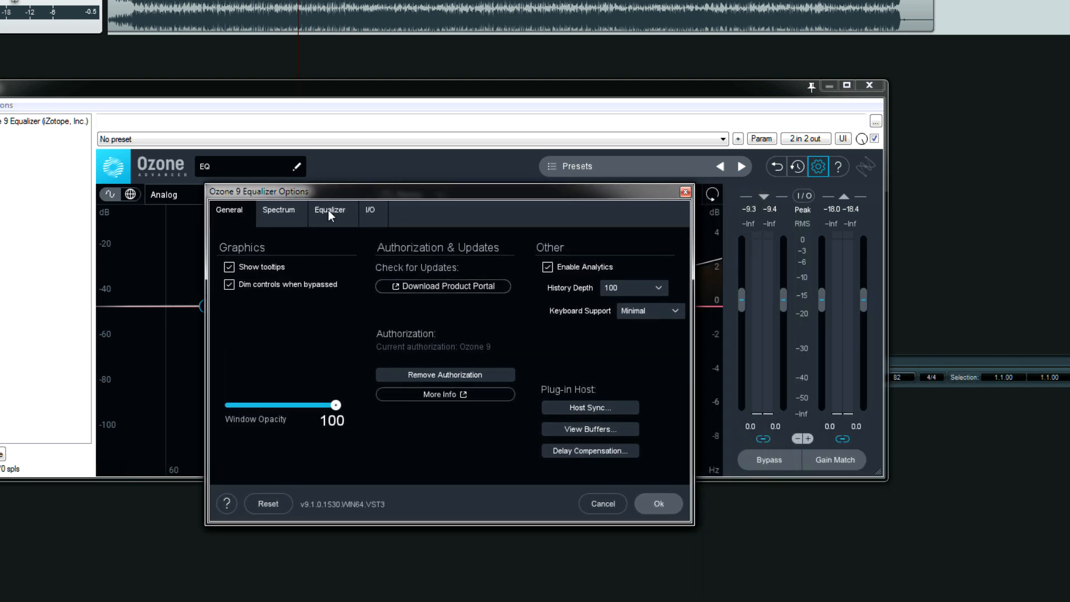
pyautogui.click(330, 210)
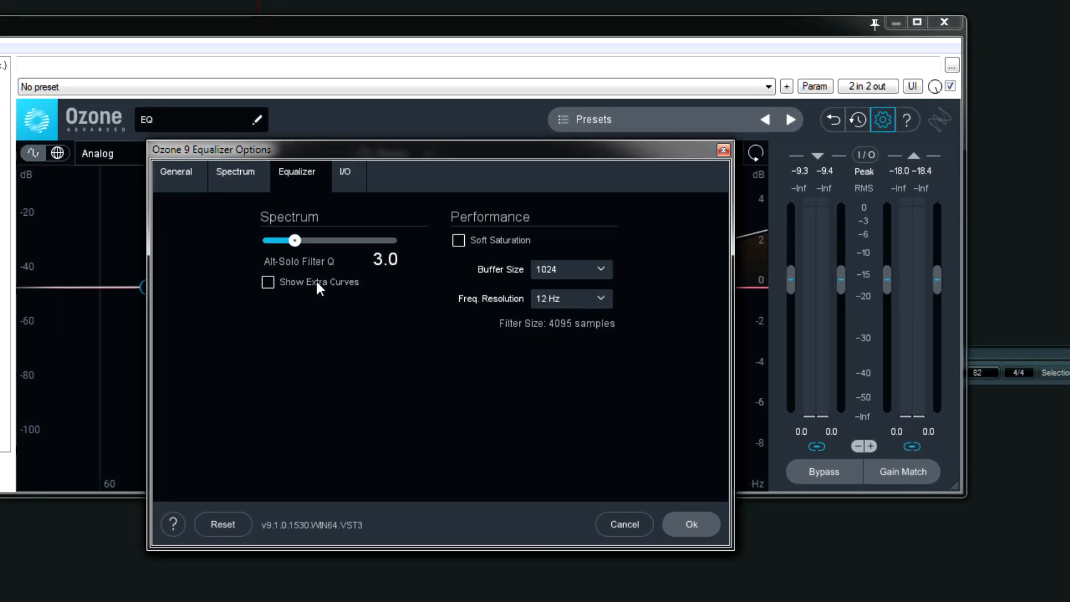
pyautogui.moveTo(295, 244)
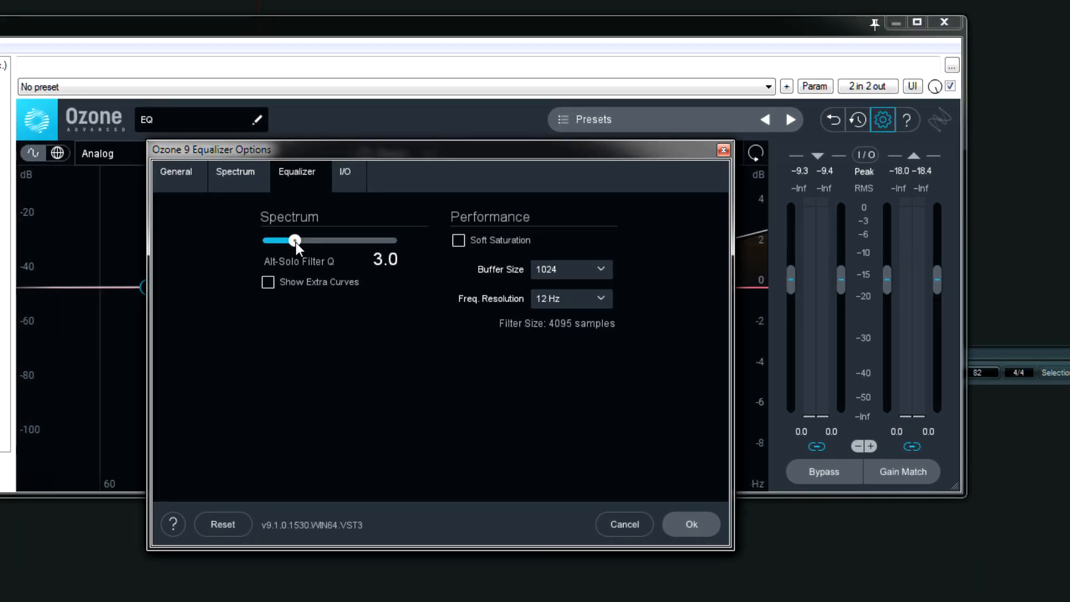
pyautogui.moveTo(295, 240); pyautogui.dragTo(307, 240)
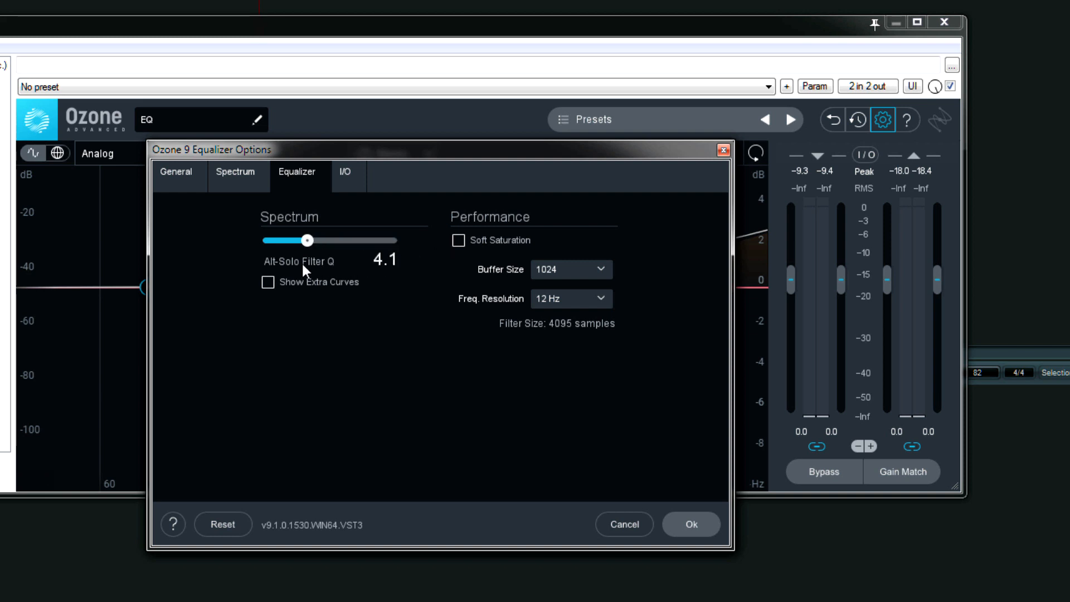
pyautogui.moveTo(308, 240); pyautogui.dragTo(290, 240)
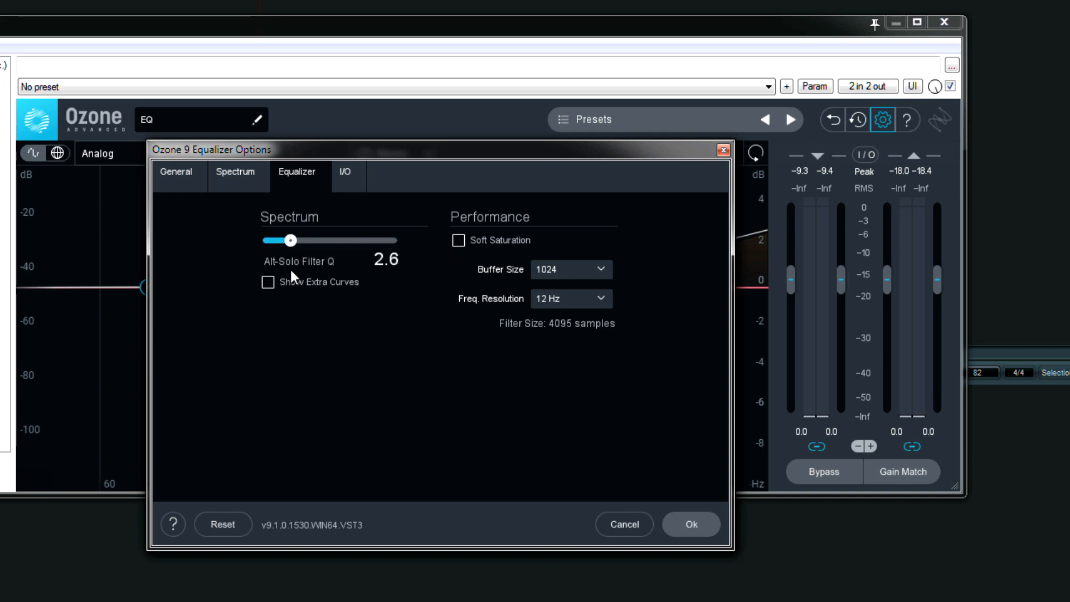
pyautogui.moveTo(289, 240); pyautogui.dragTo(295, 240)
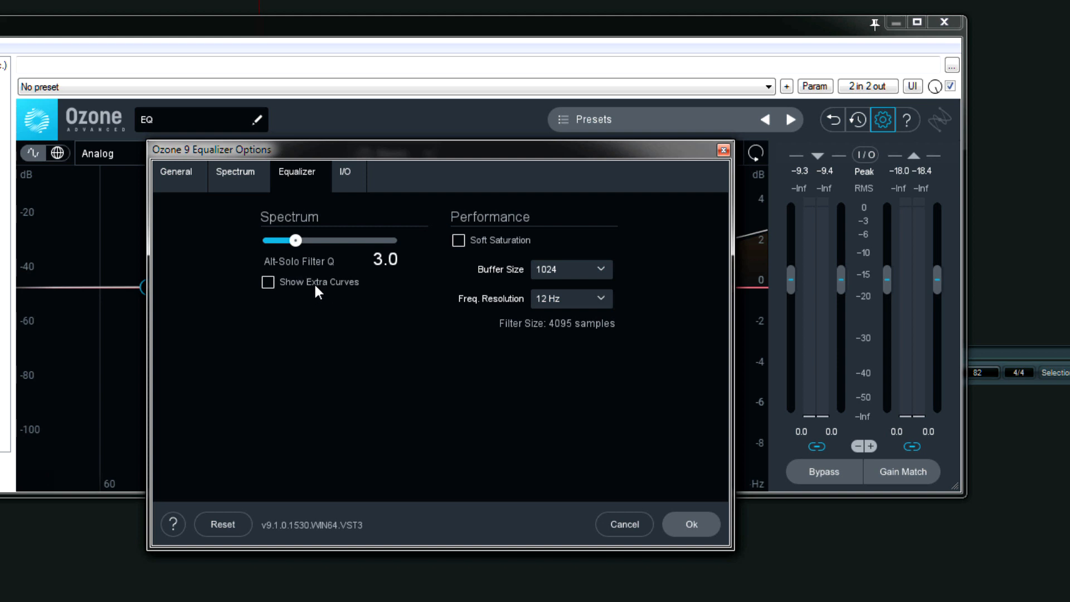
pyautogui.click(267, 282)
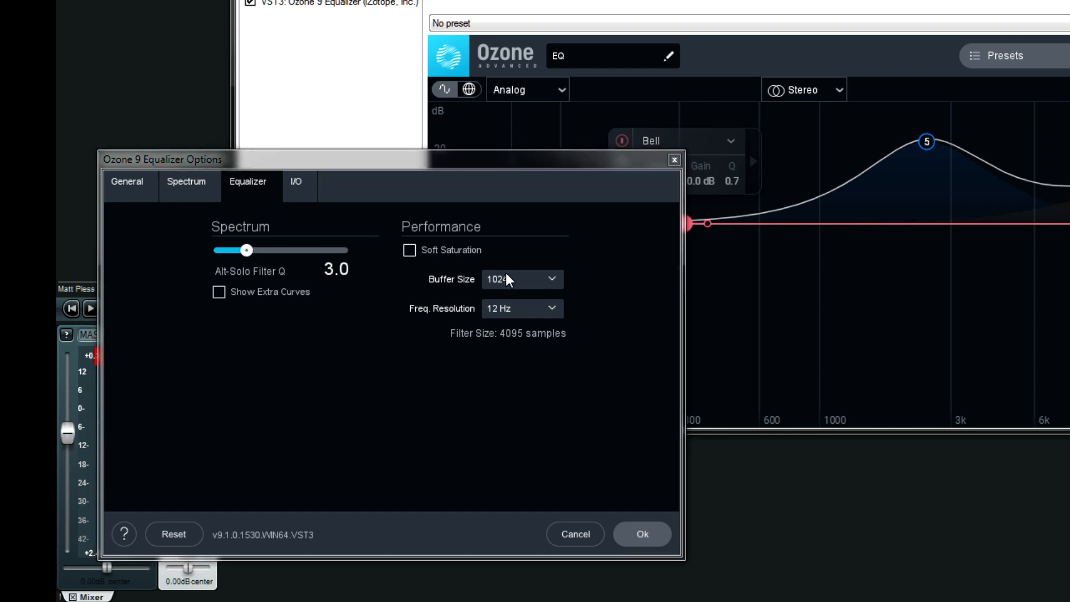
# - Keep buffer size at 1024, enable Soft Saturation, set frequency resolution to 3 Hz, and confirm
pyautogui.click(522, 279)
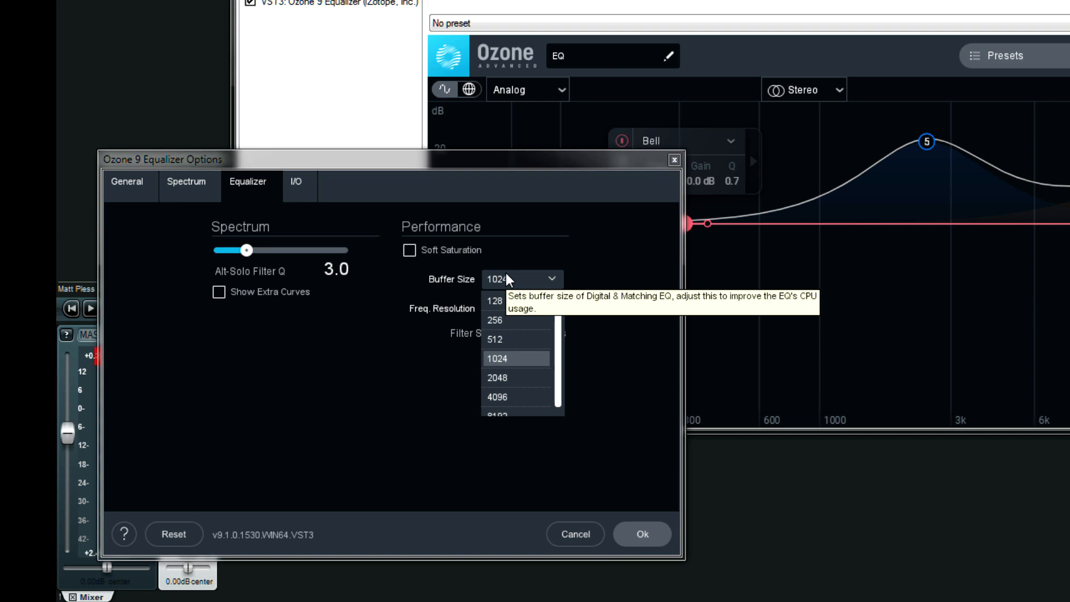
pyautogui.click(498, 359)
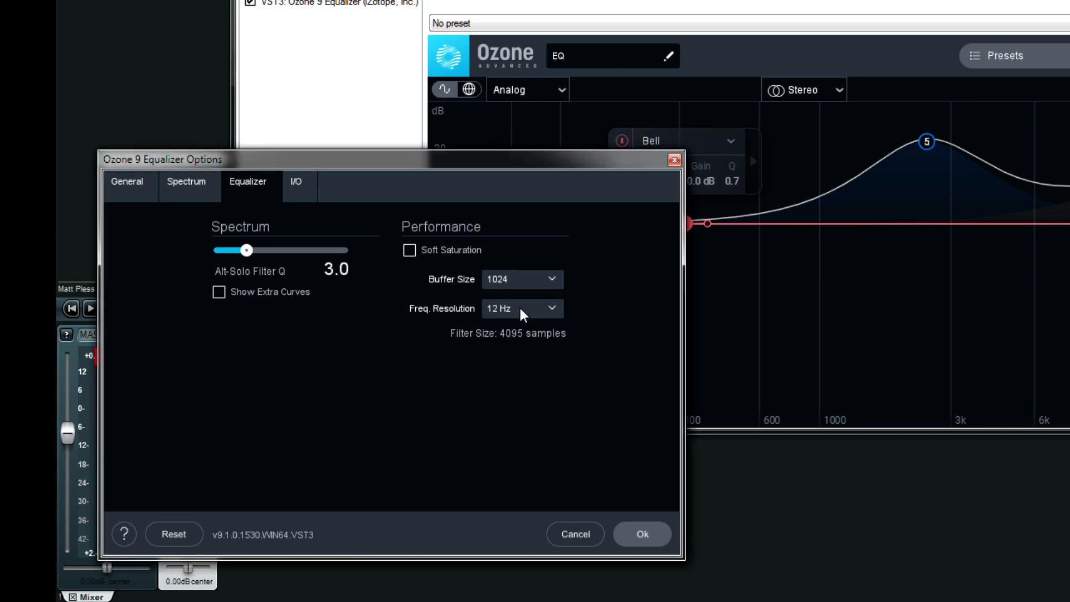
pyautogui.click(521, 308)
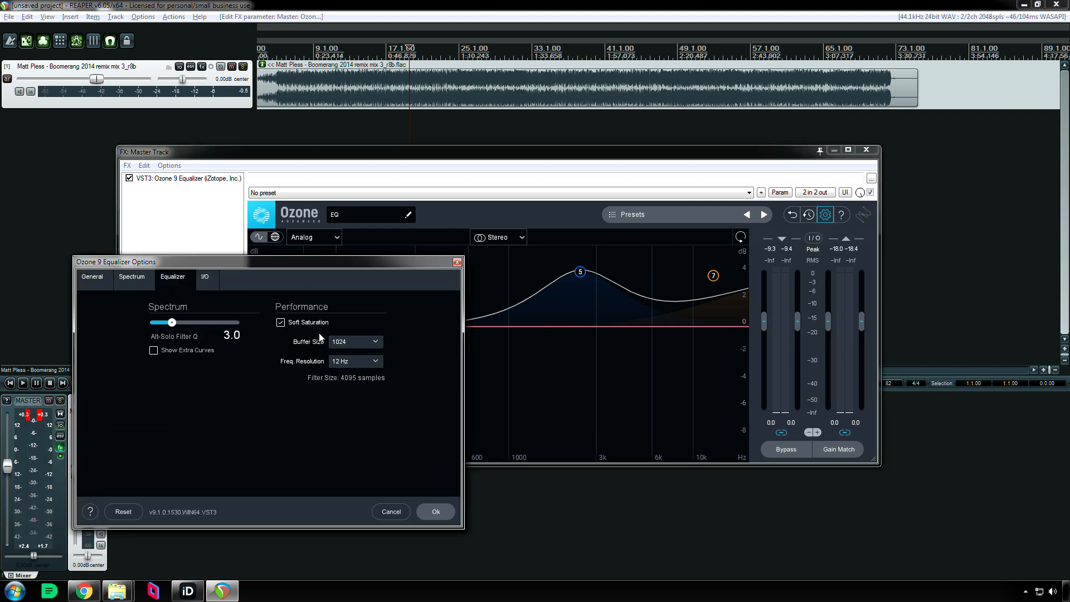
pyautogui.click(354, 361)
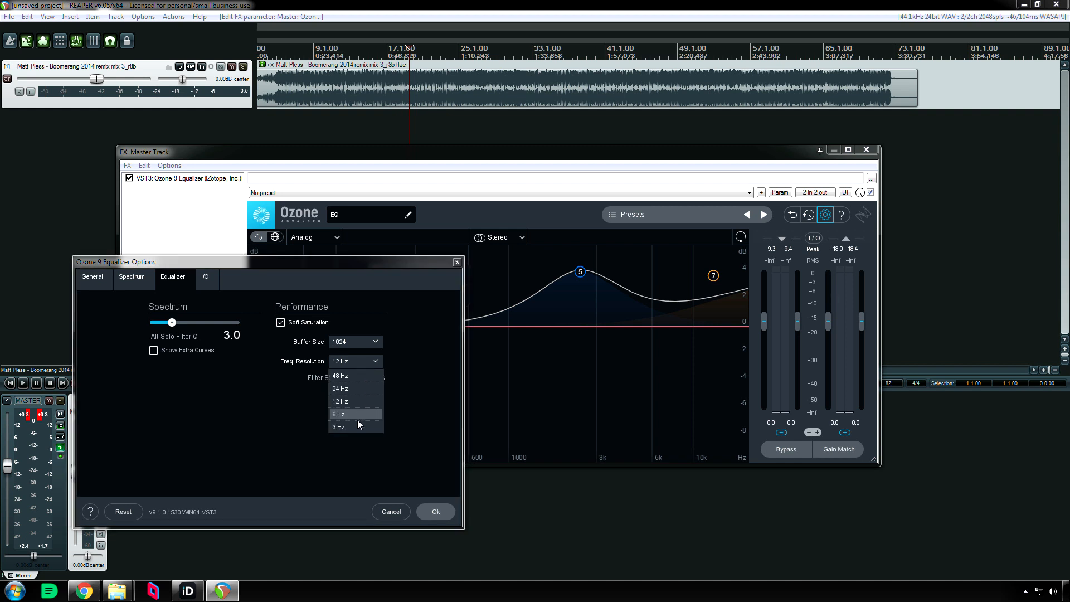
pyautogui.click(339, 426)
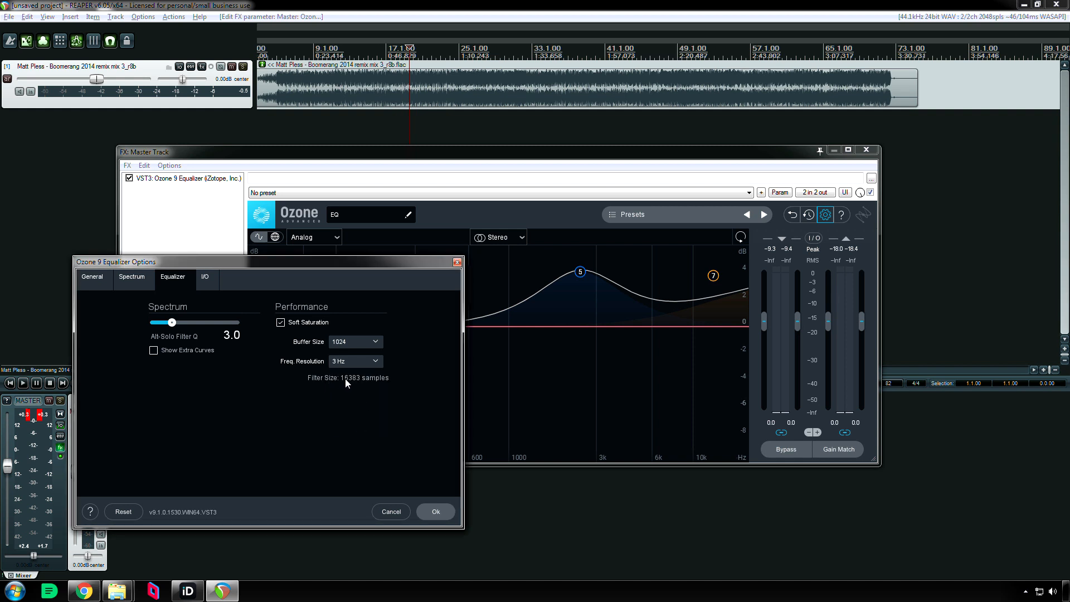
pyautogui.moveTo(360, 381)
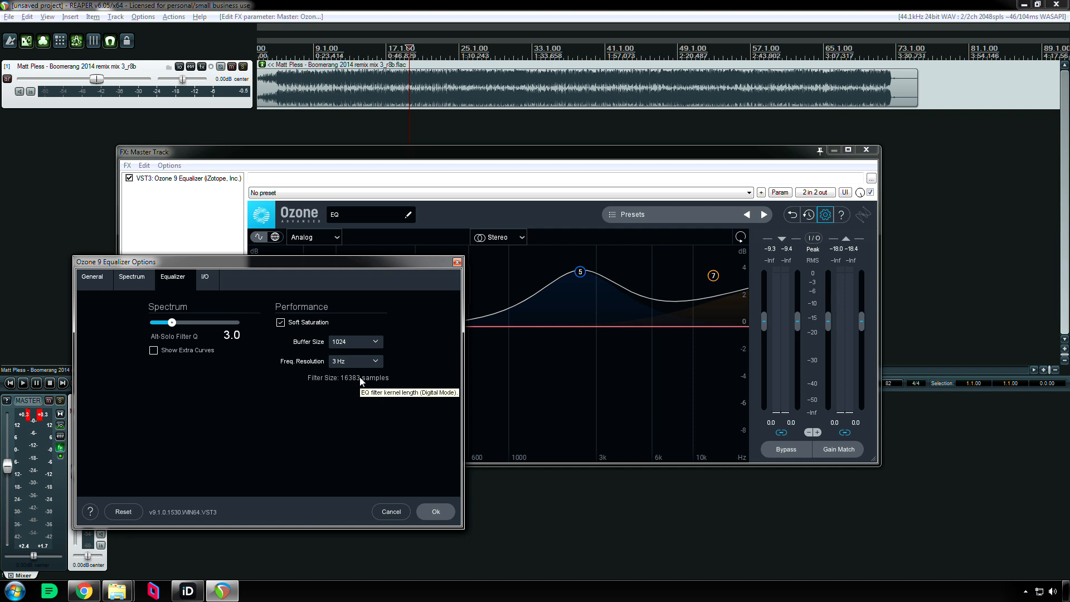
pyautogui.click(355, 361)
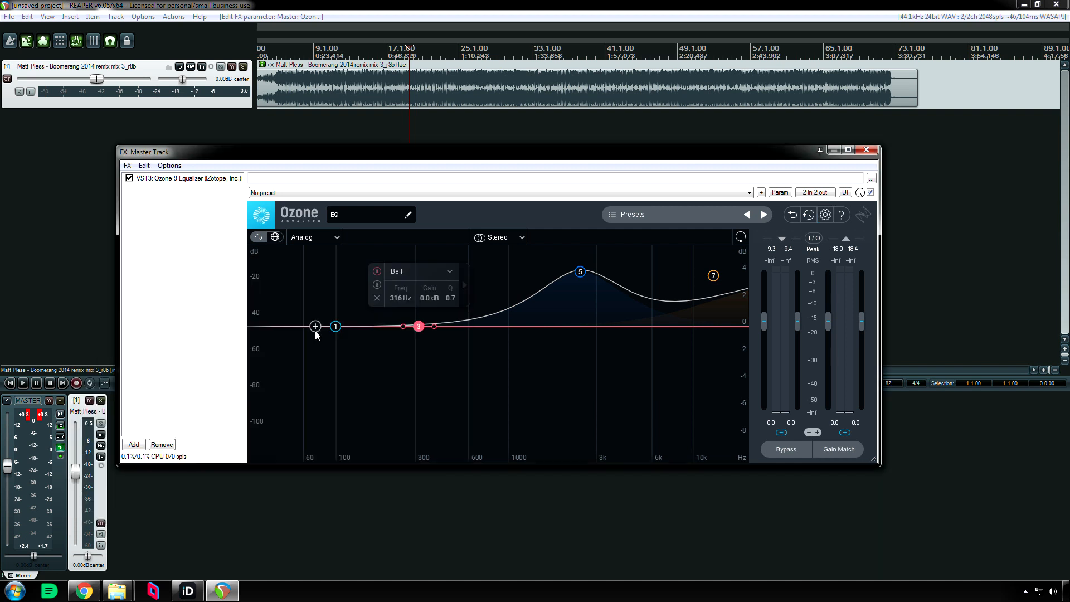
pyautogui.moveTo(334, 264)
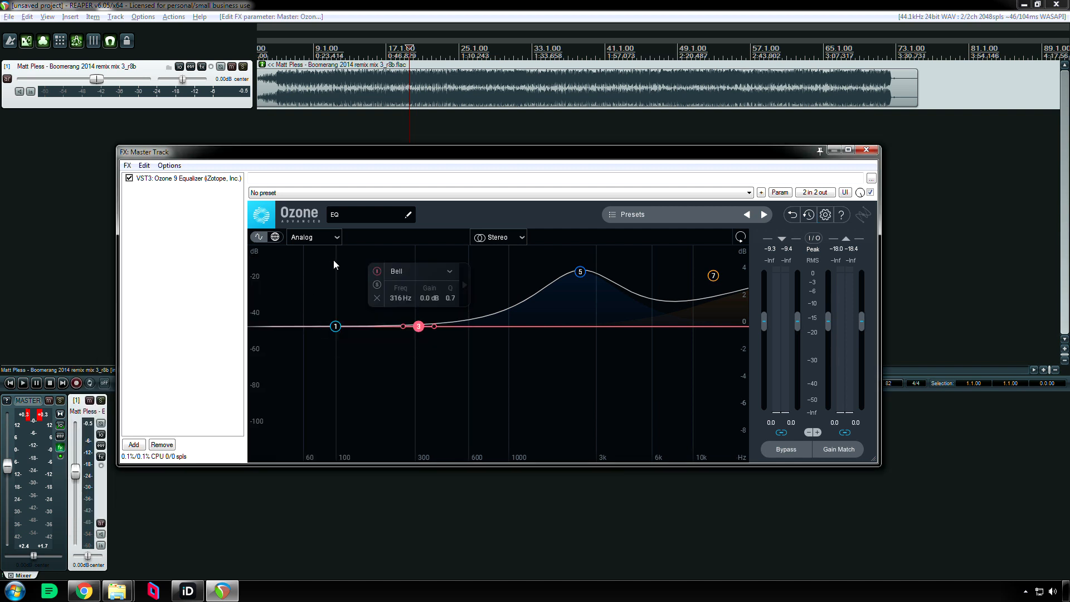